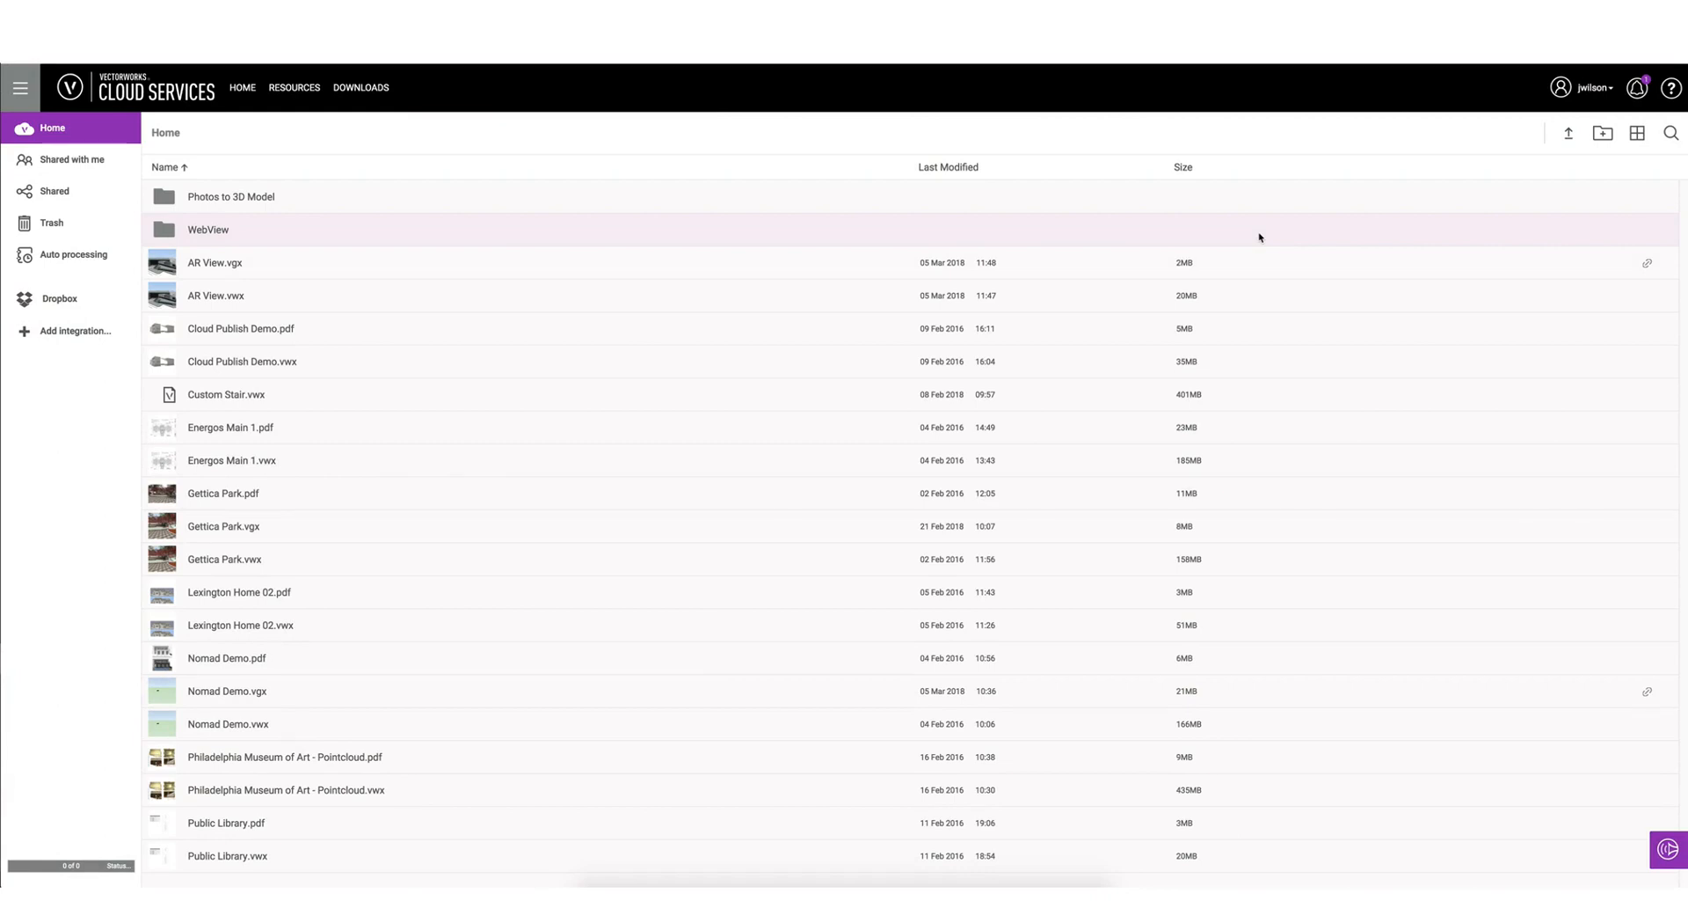
{"action": "mouse_move", "coordinate": [209, 200]}
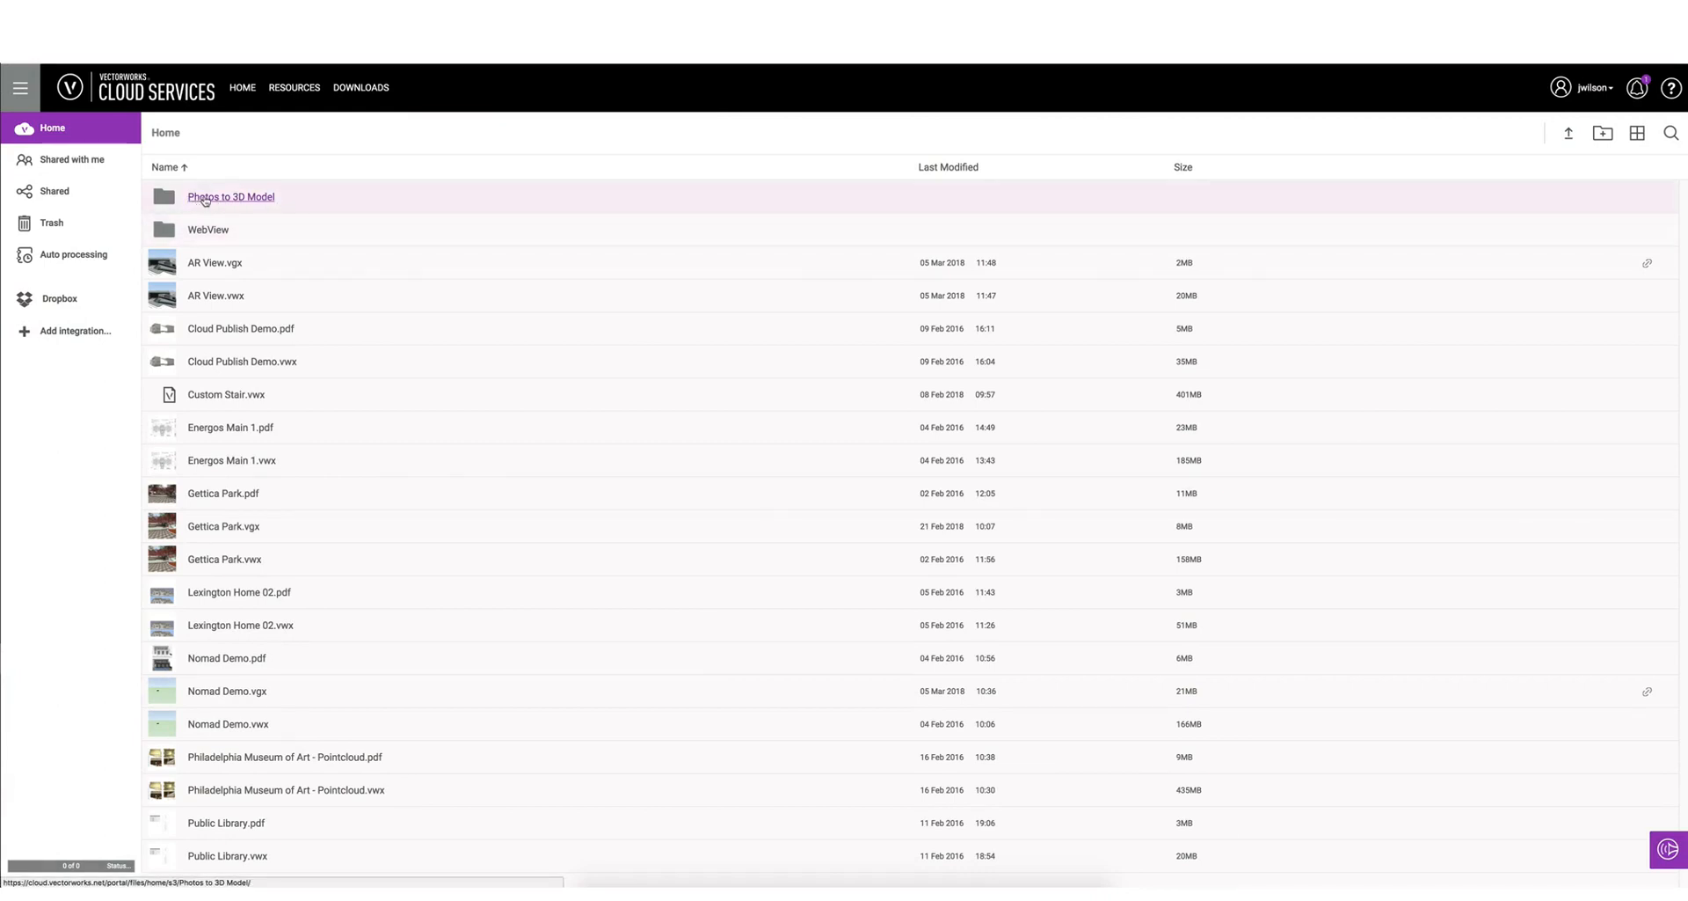
Open the 'Photos to 3D Model' folder of DJI drone photos from the Home list
{"action": "left_click", "coordinate": [231, 196]}
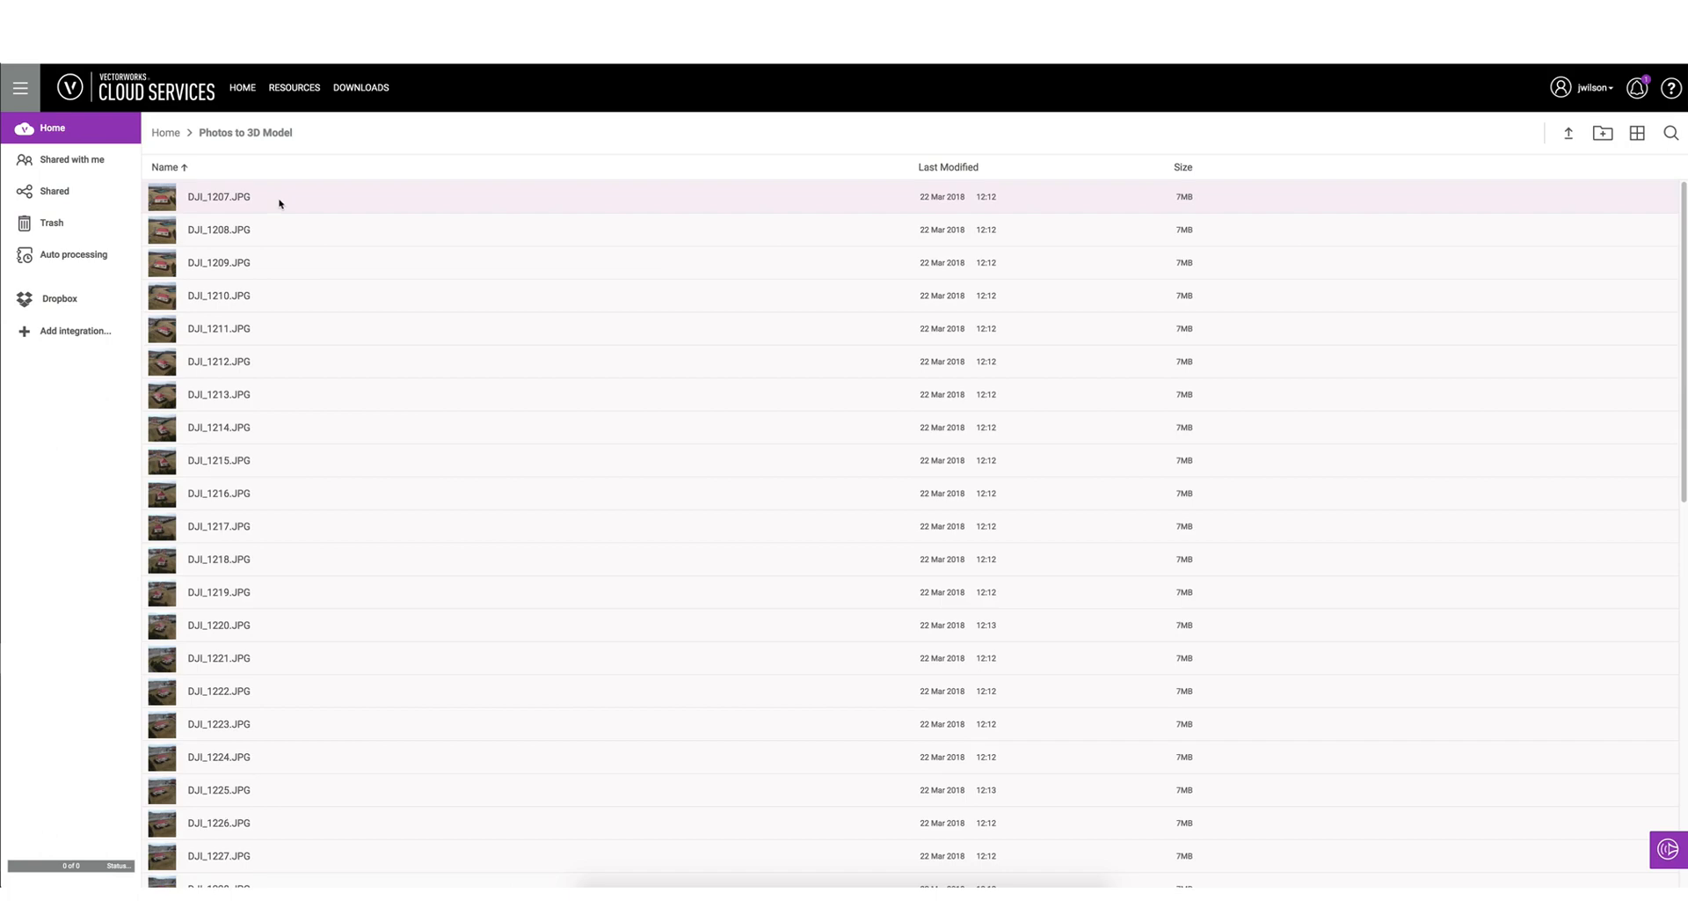
{"action": "double_click", "coordinate": [218, 196]}
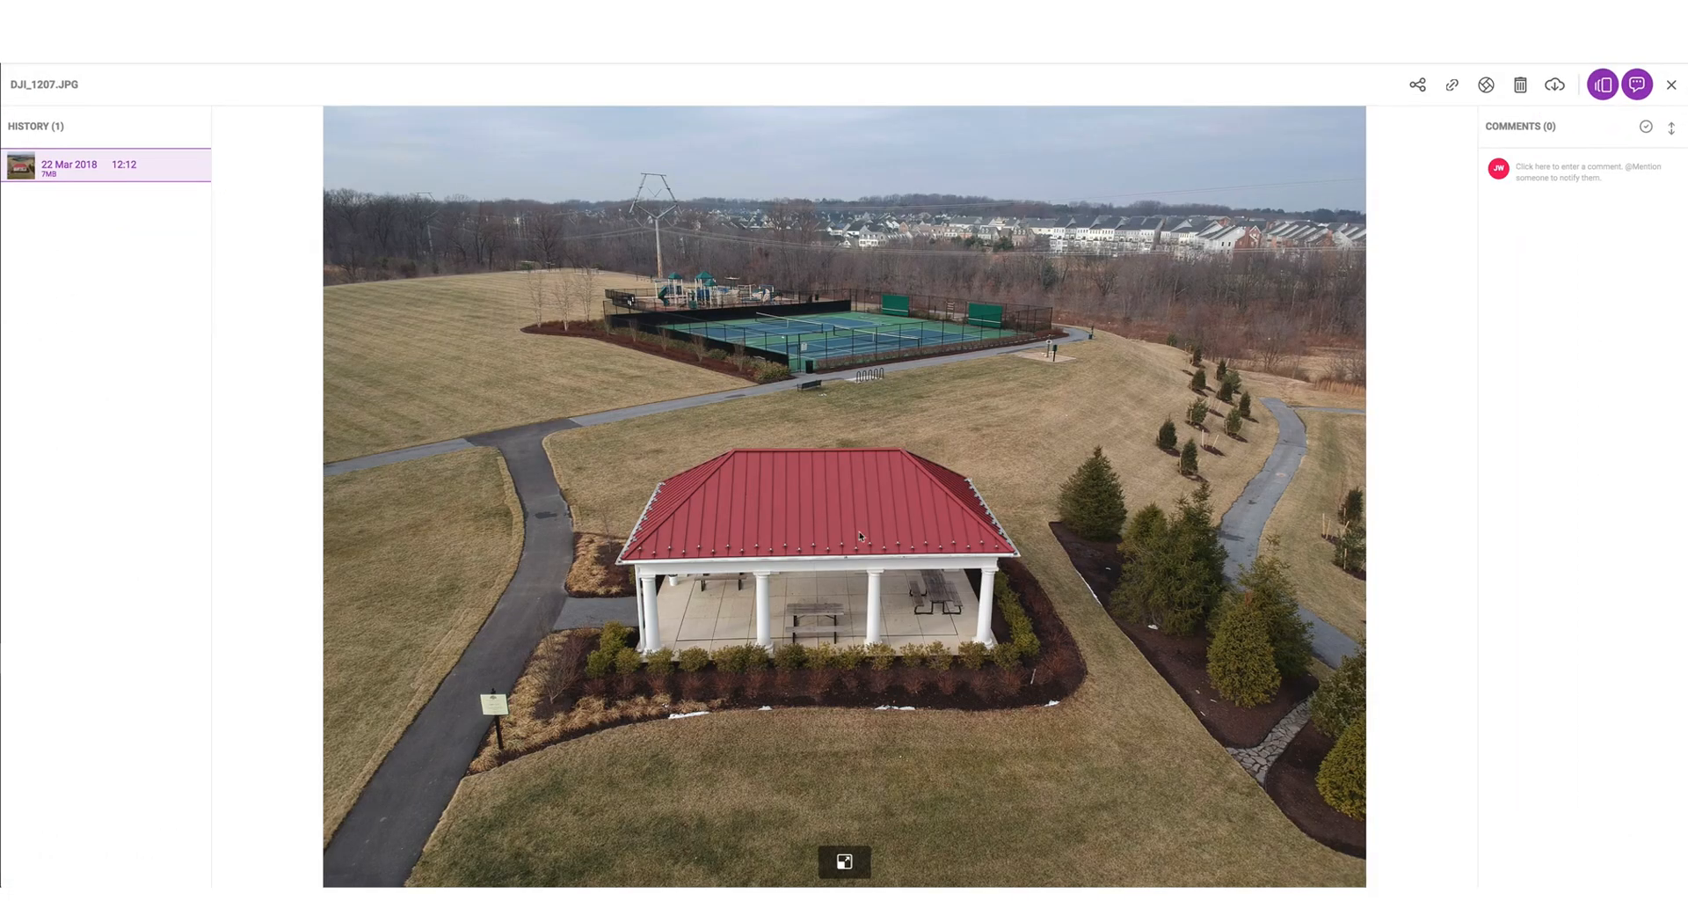
{"action": "mouse_move", "coordinate": [873, 620]}
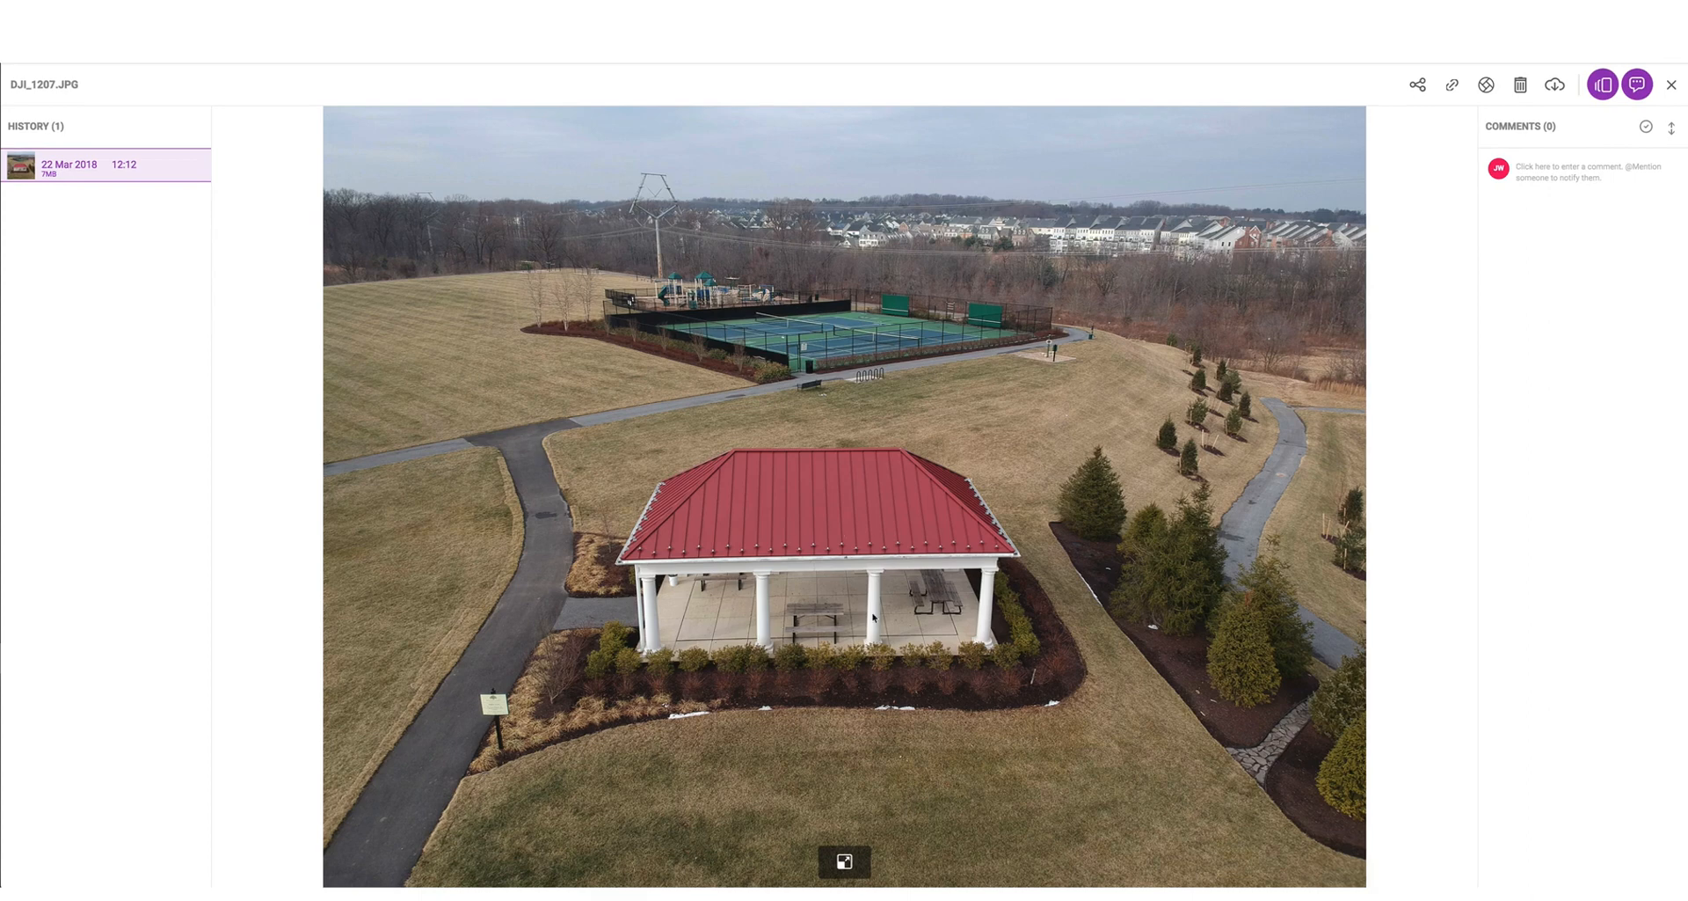
{"action": "mouse_move", "coordinate": [807, 547]}
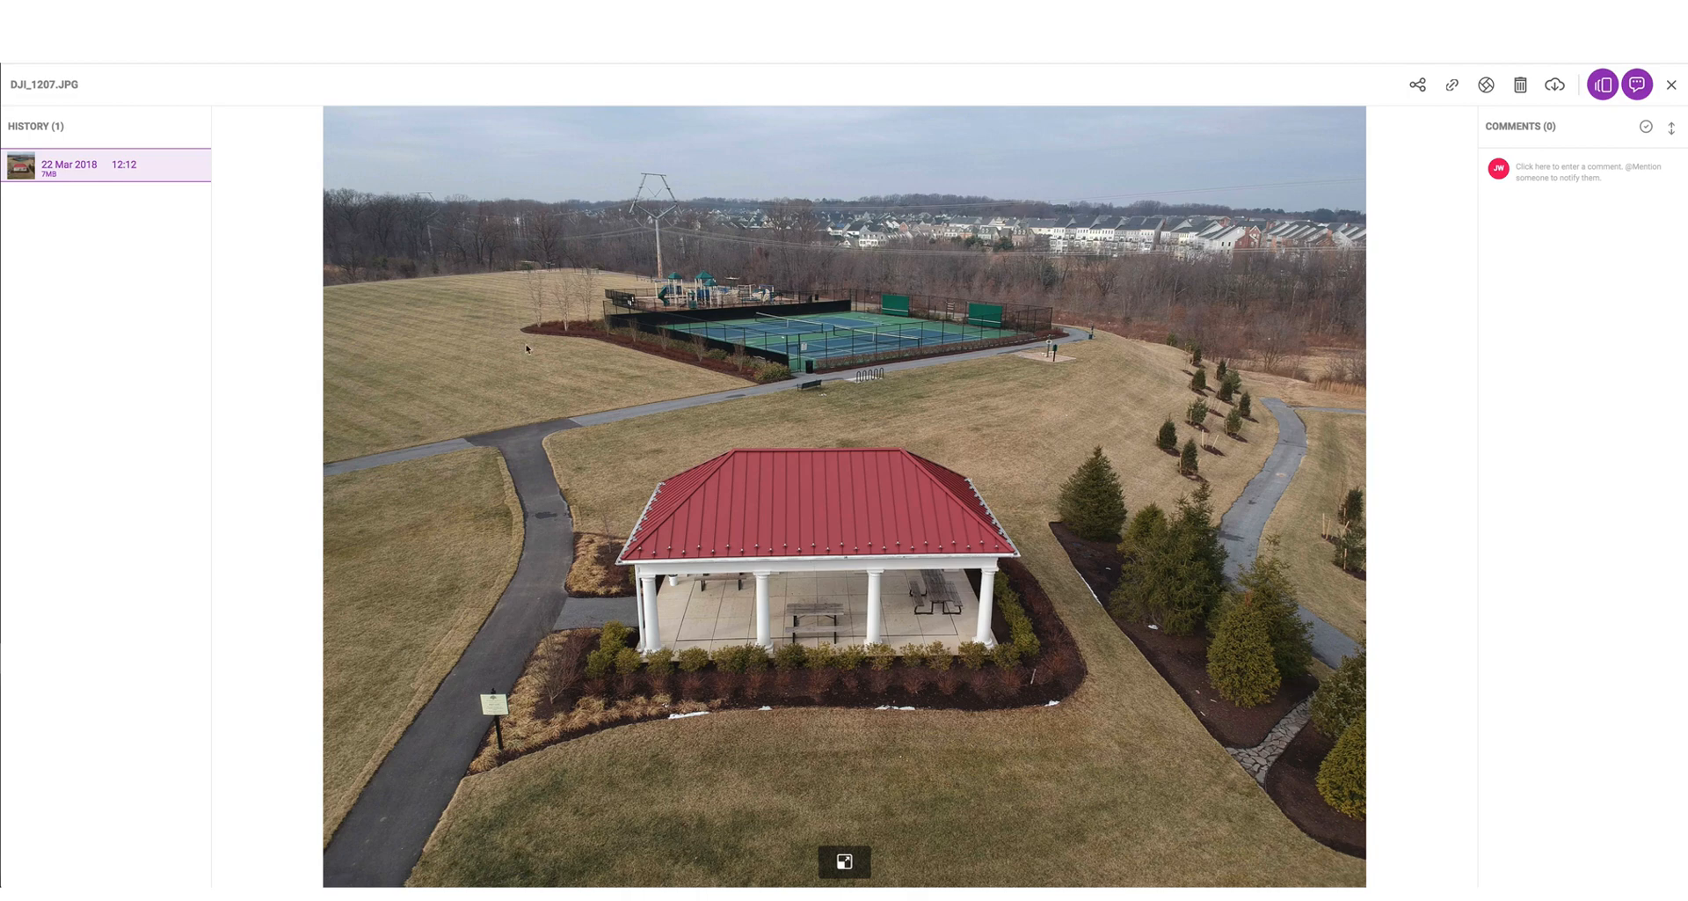
{"action": "left_click", "coordinate": [1666, 84]}
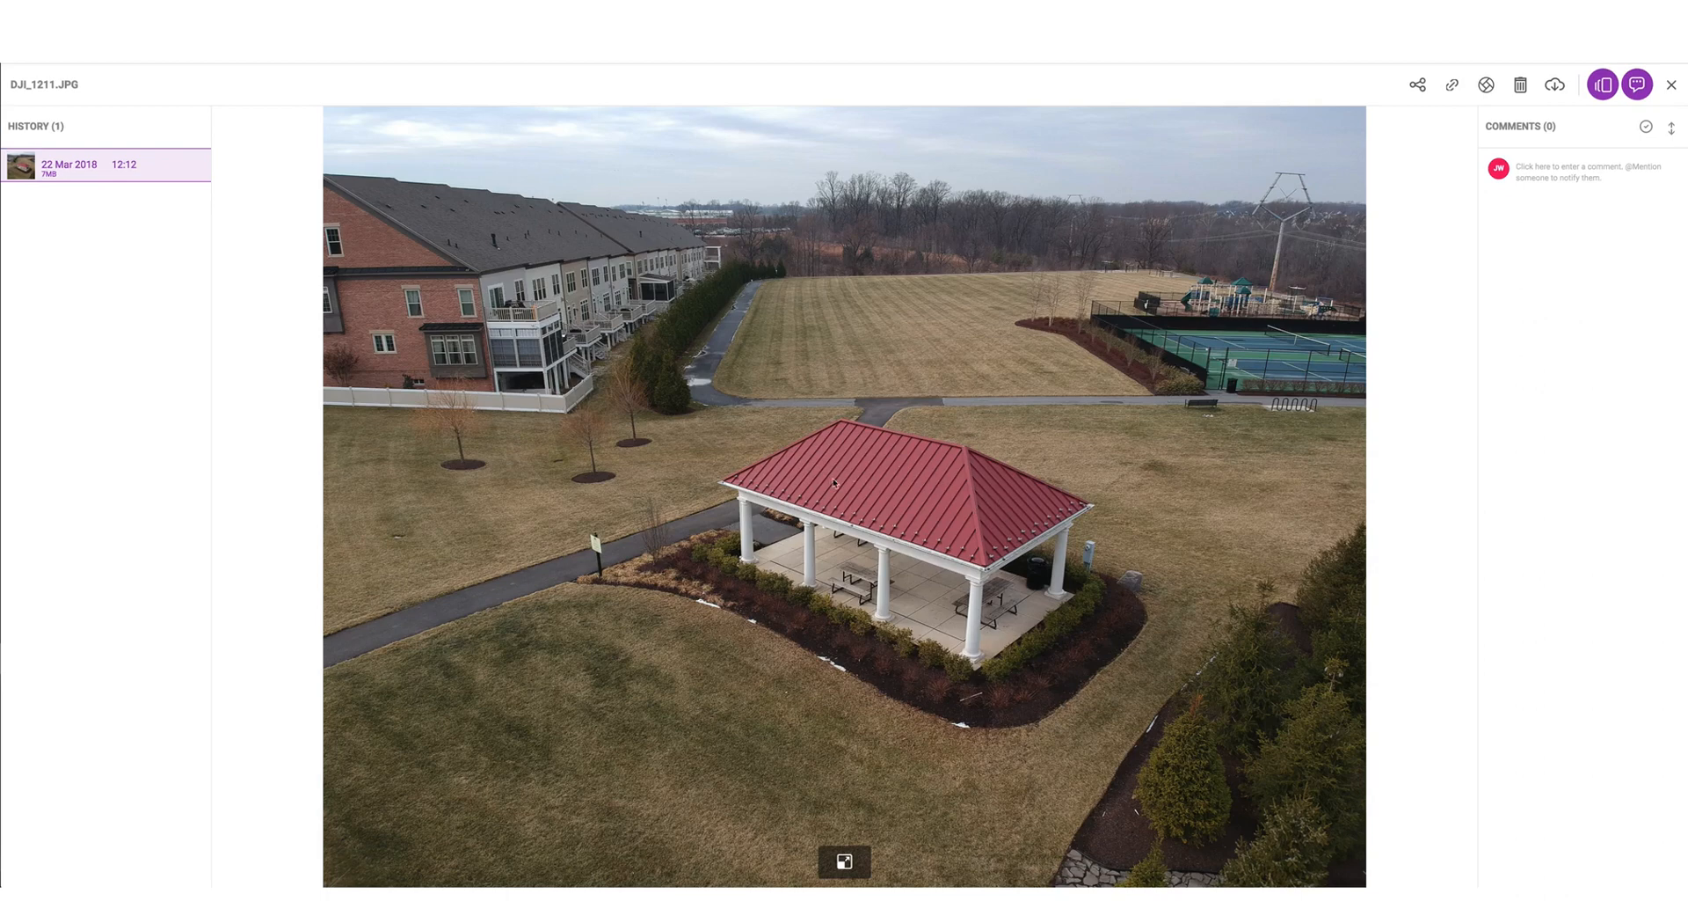
{"action": "mouse_move", "coordinate": [901, 517]}
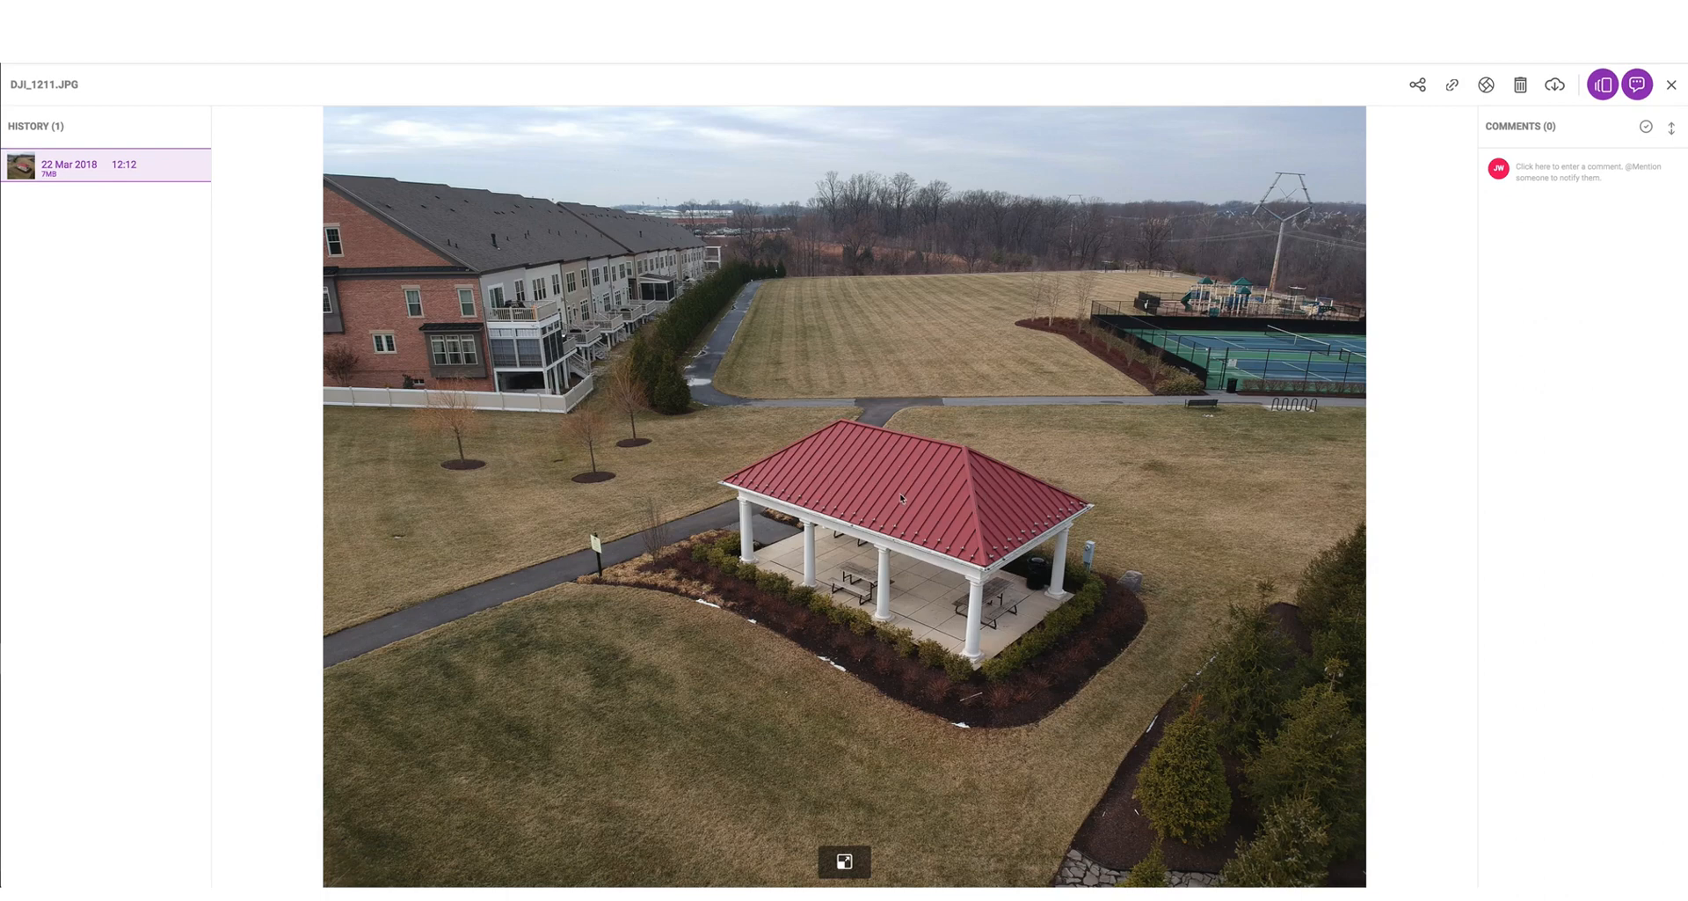
{"action": "mouse_move", "coordinate": [907, 598]}
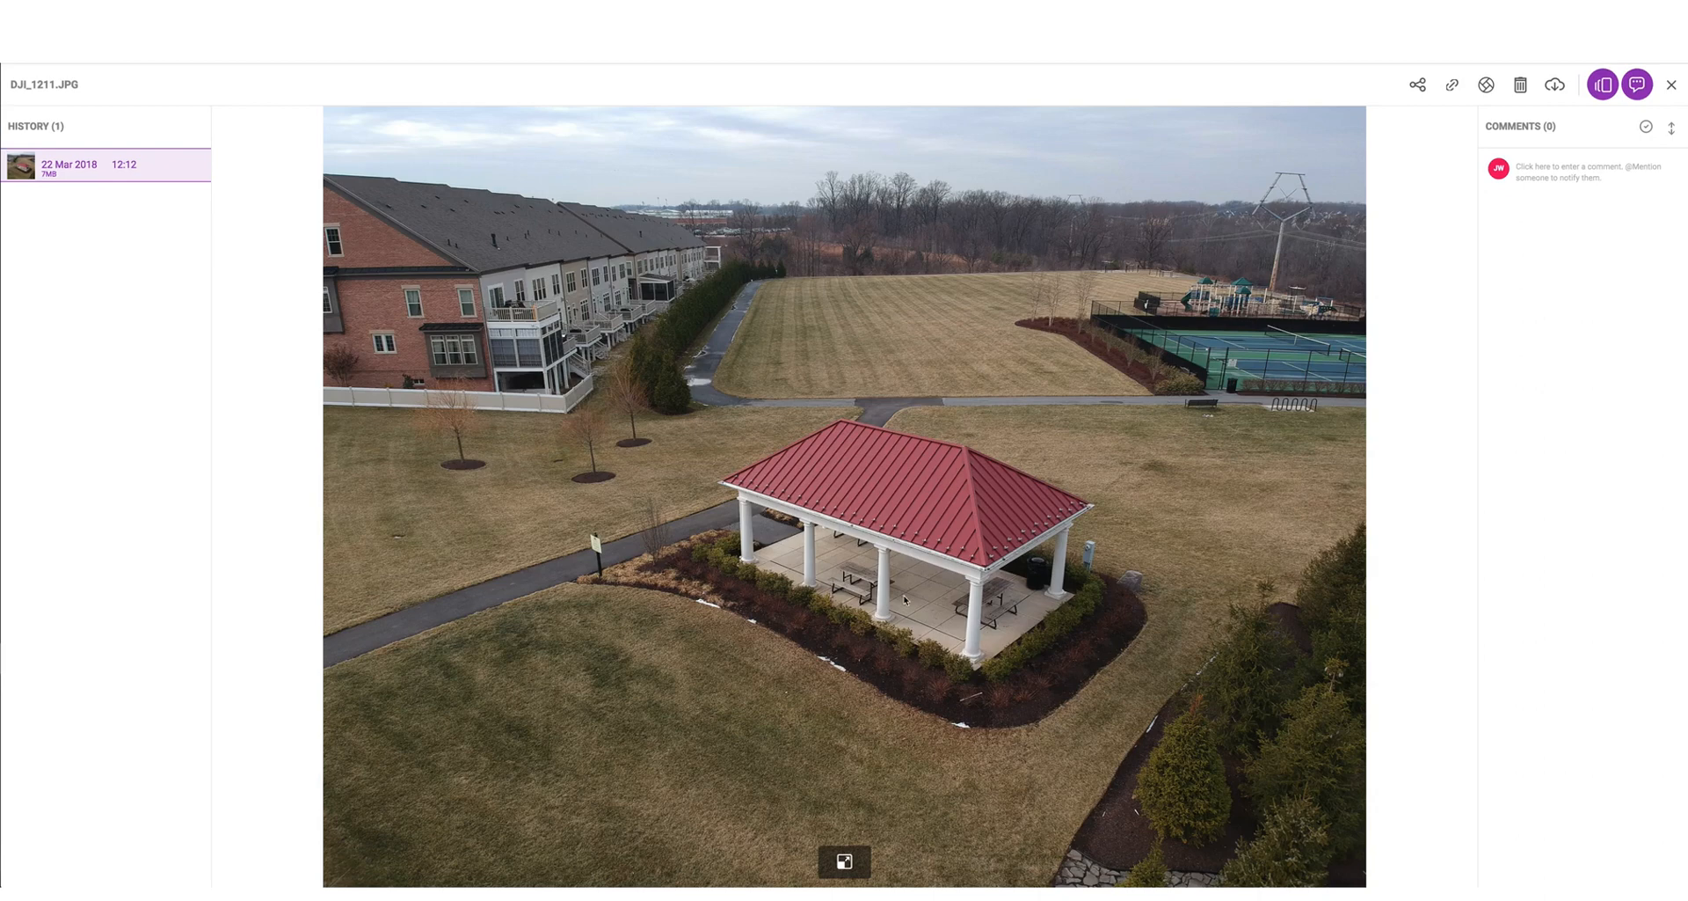
{"action": "left_click", "coordinate": [1668, 84]}
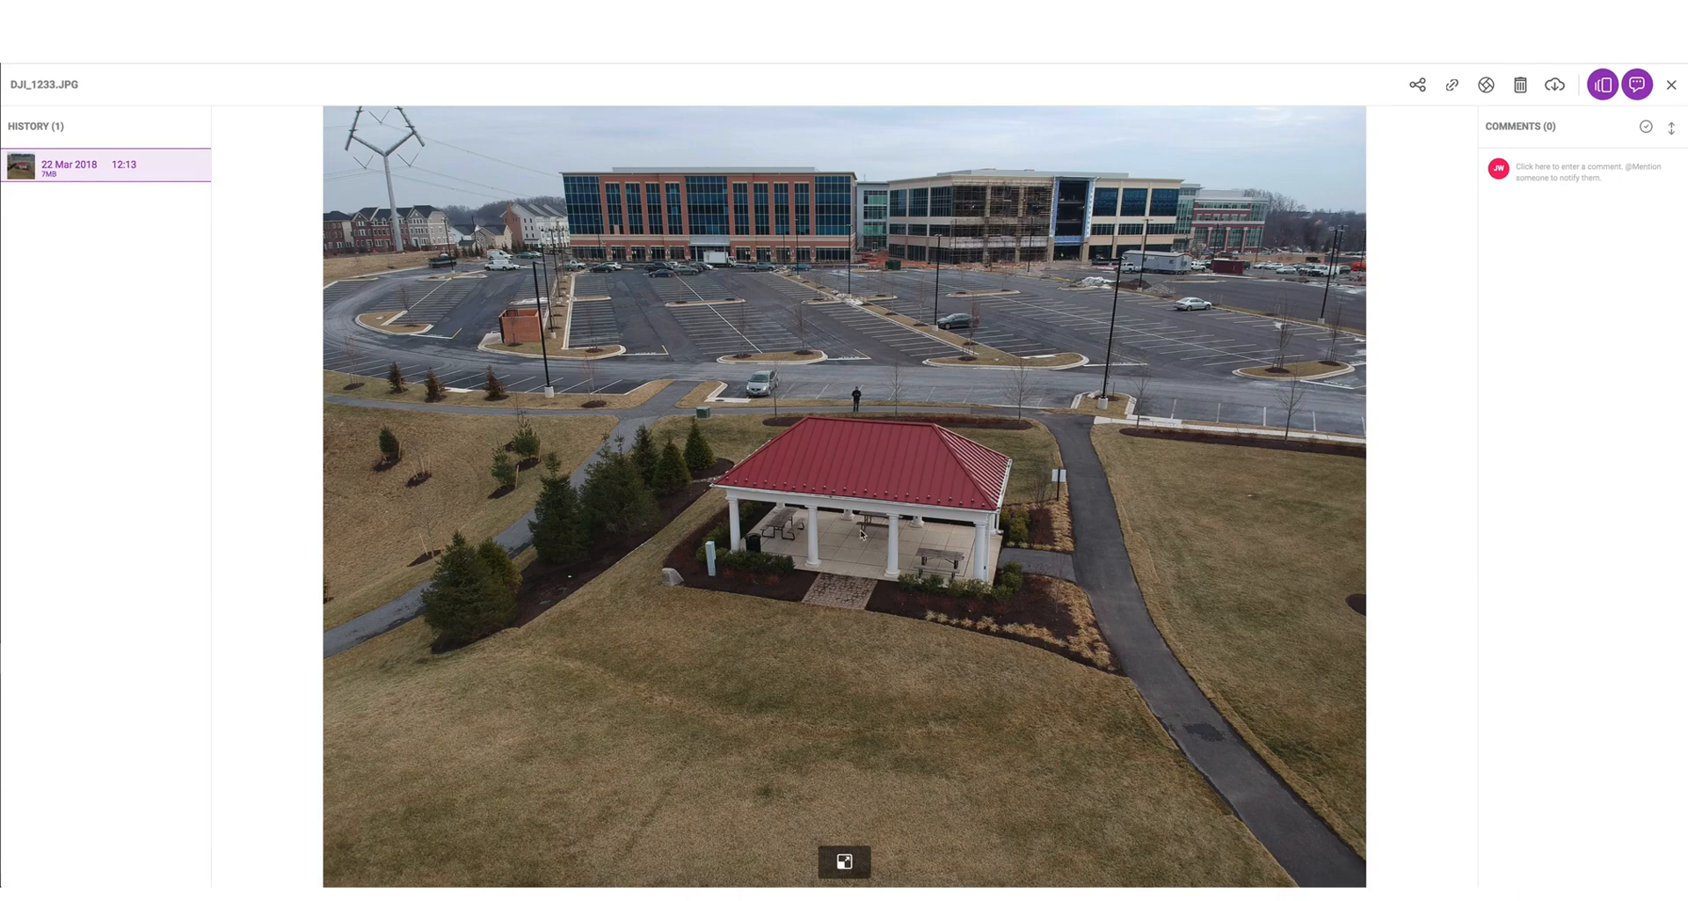
{"action": "mouse_move", "coordinate": [876, 515]}
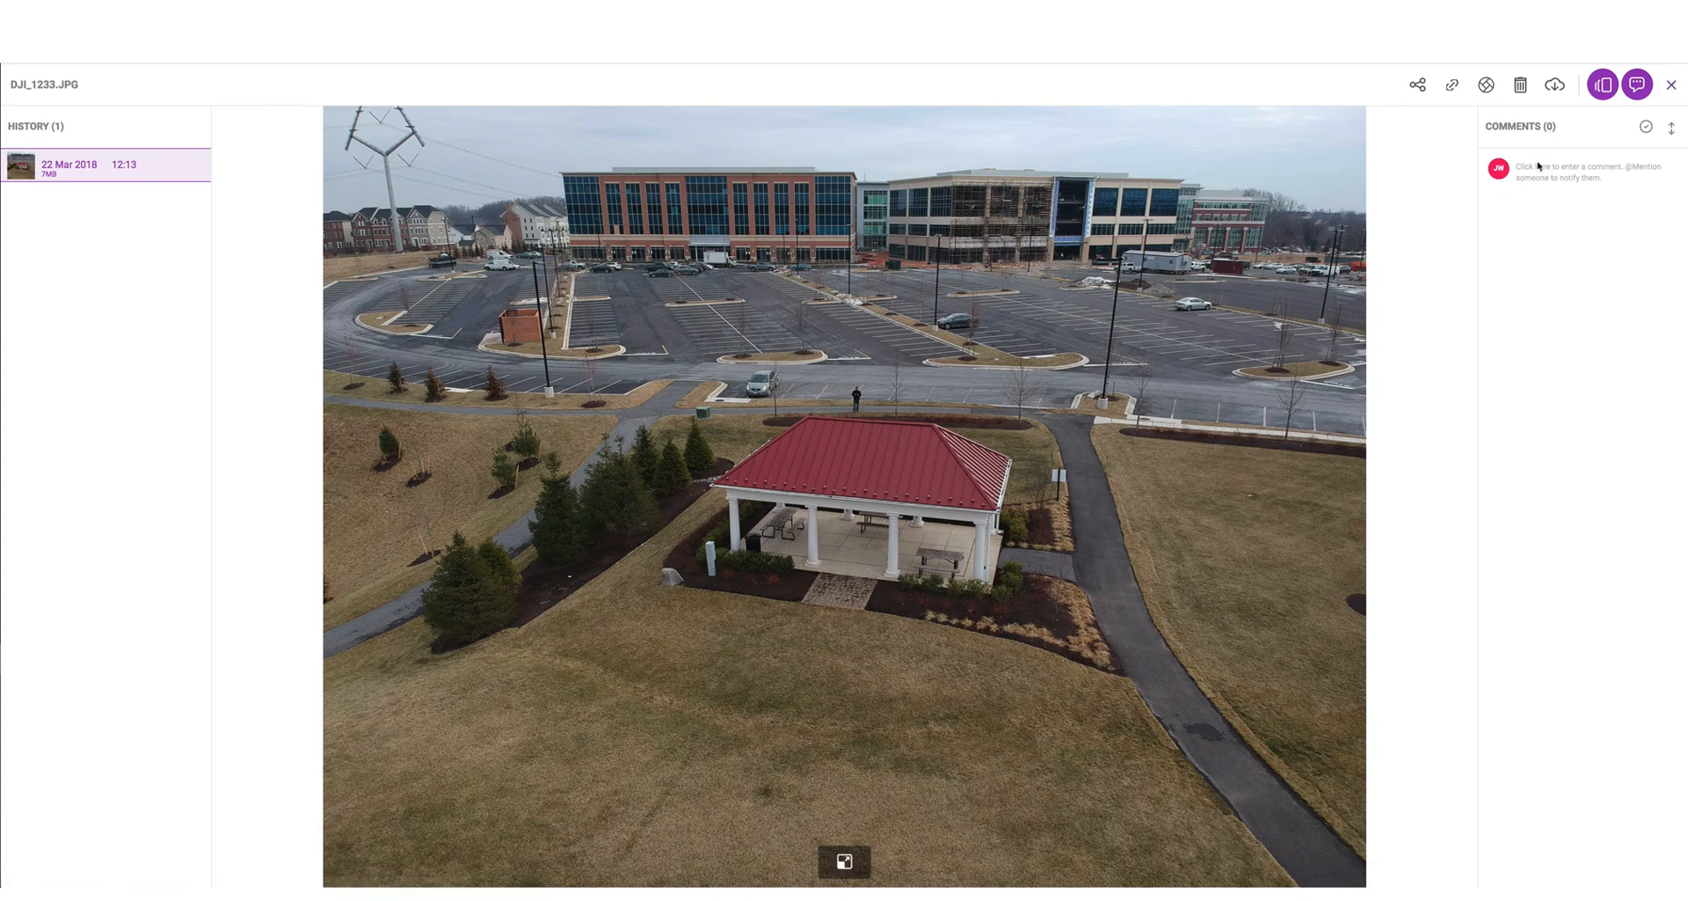
{"action": "left_click", "coordinate": [1667, 84]}
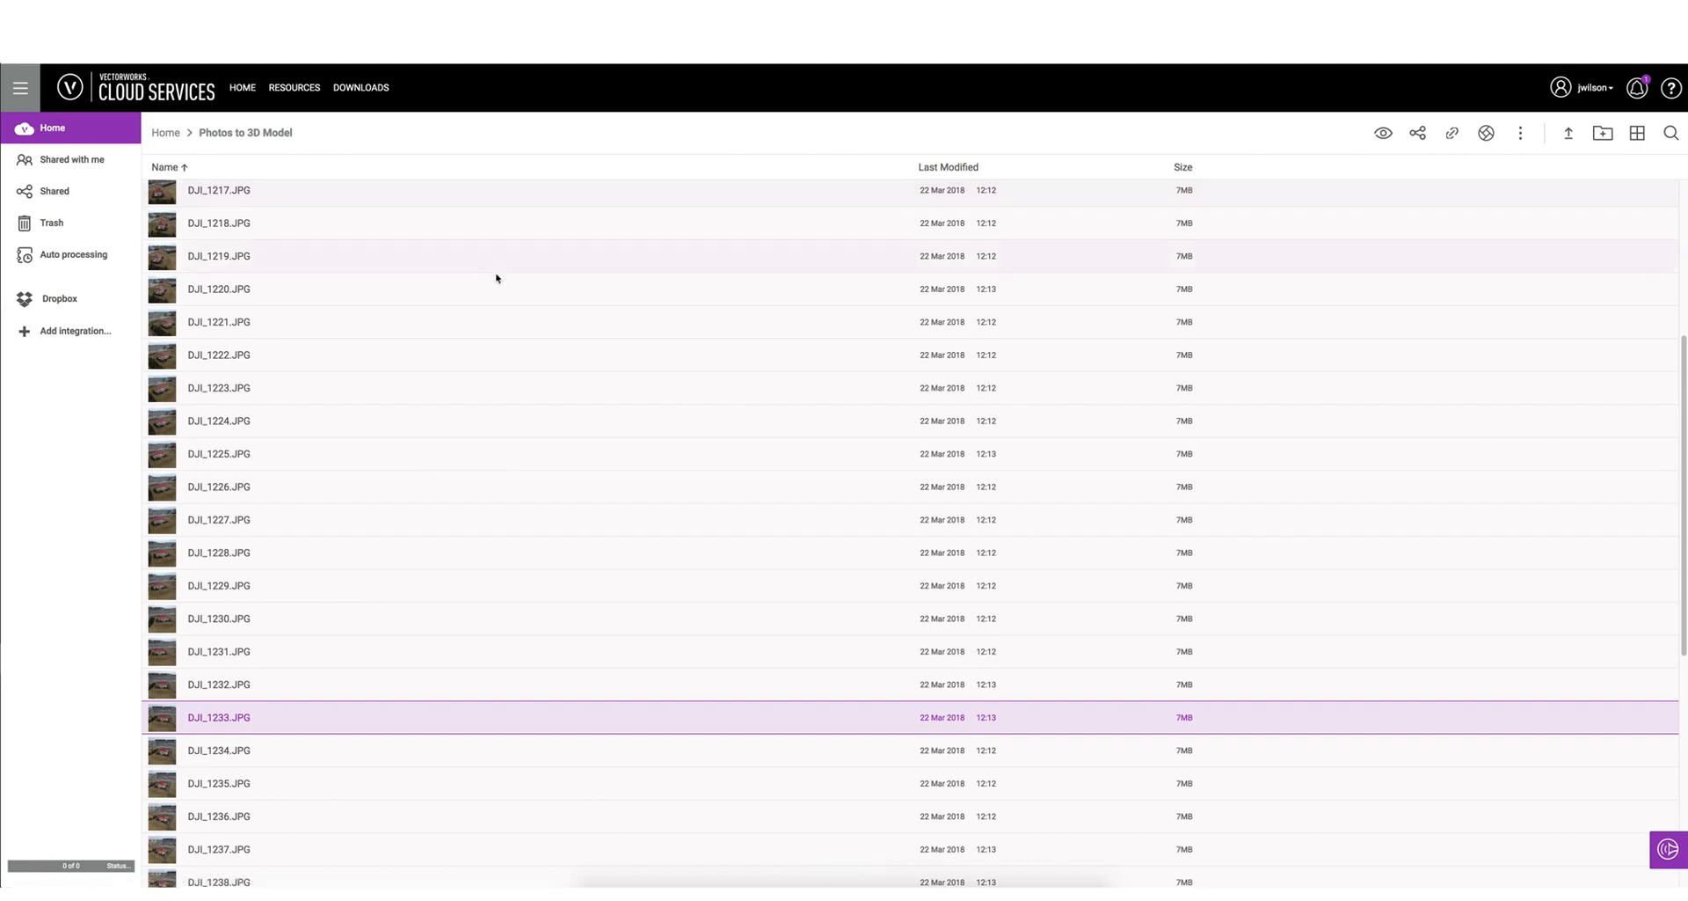
Select all the drone JPG photos and choose Photos to 3D model for them
{"action": "scroll", "scroll_direction": "up", "scroll_amount": 3}
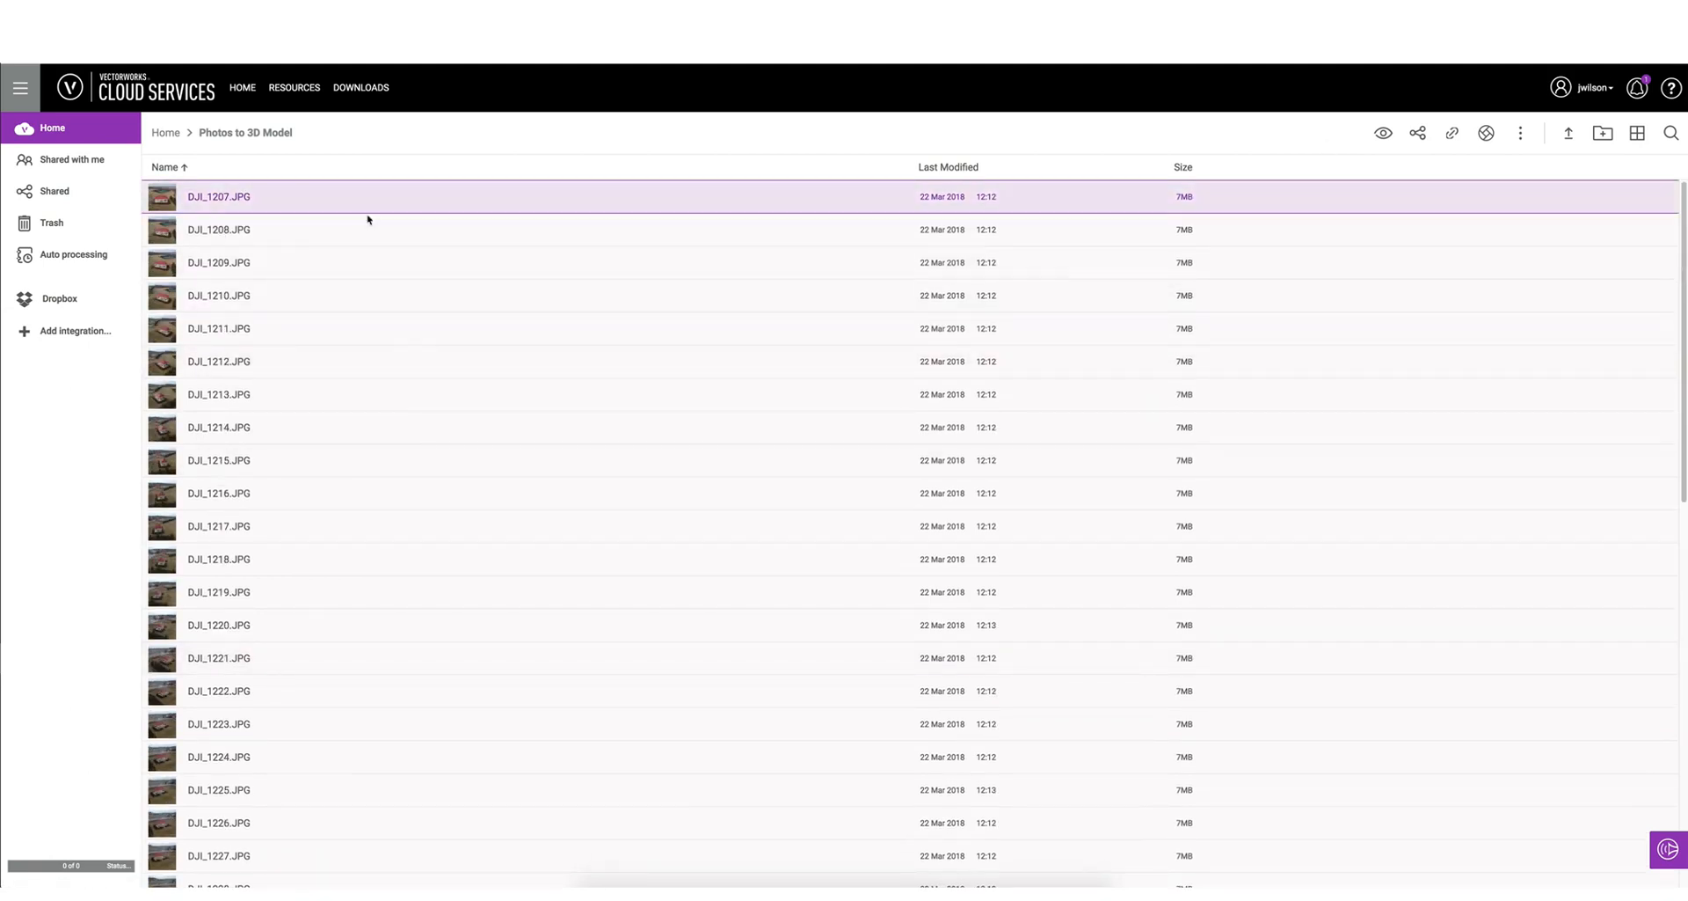
{"action": "scroll", "scroll_direction": "down", "scroll_amount": 3}
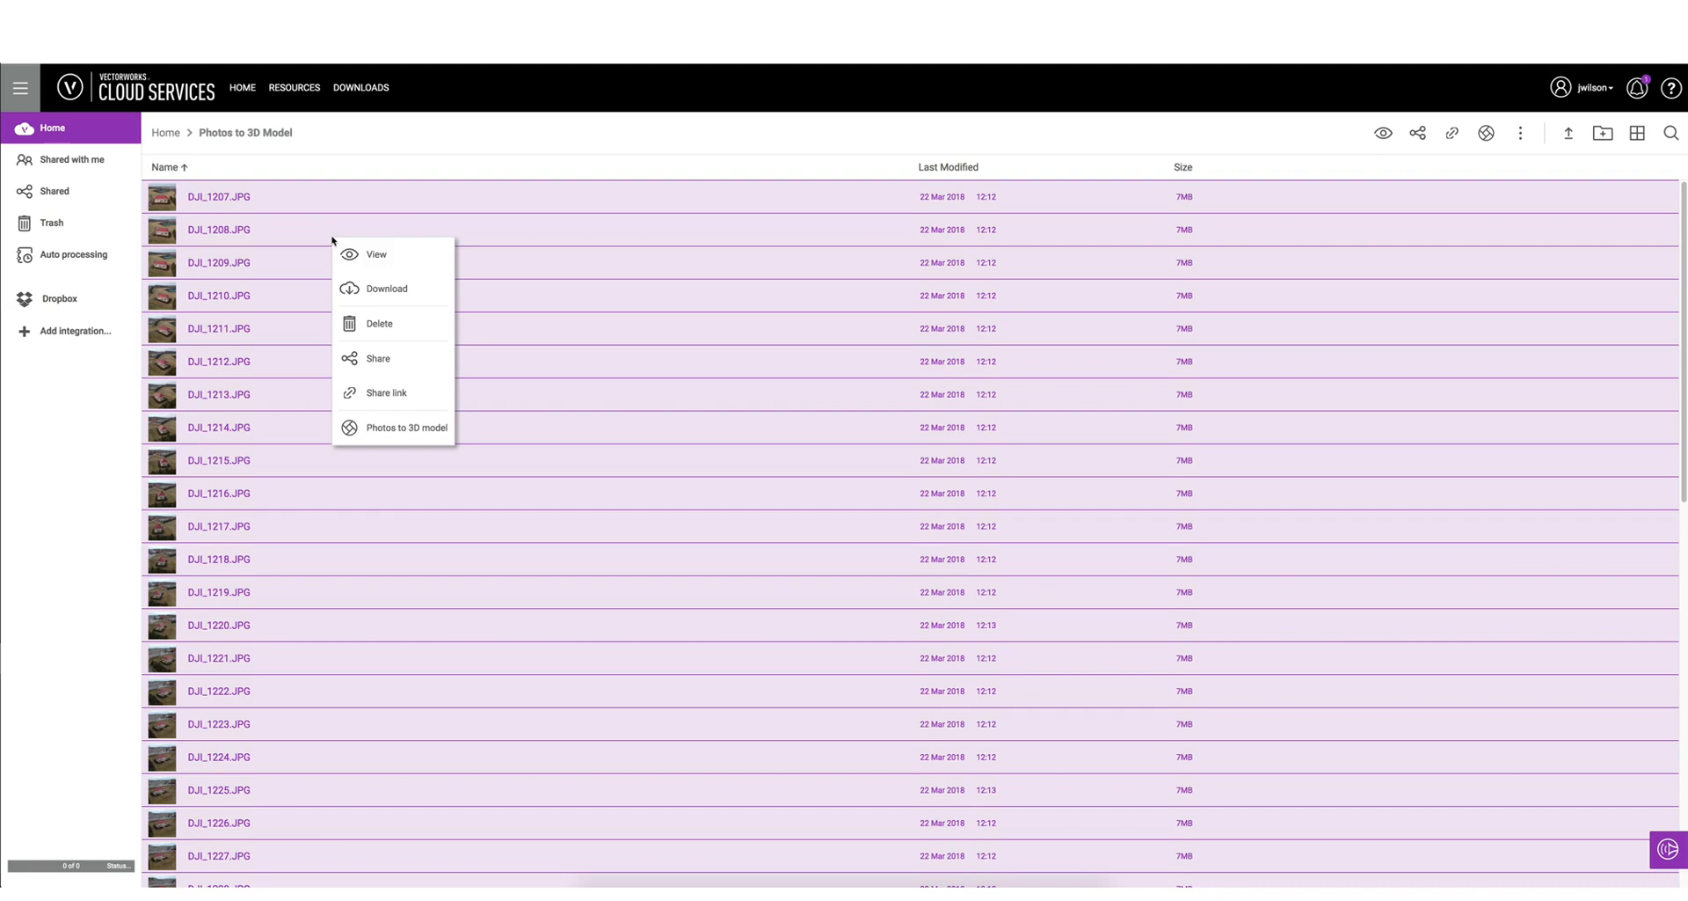
{"action": "left_click", "coordinate": [406, 427]}
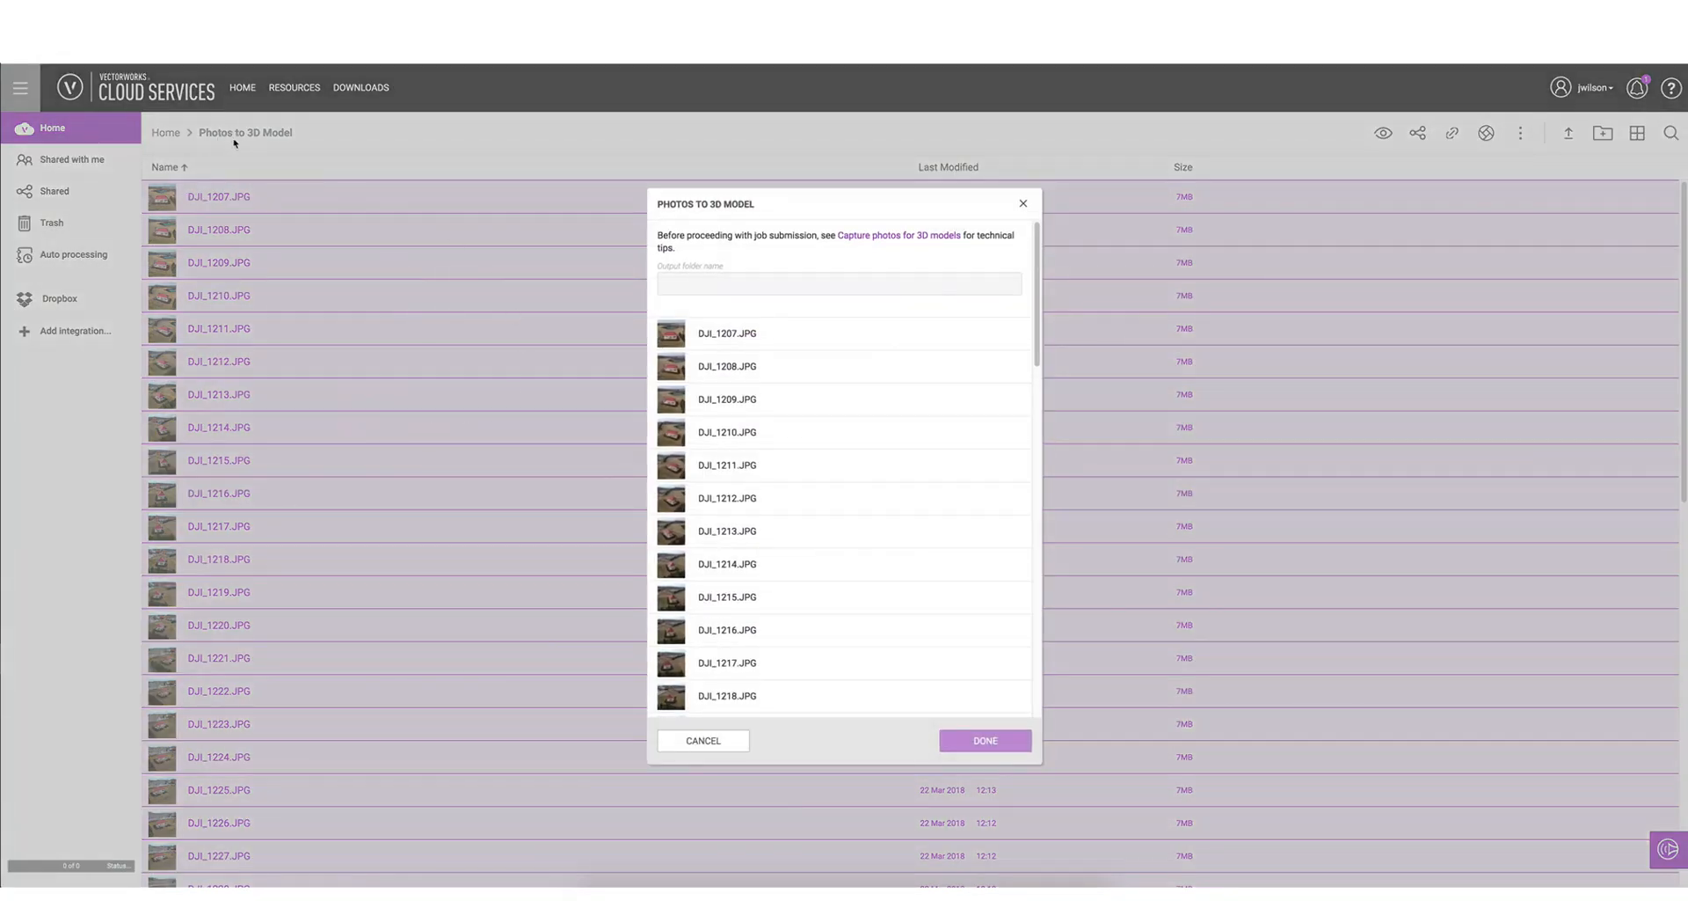
Name the job's output folder 'Gazebo' and submit the 3D model job
{"action": "left_click", "coordinate": [838, 283]}
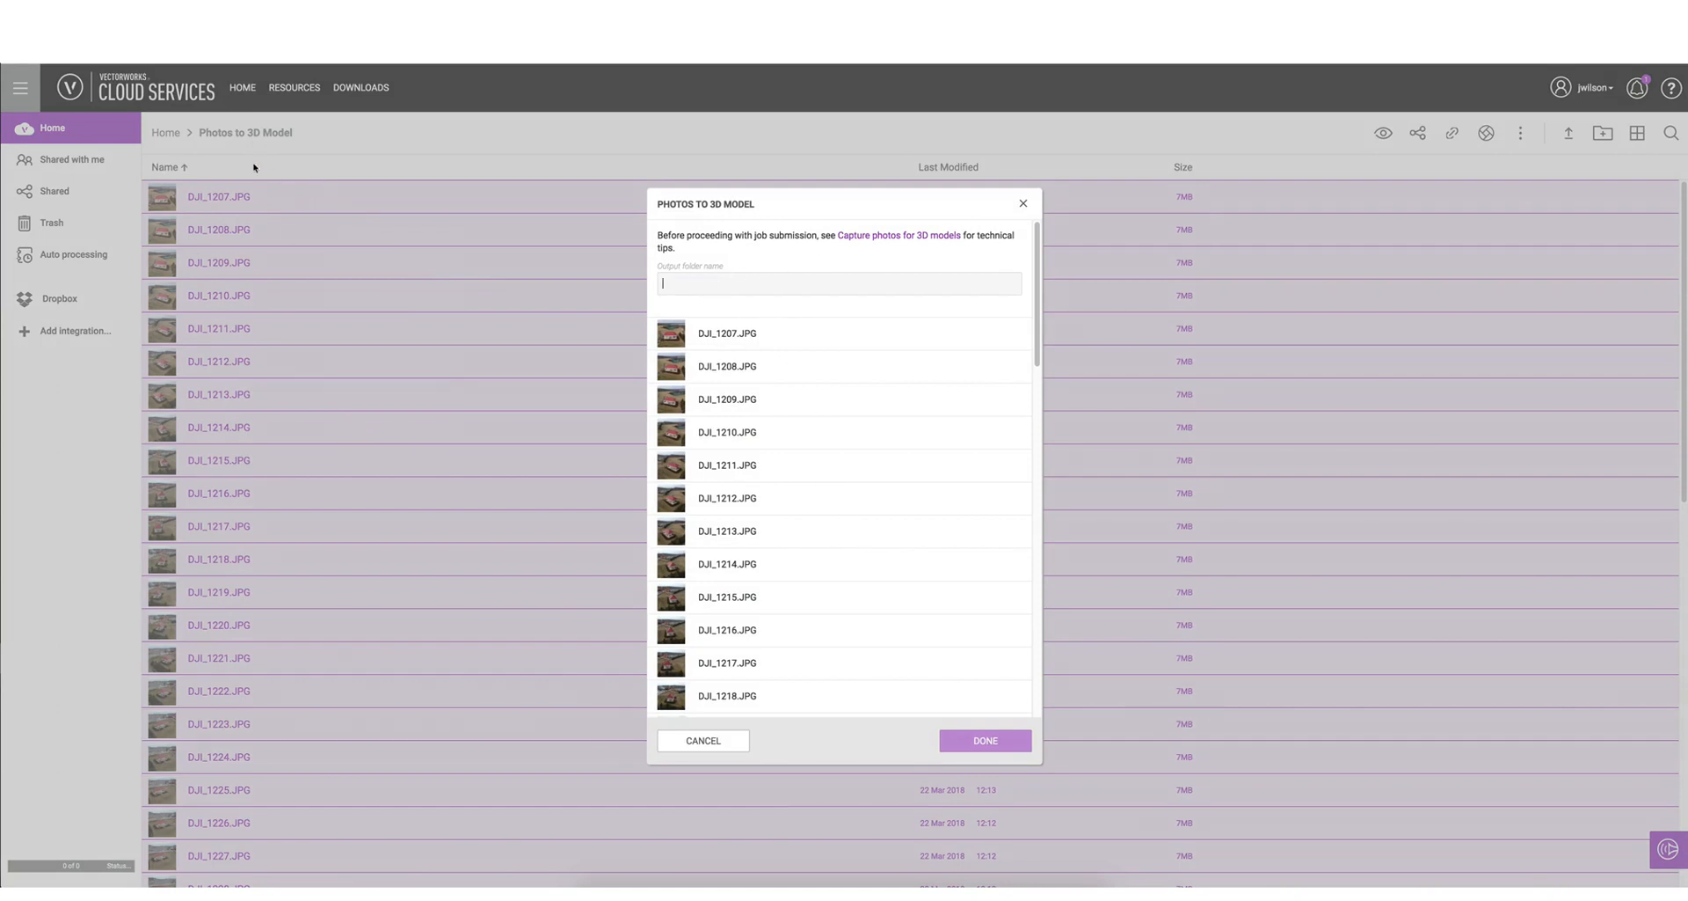
{"action": "mouse_move", "coordinate": [729, 281]}
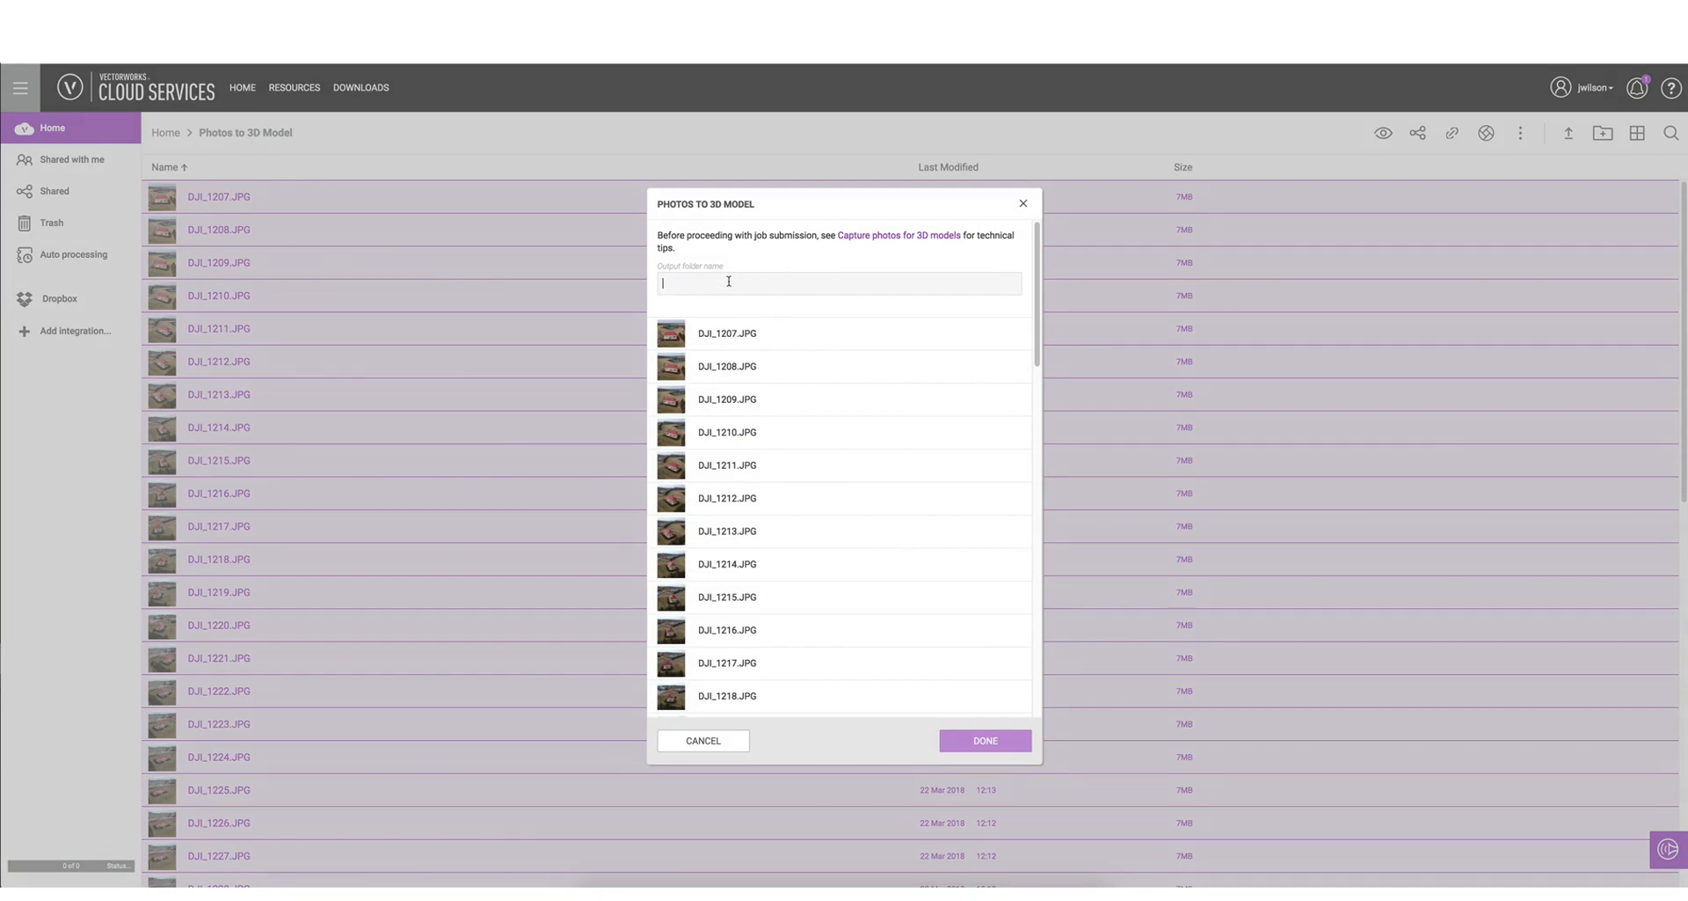
{"action": "type", "text": "Gazebo"}
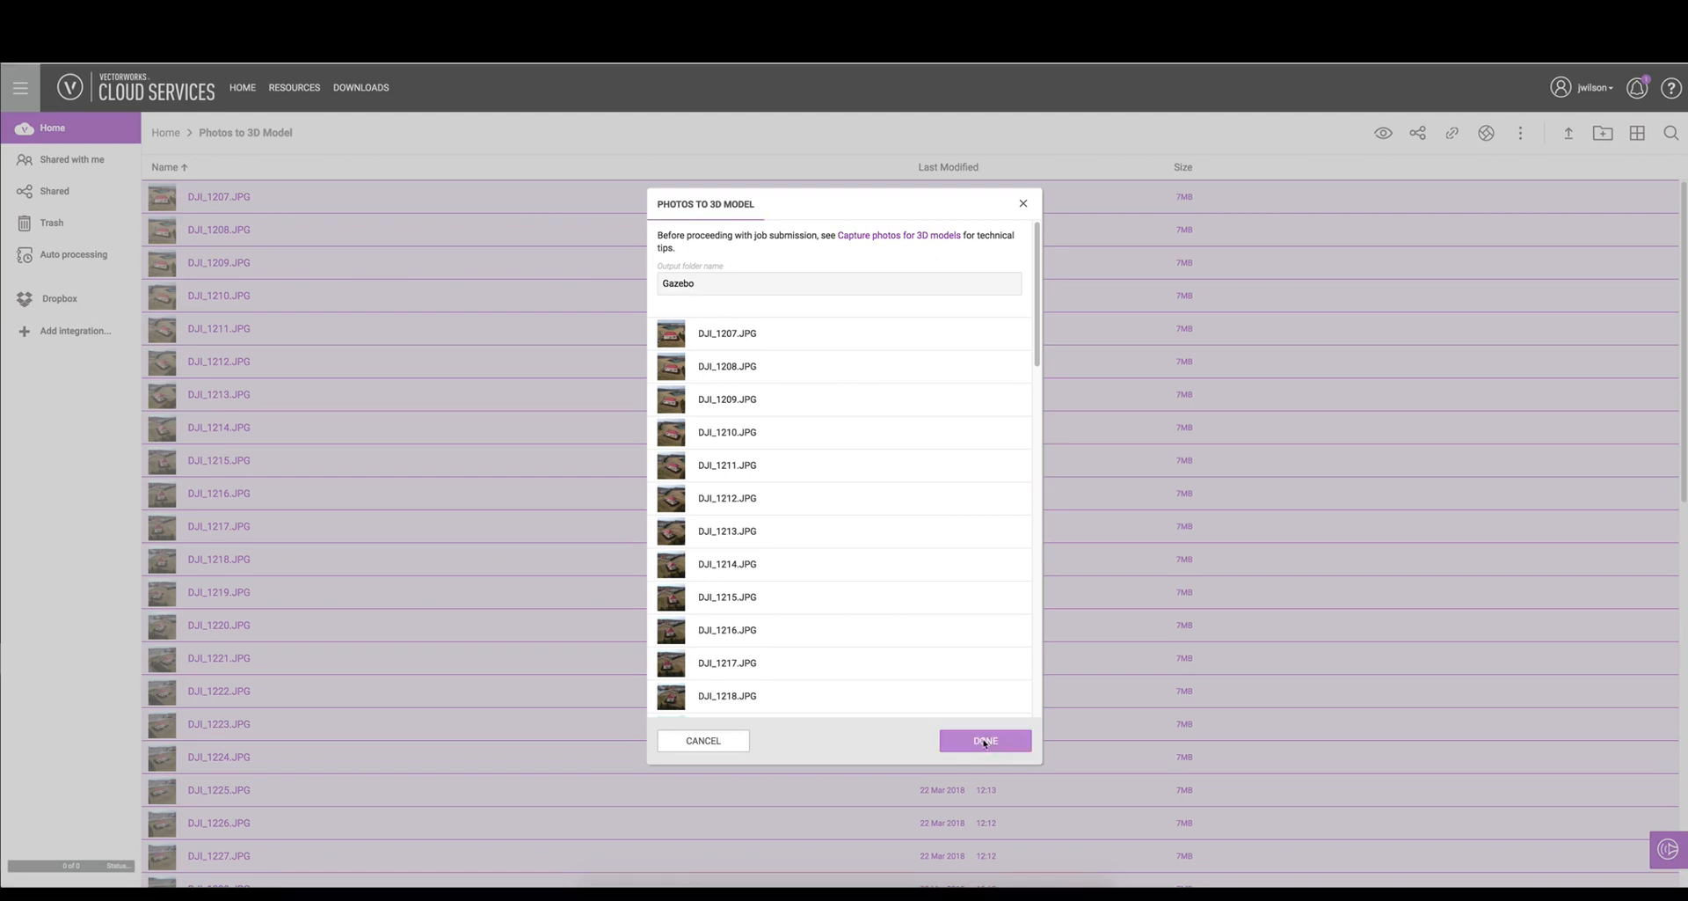
{"action": "left_click", "coordinate": [985, 741]}
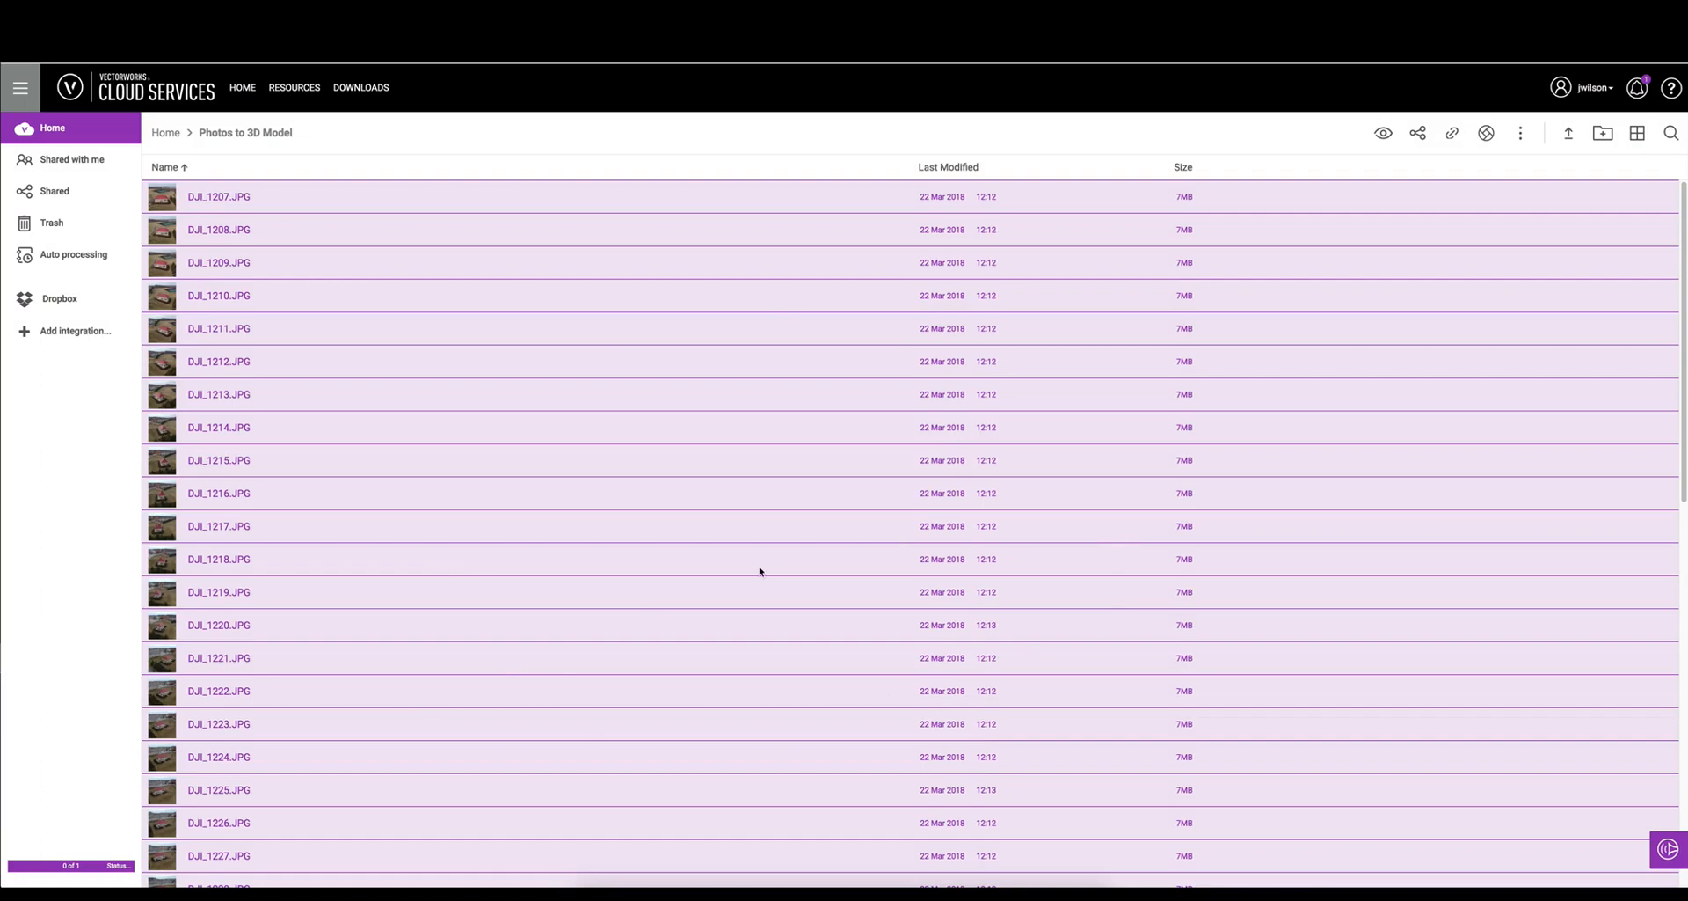
Open the Status panel to see the Photos to 3D Model/Gazebo job's generated files
{"action": "left_click", "coordinate": [116, 865]}
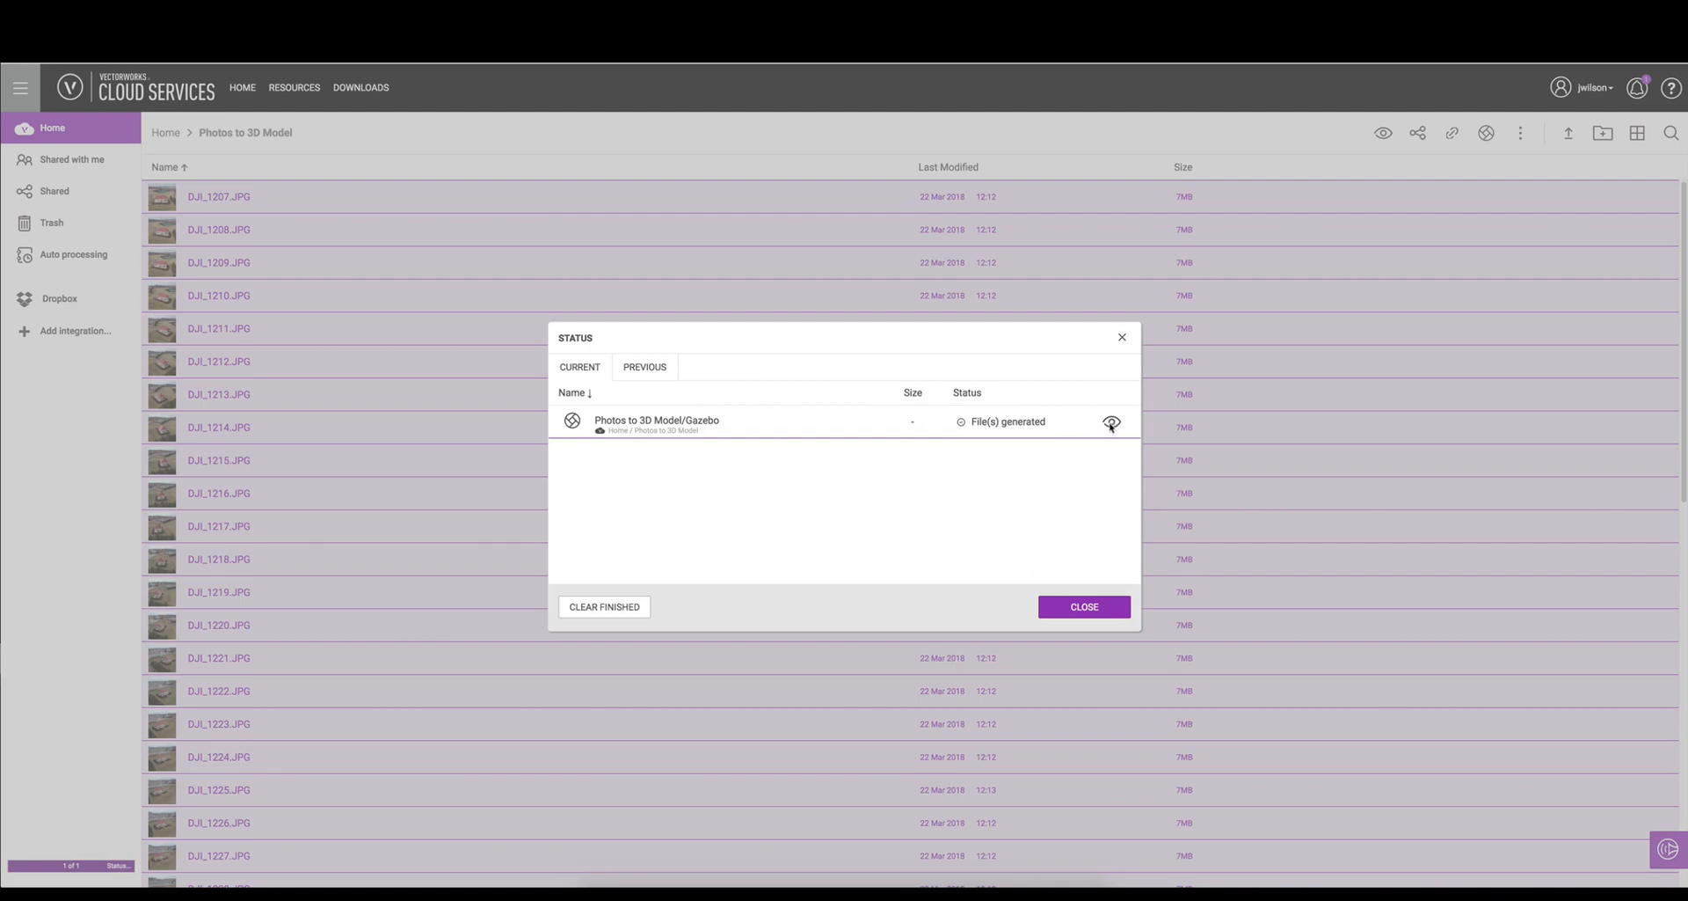
Open the finished Gazebo job's output folder with the point cloud and textured mesh
{"action": "left_click", "coordinate": [1111, 421]}
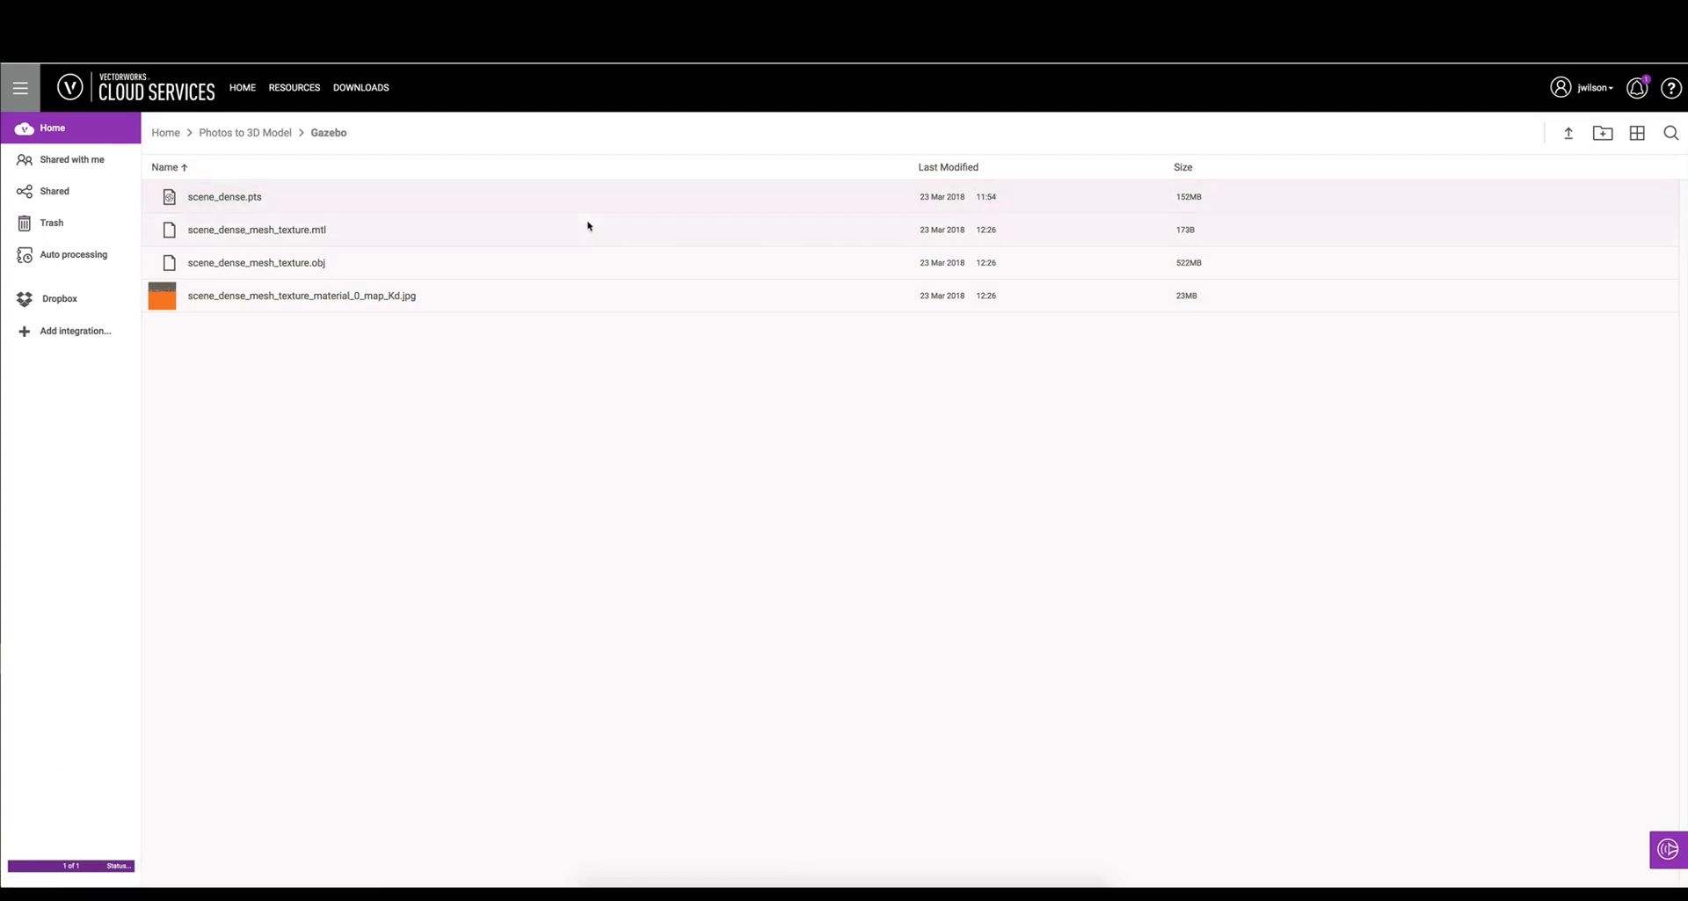
{"action": "mouse_move", "coordinate": [992, 203]}
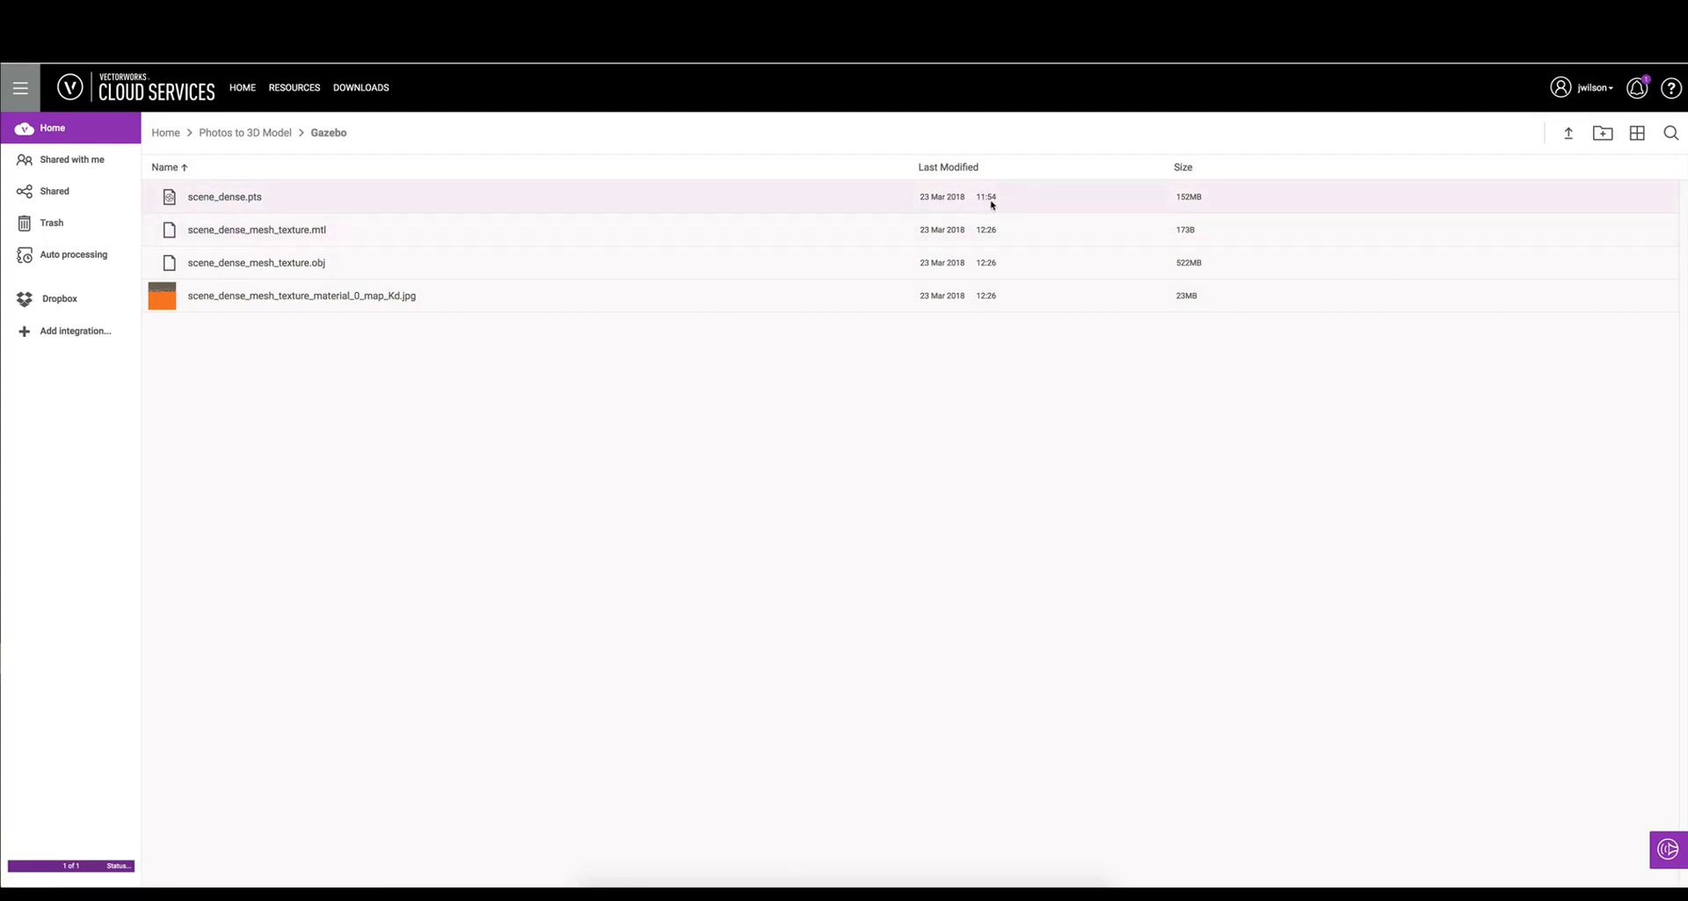
{"action": "mouse_move", "coordinate": [1001, 216]}
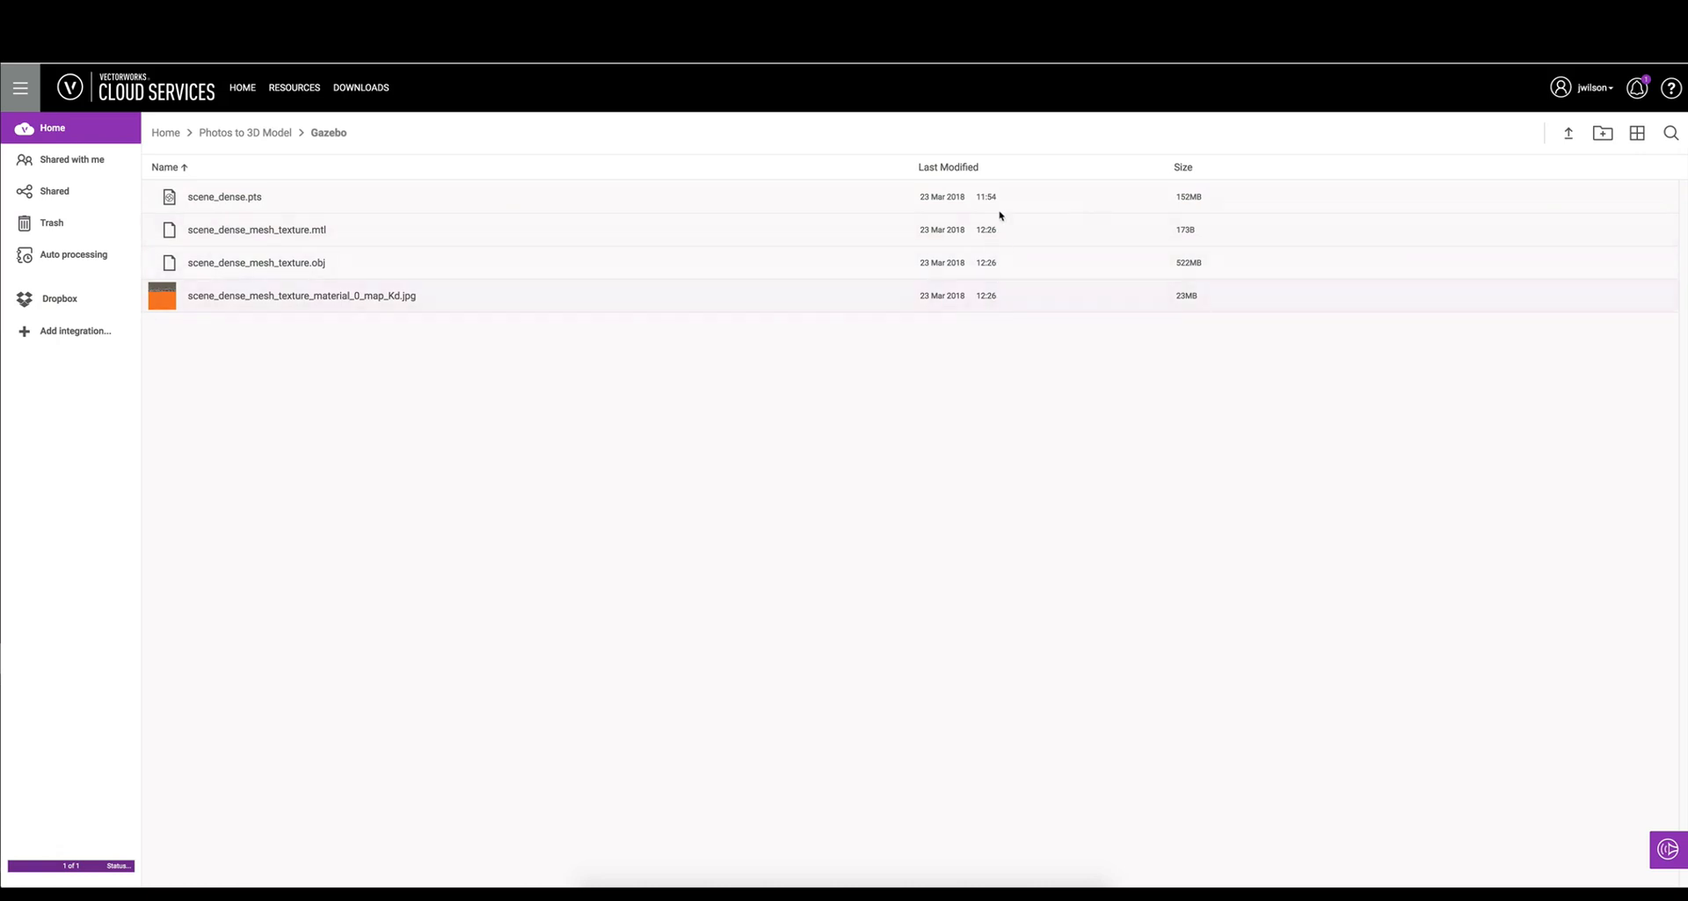
{"action": "mouse_move", "coordinate": [656, 222]}
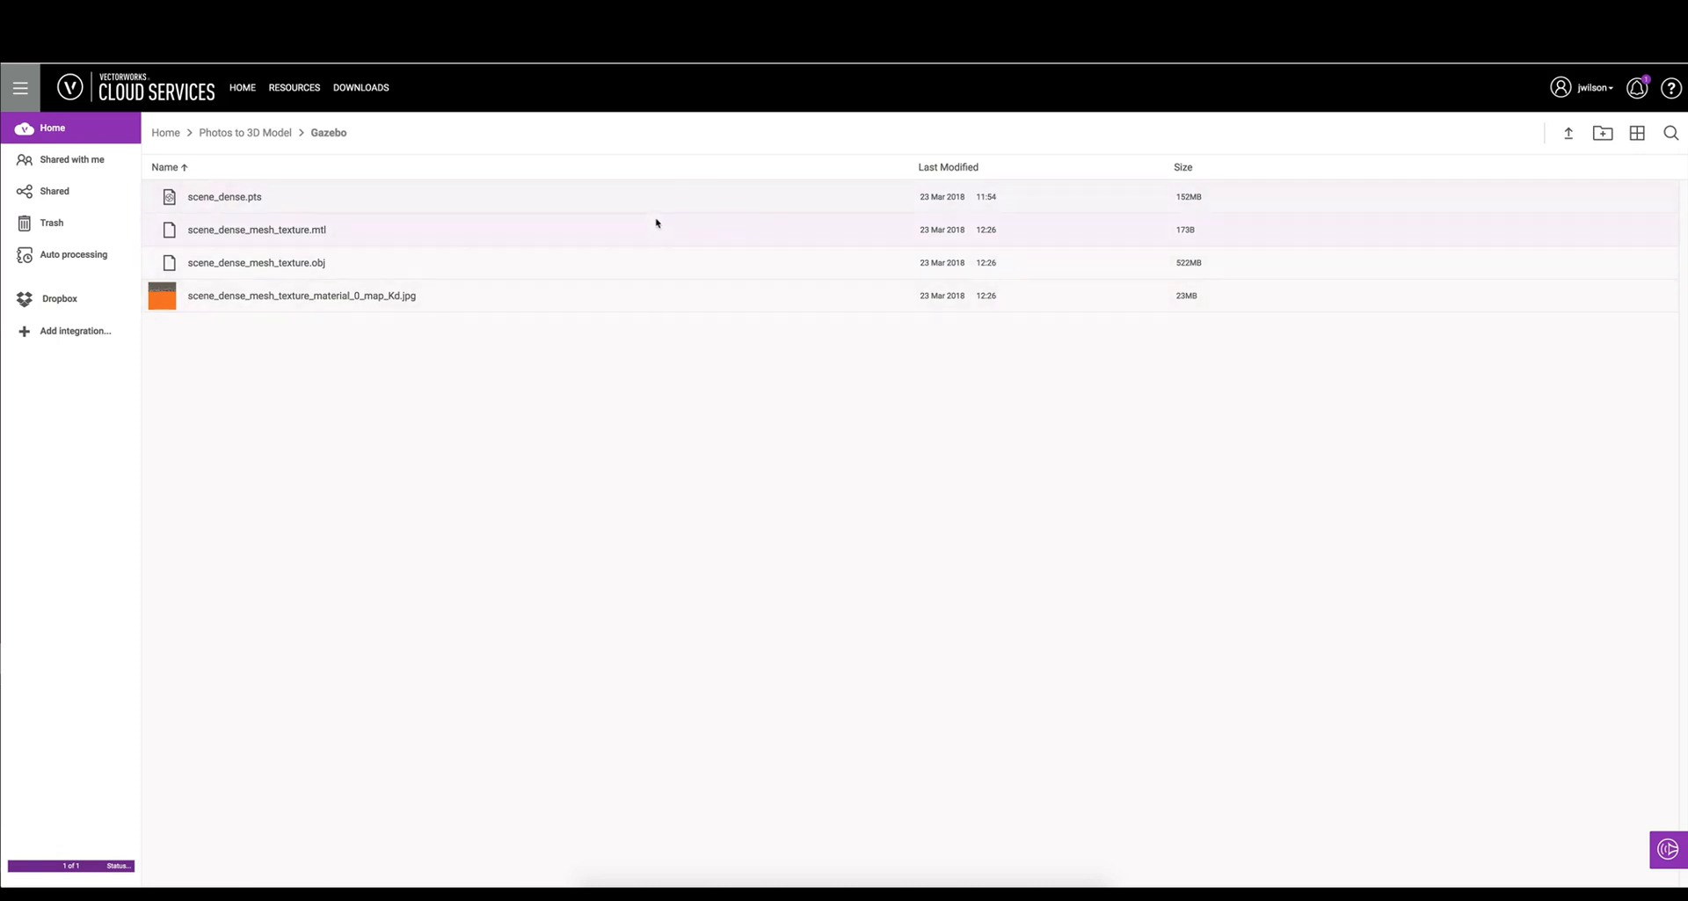
{"action": "mouse_move", "coordinate": [690, 406]}
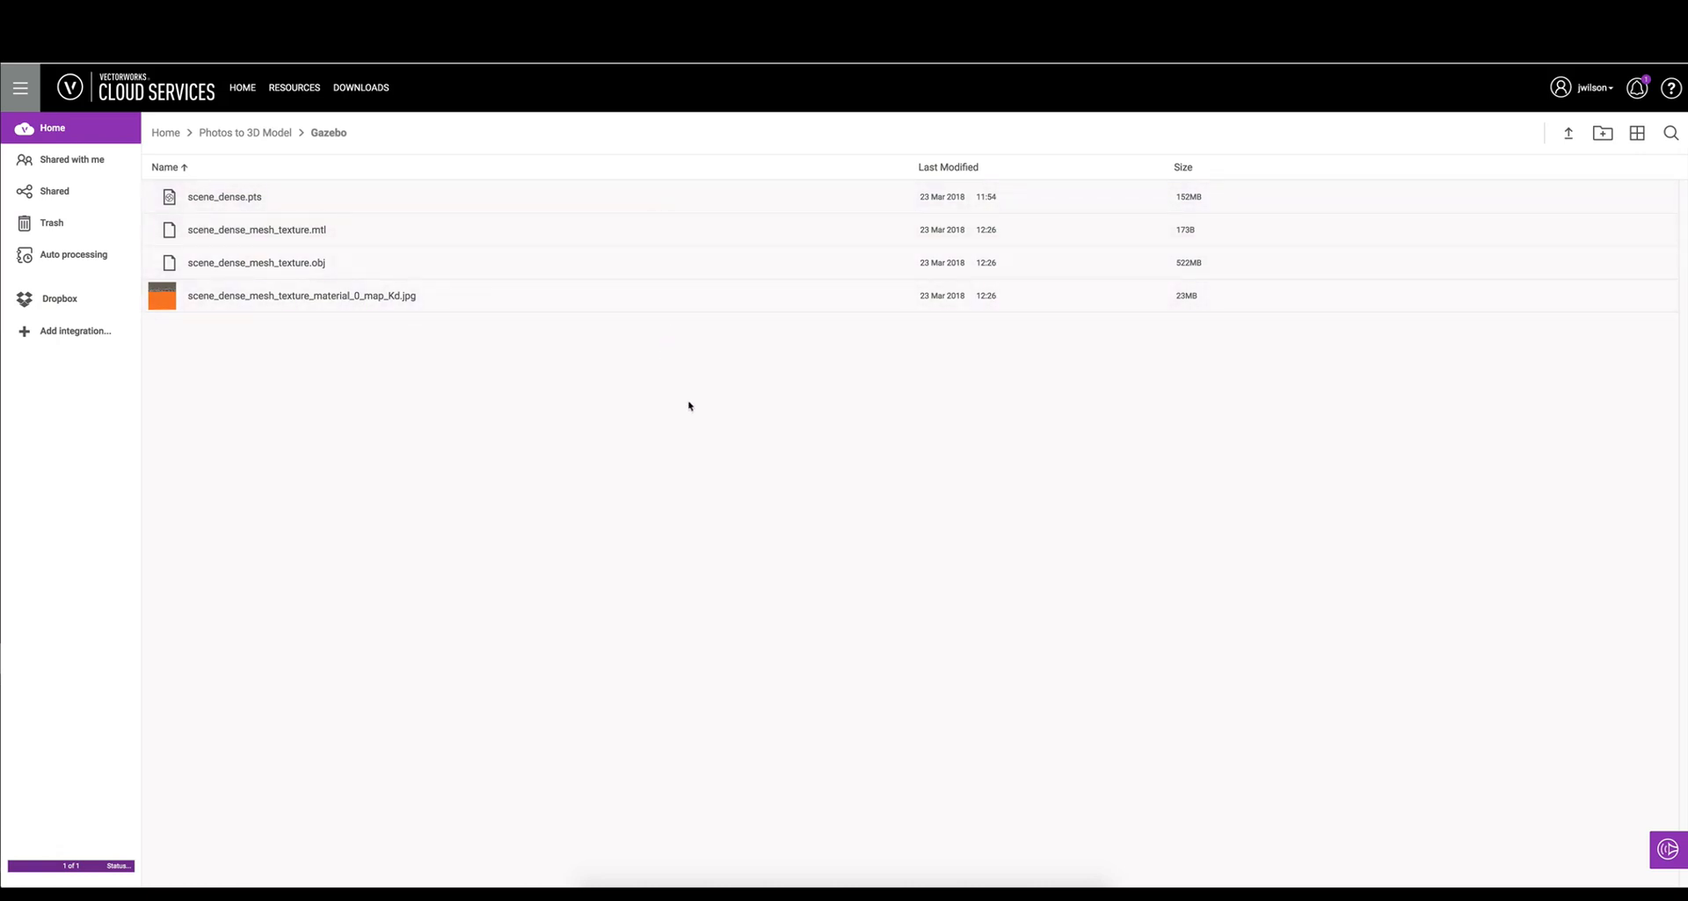
{"action": "mouse_move", "coordinate": [605, 858]}
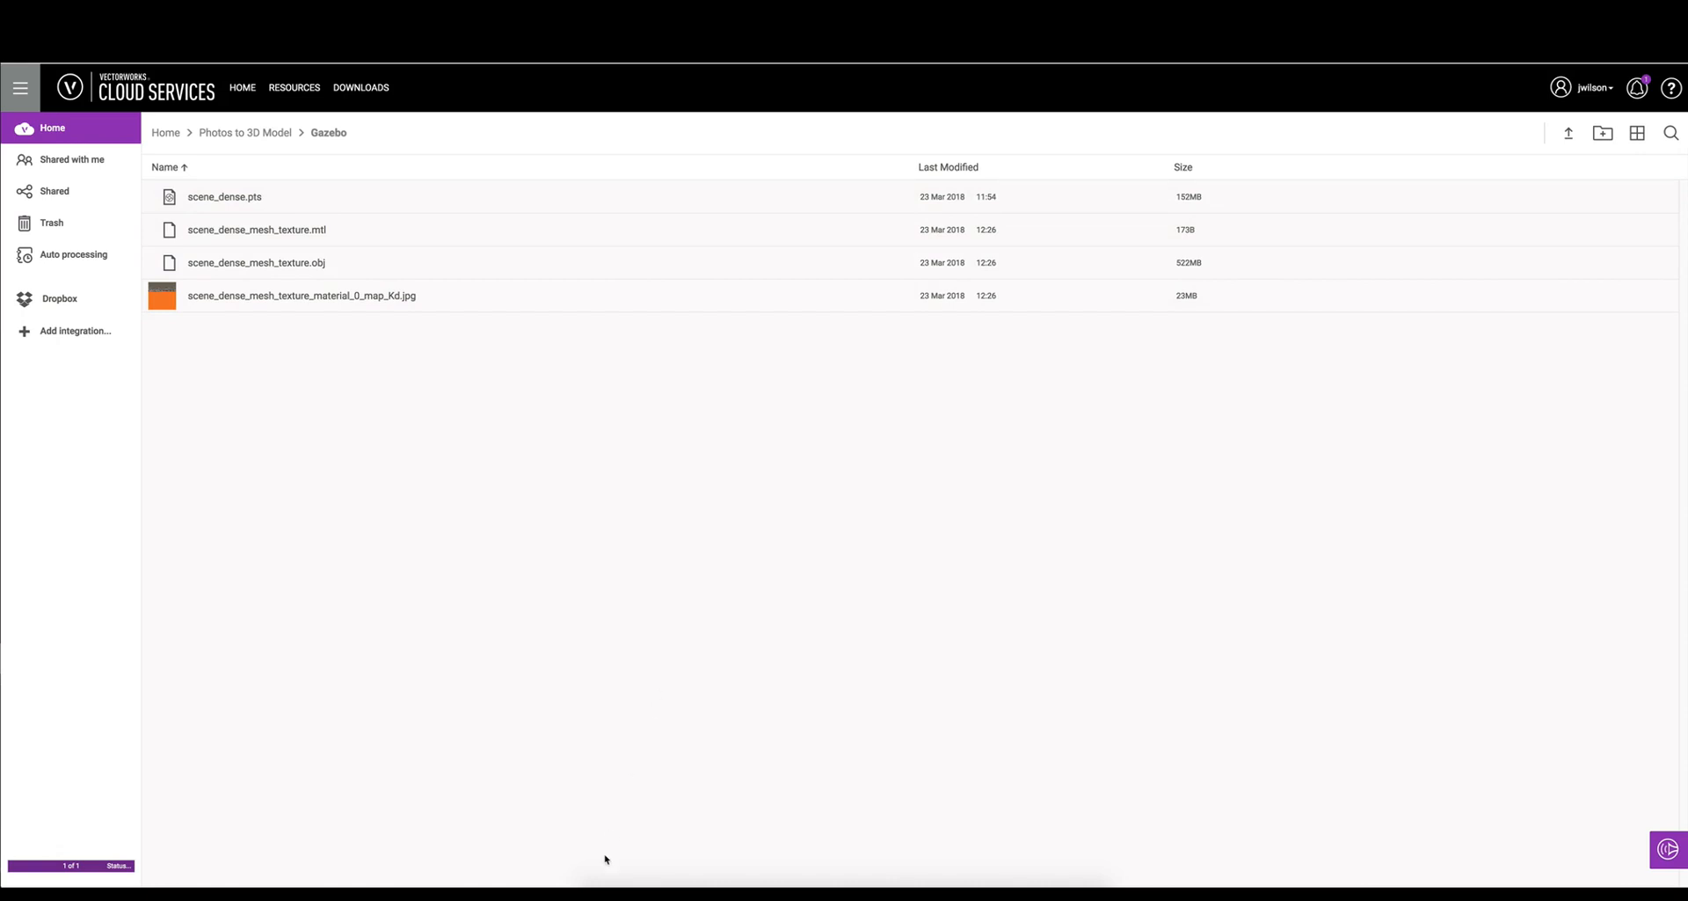
{"action": "left_click", "coordinate": [1667, 850]}
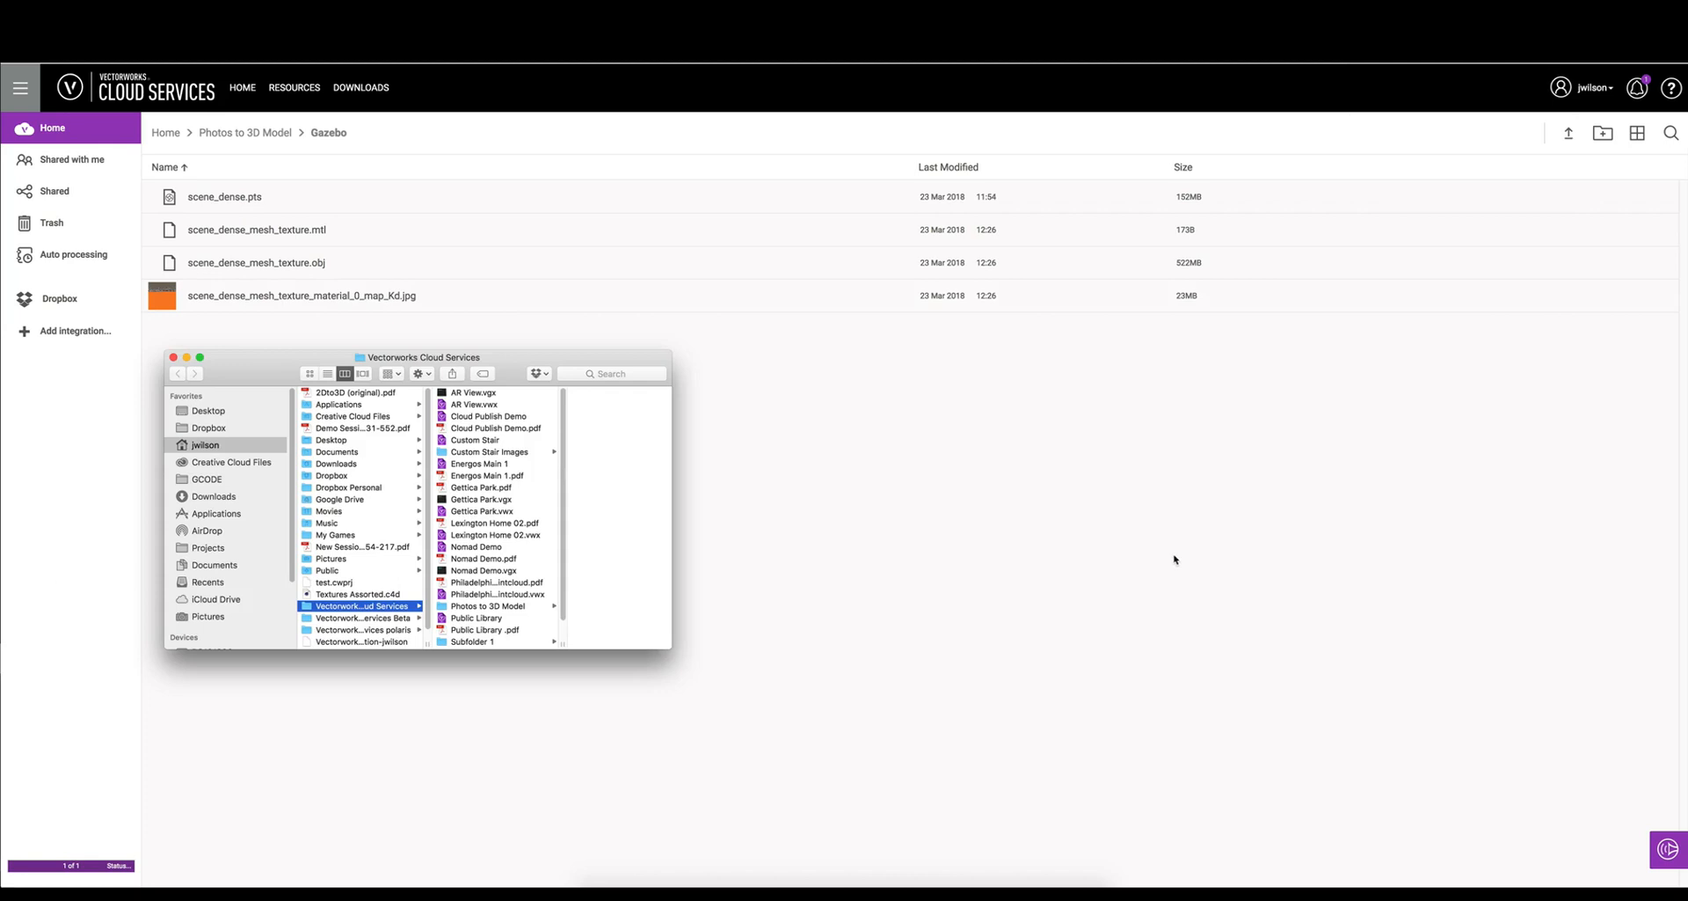
Browse Finder to the synced Gazebo folder and select scene_dense_mesh_texture.obj
{"action": "scroll", "scroll_direction": "down", "scroll_amount": 3}
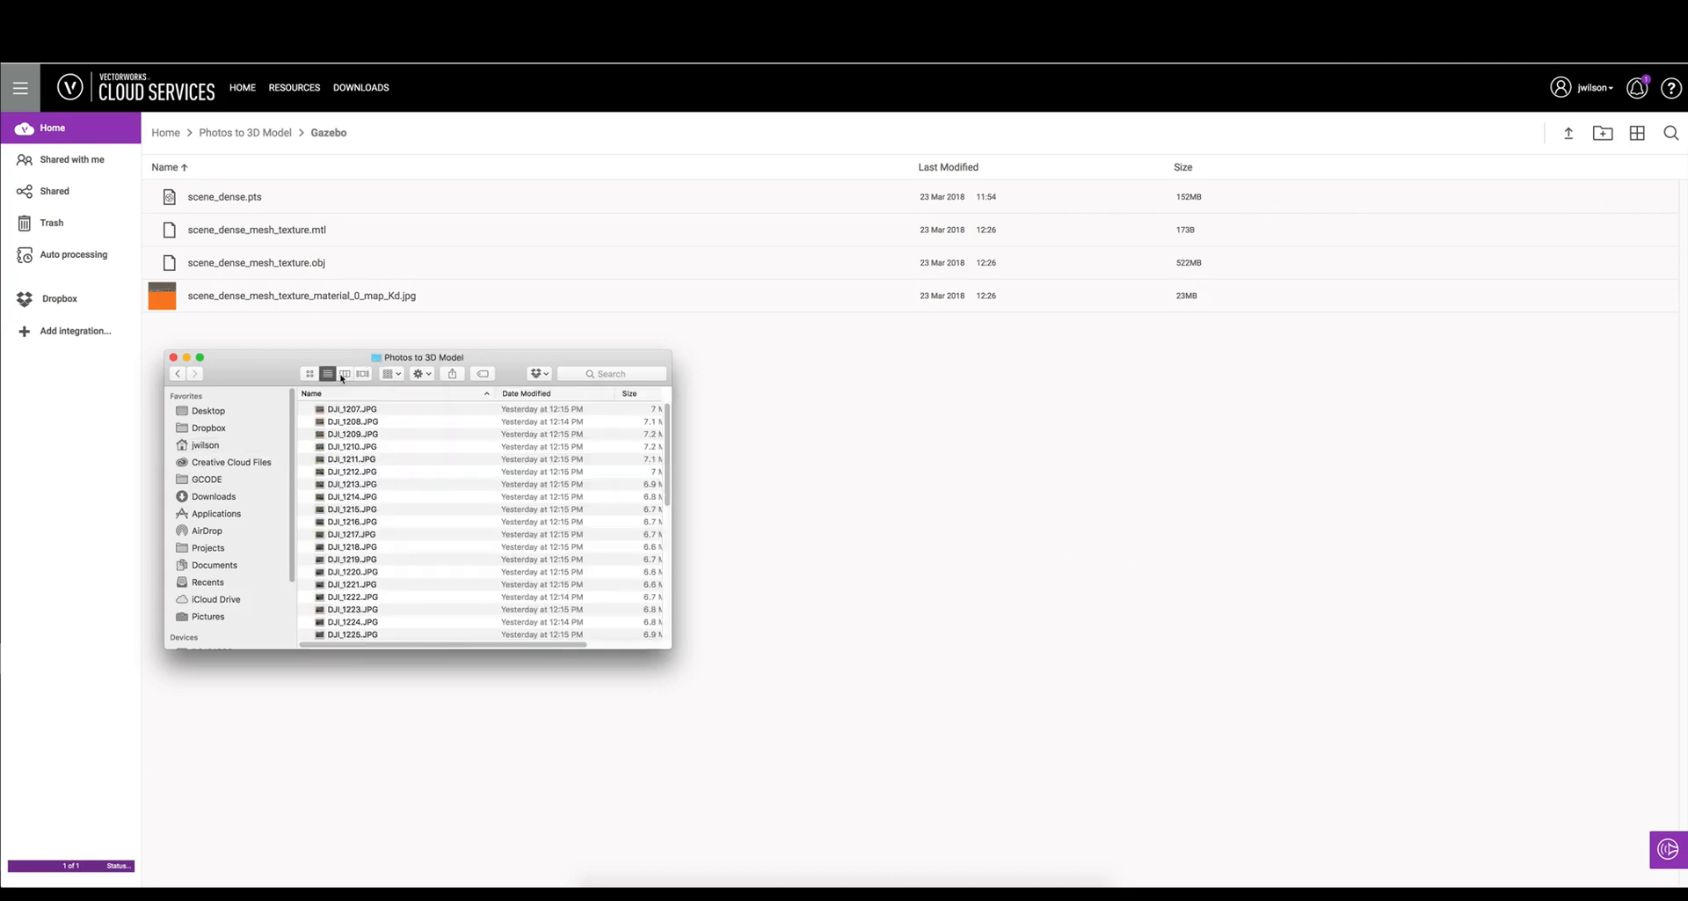
{"action": "scroll", "scroll_direction": "down", "scroll_amount": 3}
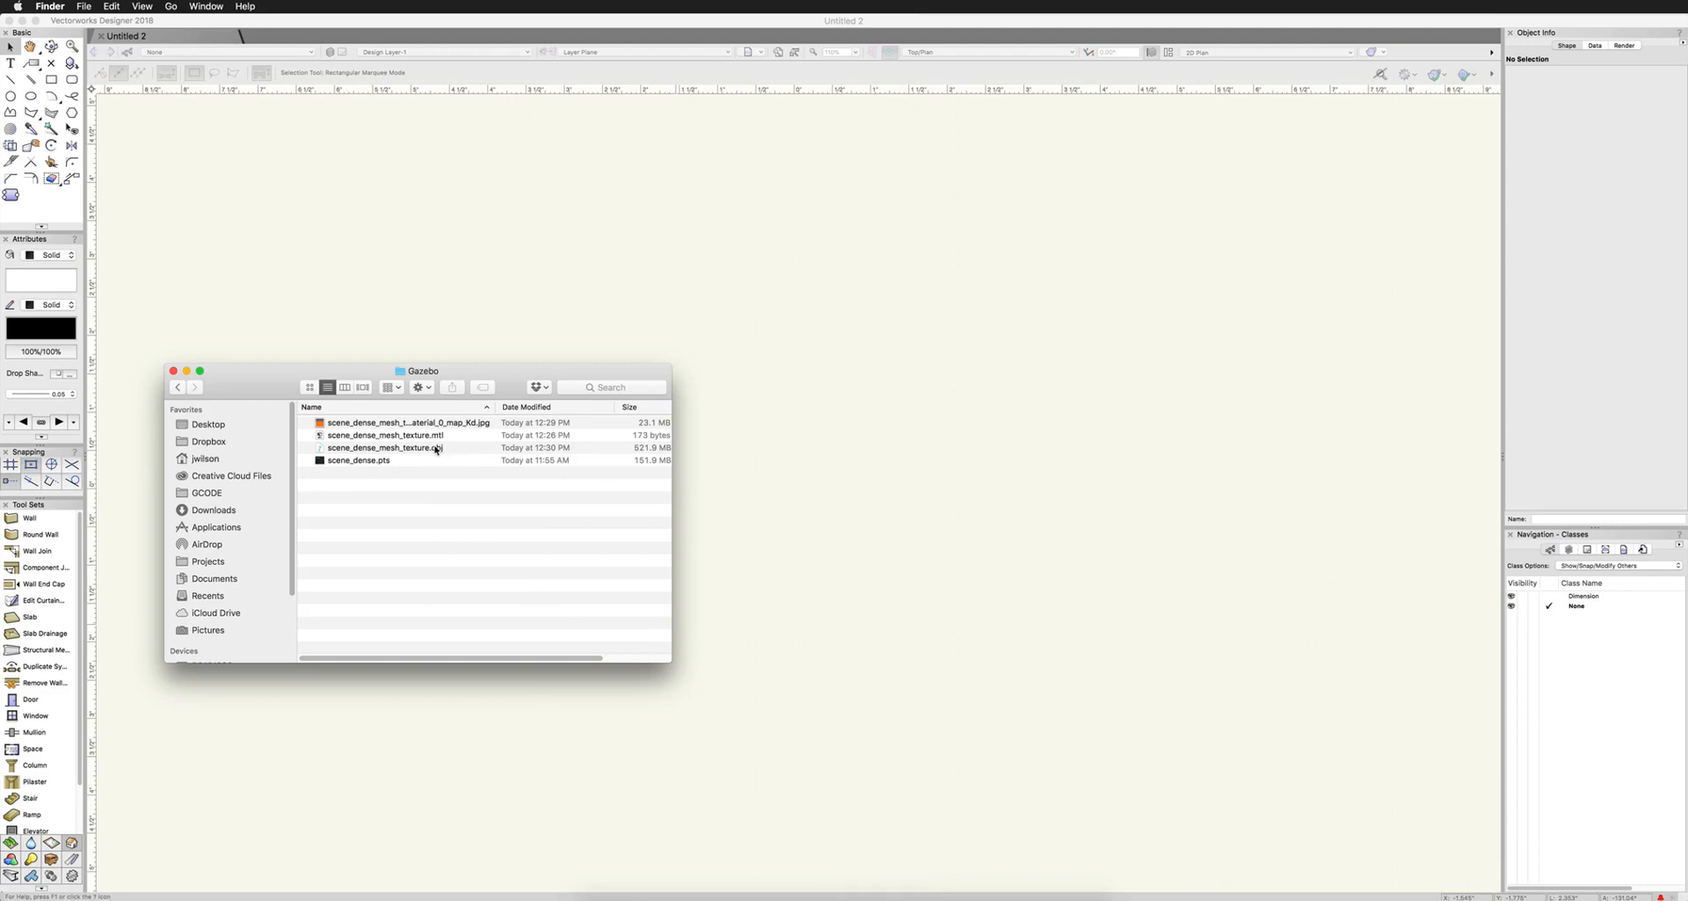
{"action": "left_click", "coordinate": [383, 446]}
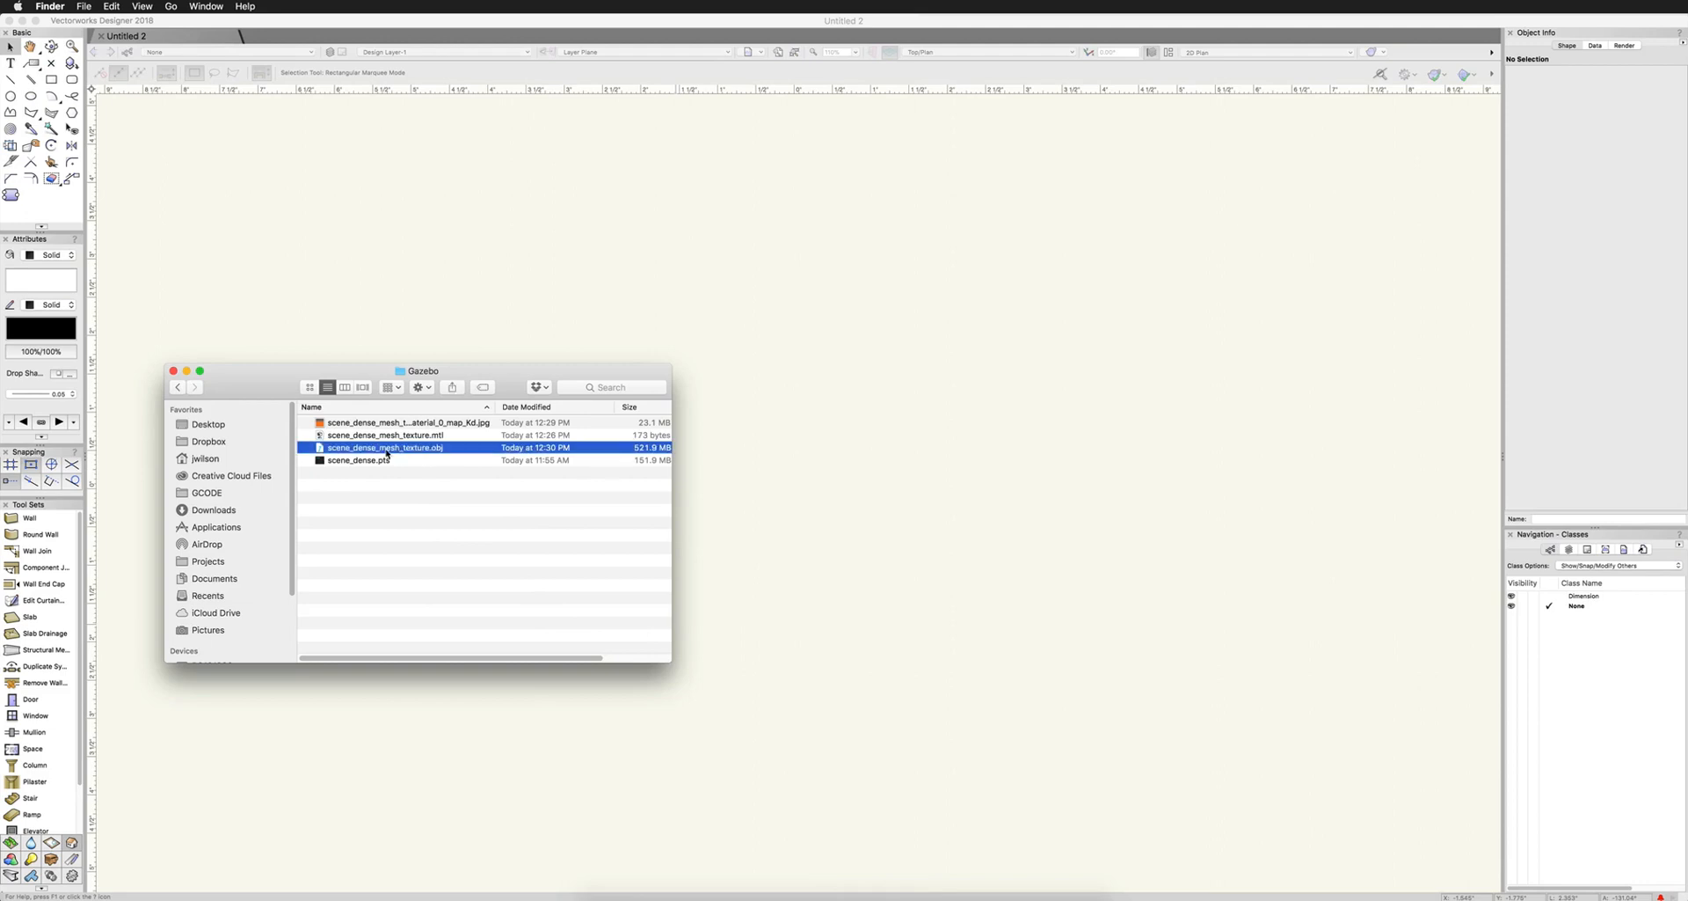
{"action": "mouse_move", "coordinate": [418, 456]}
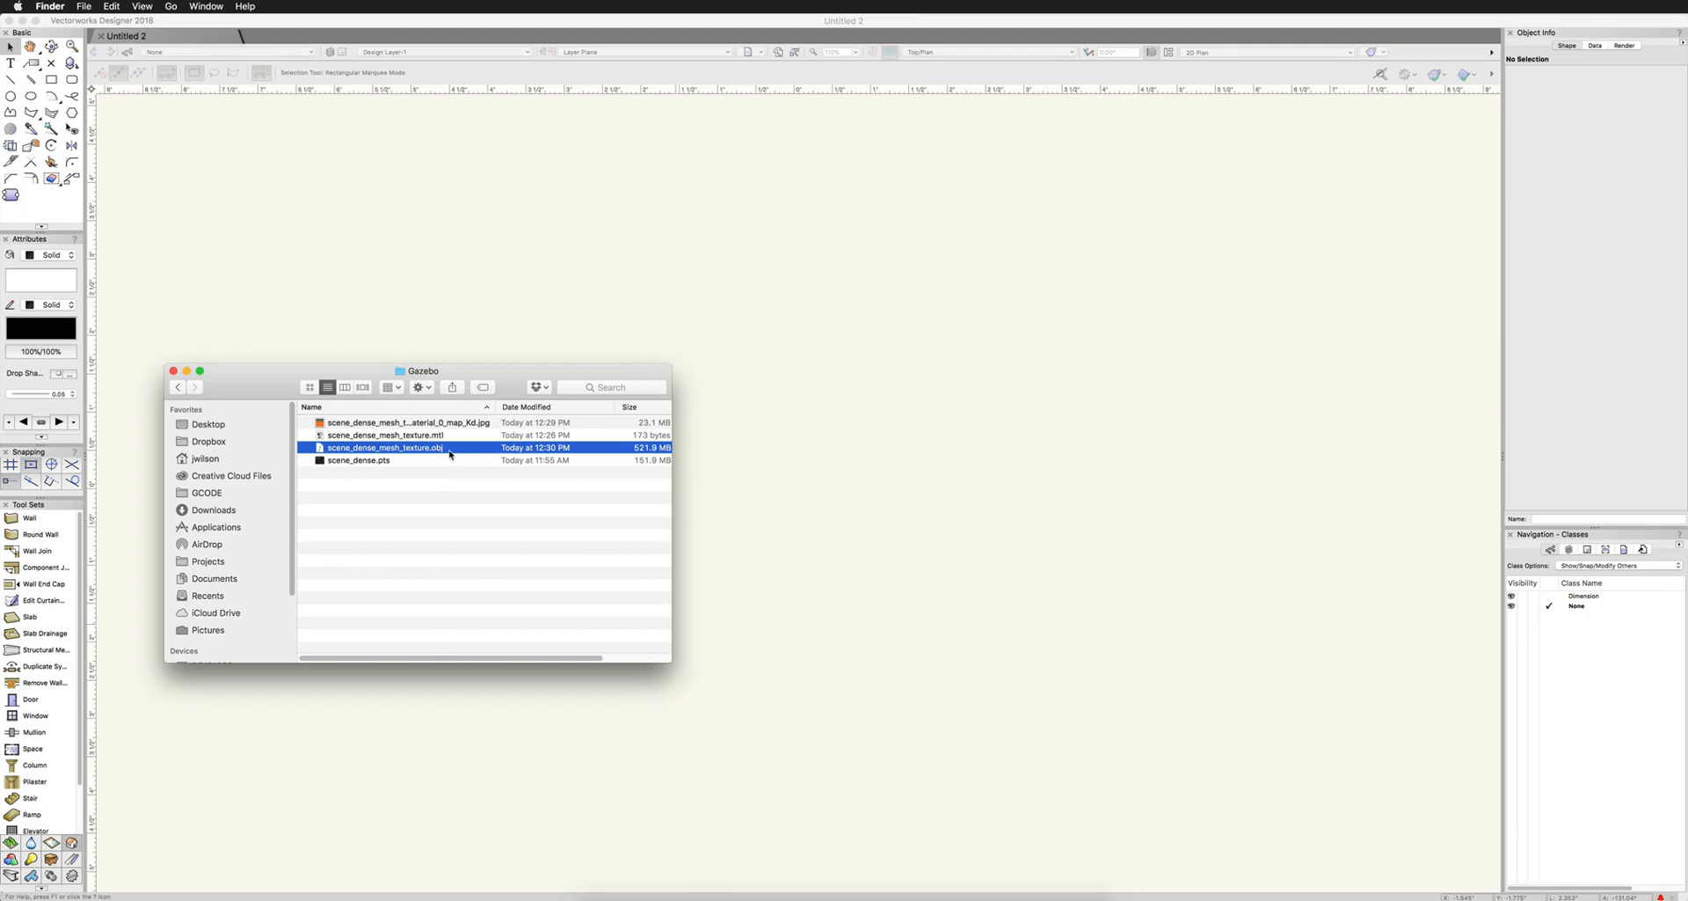
{"action": "mouse_move", "coordinate": [414, 448]}
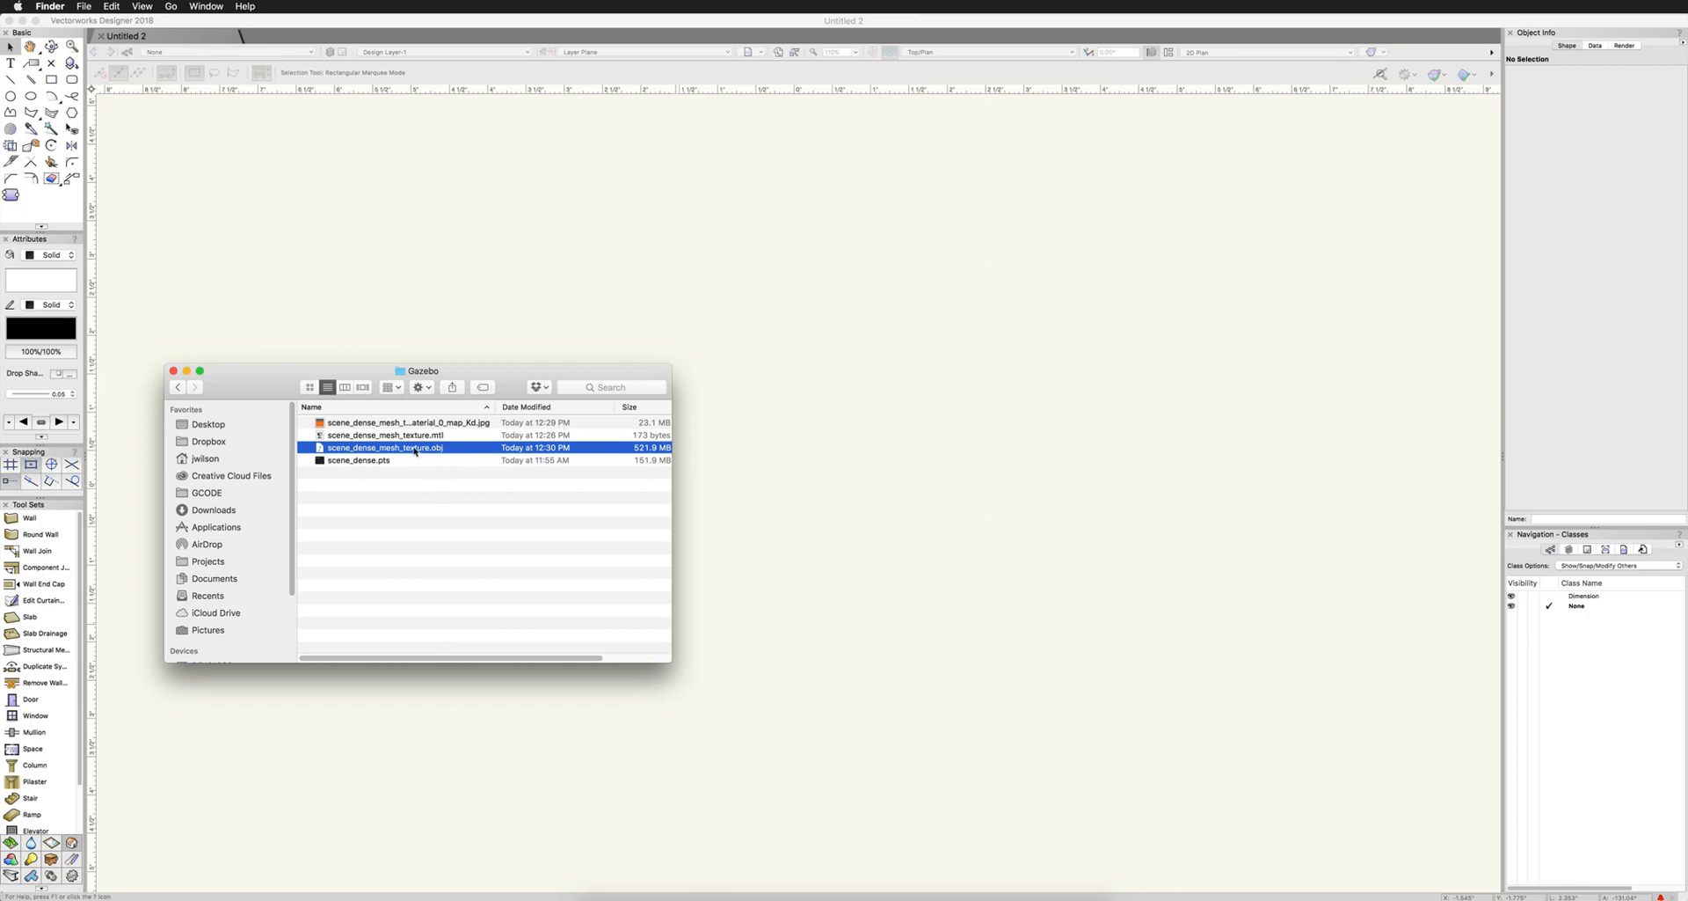
Import the textured mesh OBJ using document units with materials included
{"action": "double_click", "coordinate": [385, 447]}
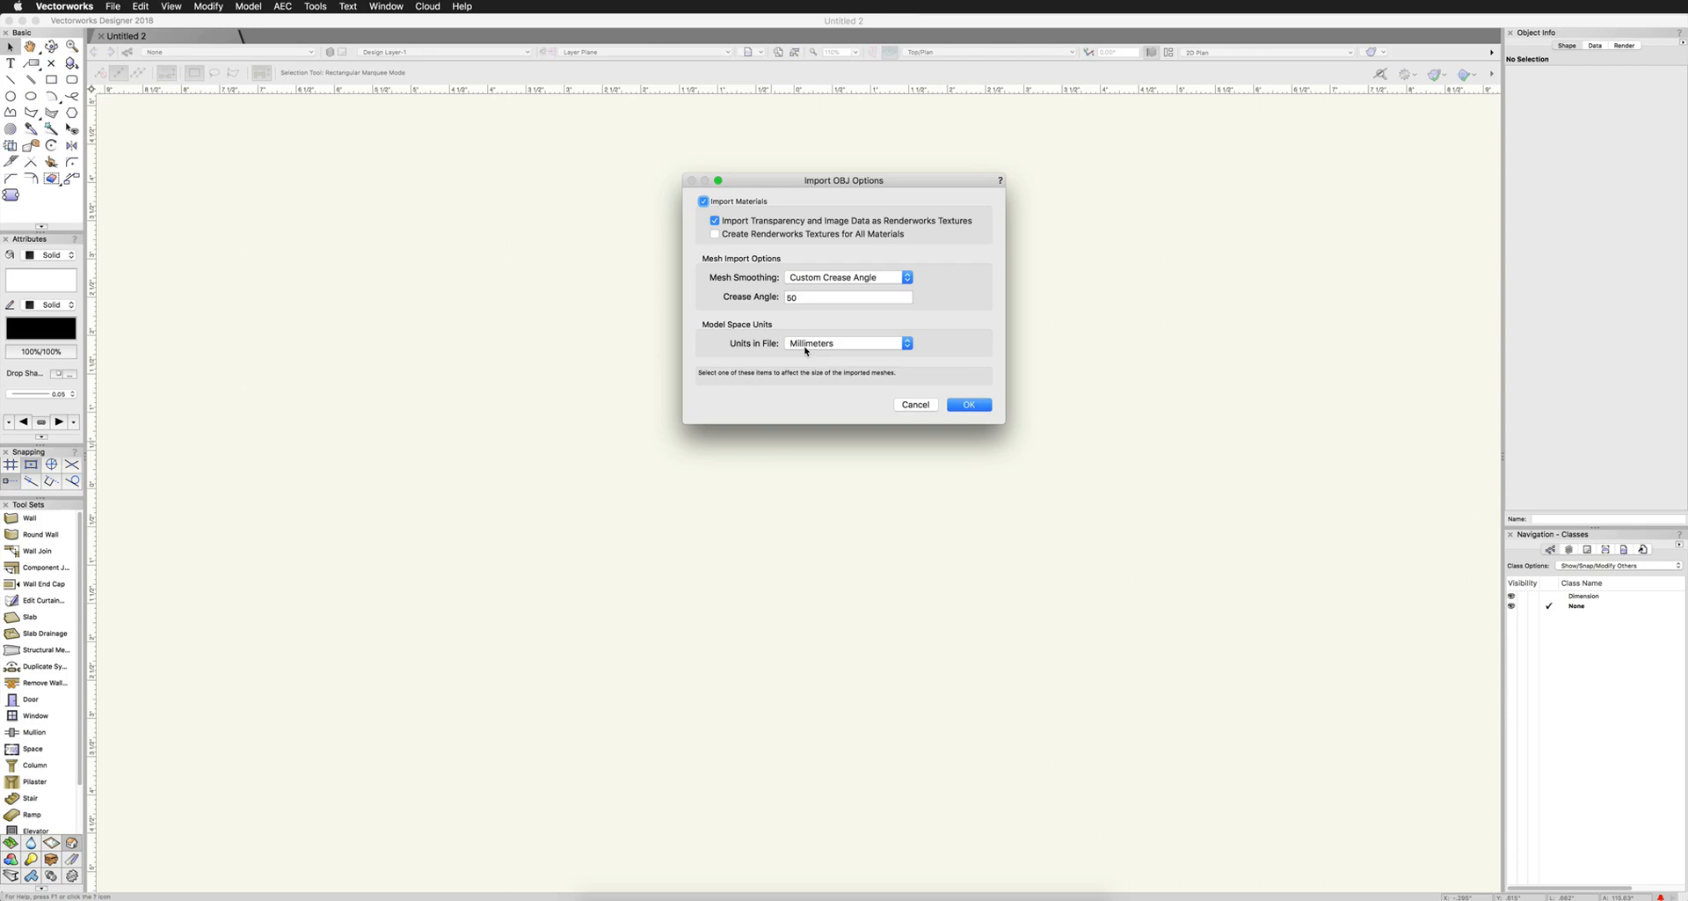
{"action": "left_click", "coordinate": [845, 343]}
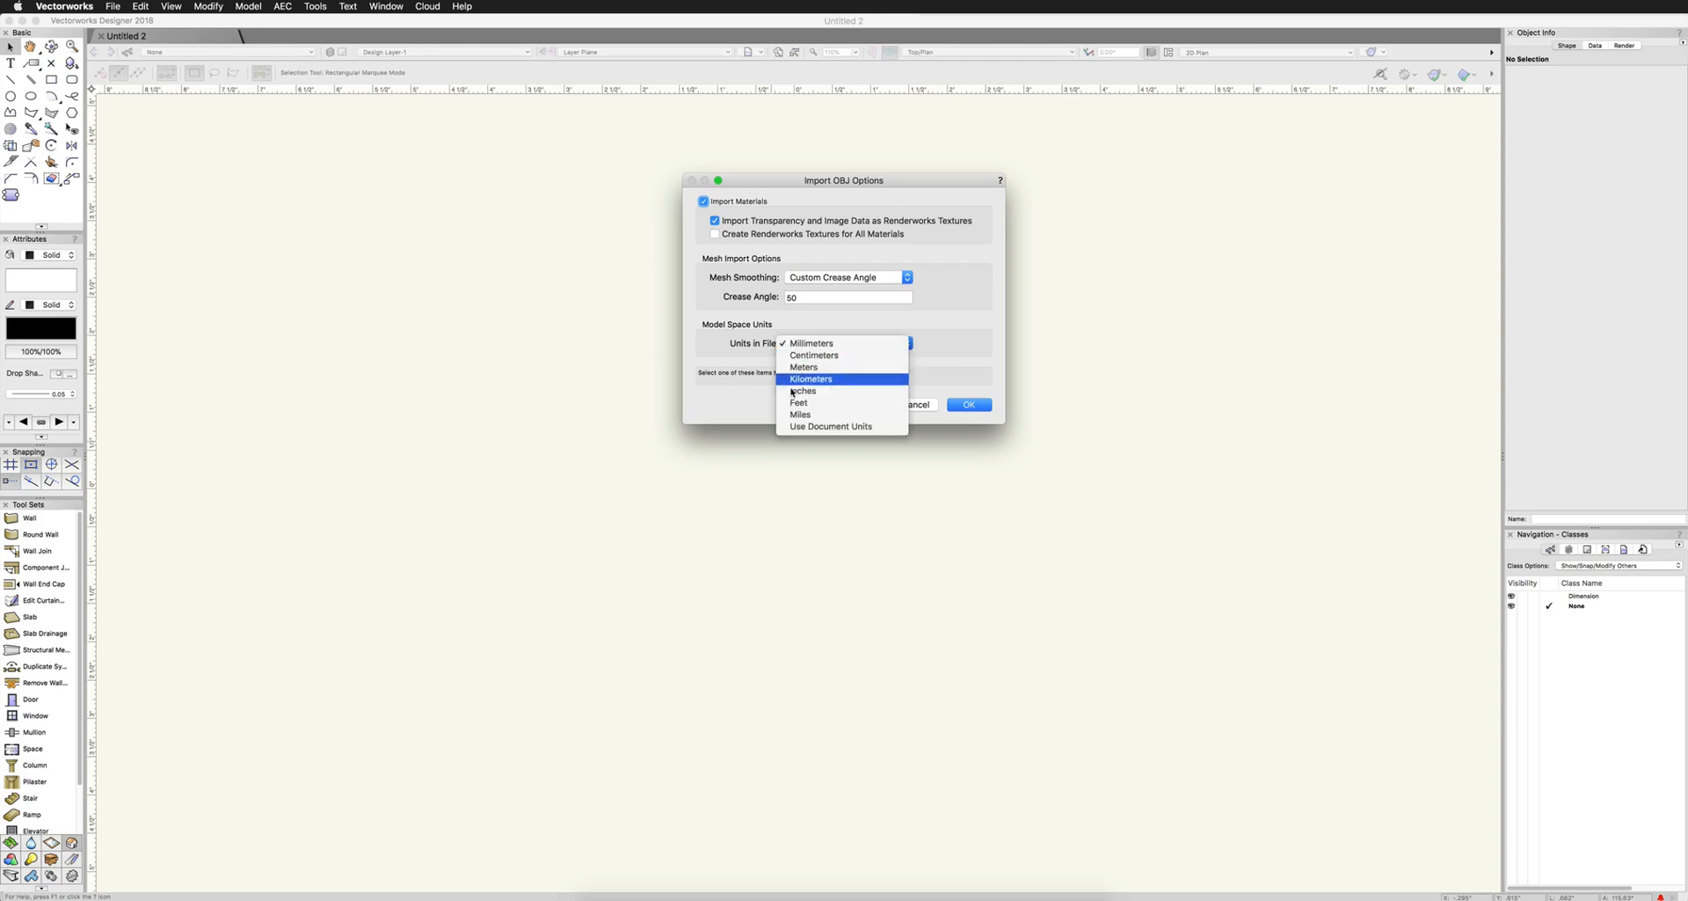
{"action": "left_click", "coordinate": [831, 426]}
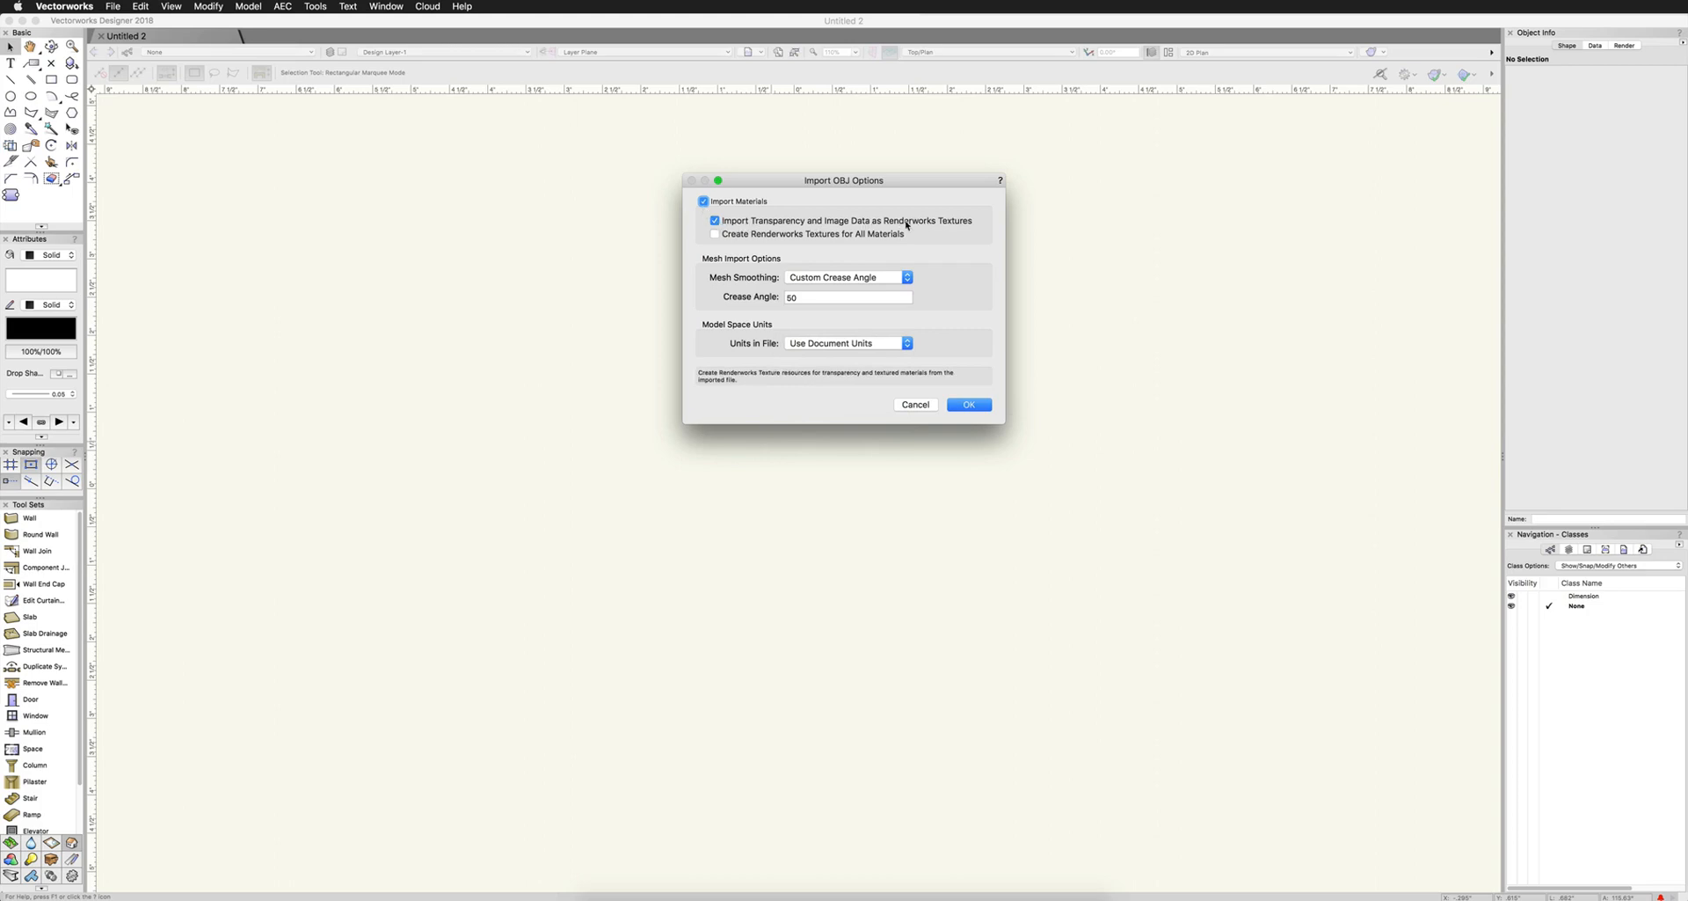
{"action": "mouse_move", "coordinate": [884, 215]}
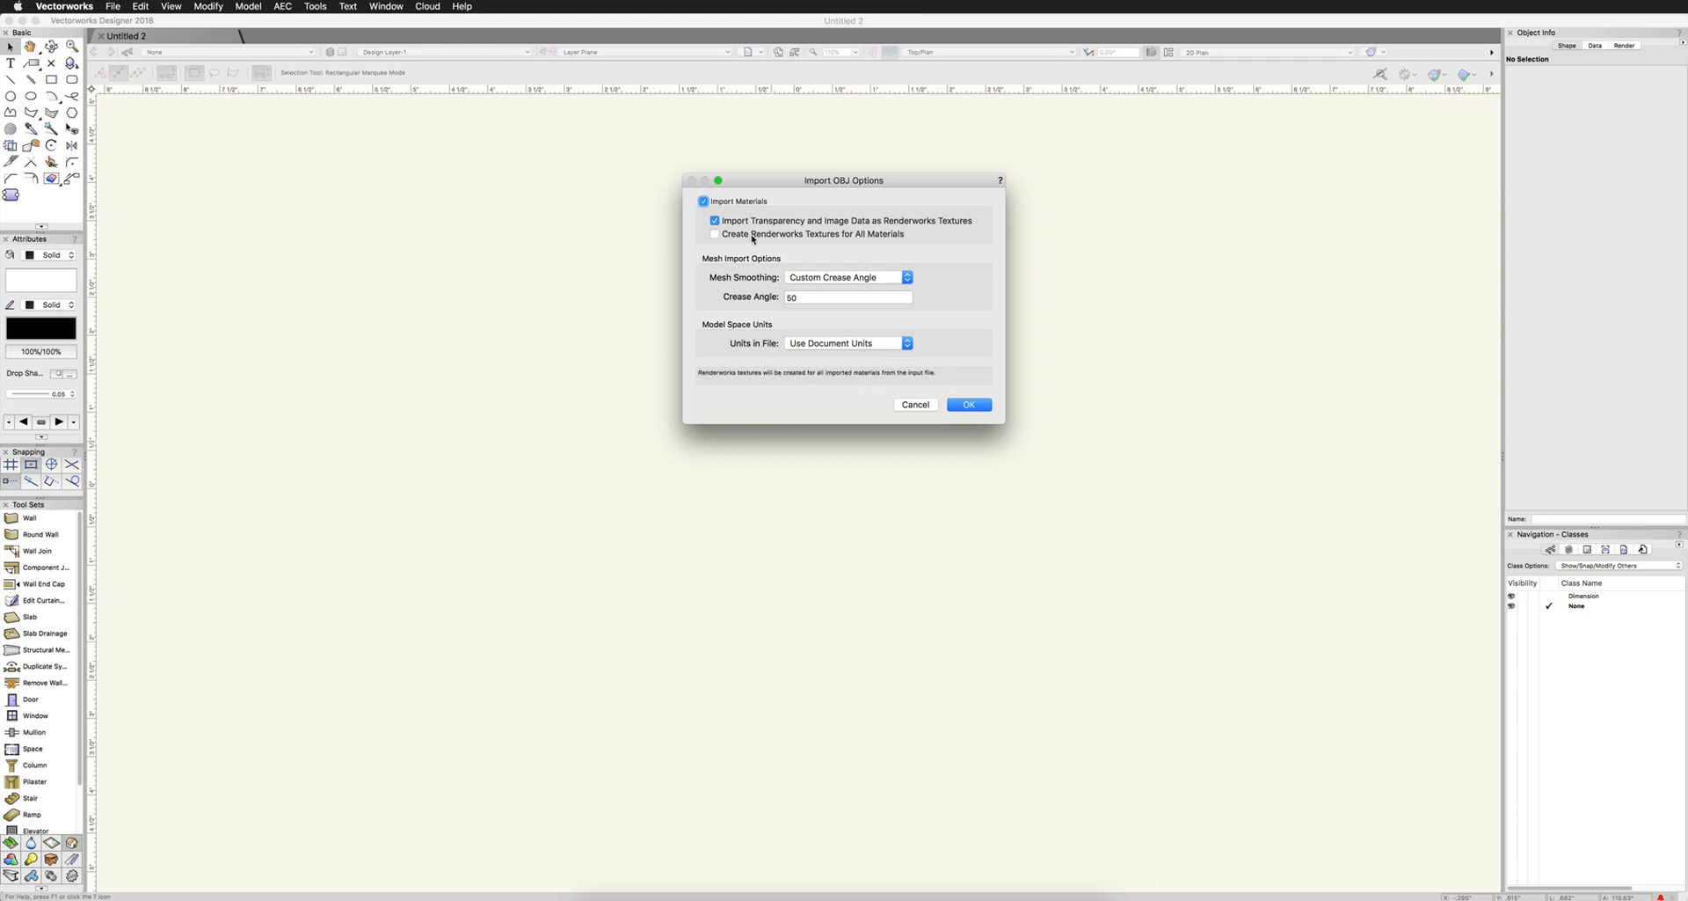
{"action": "mouse_move", "coordinate": [761, 238]}
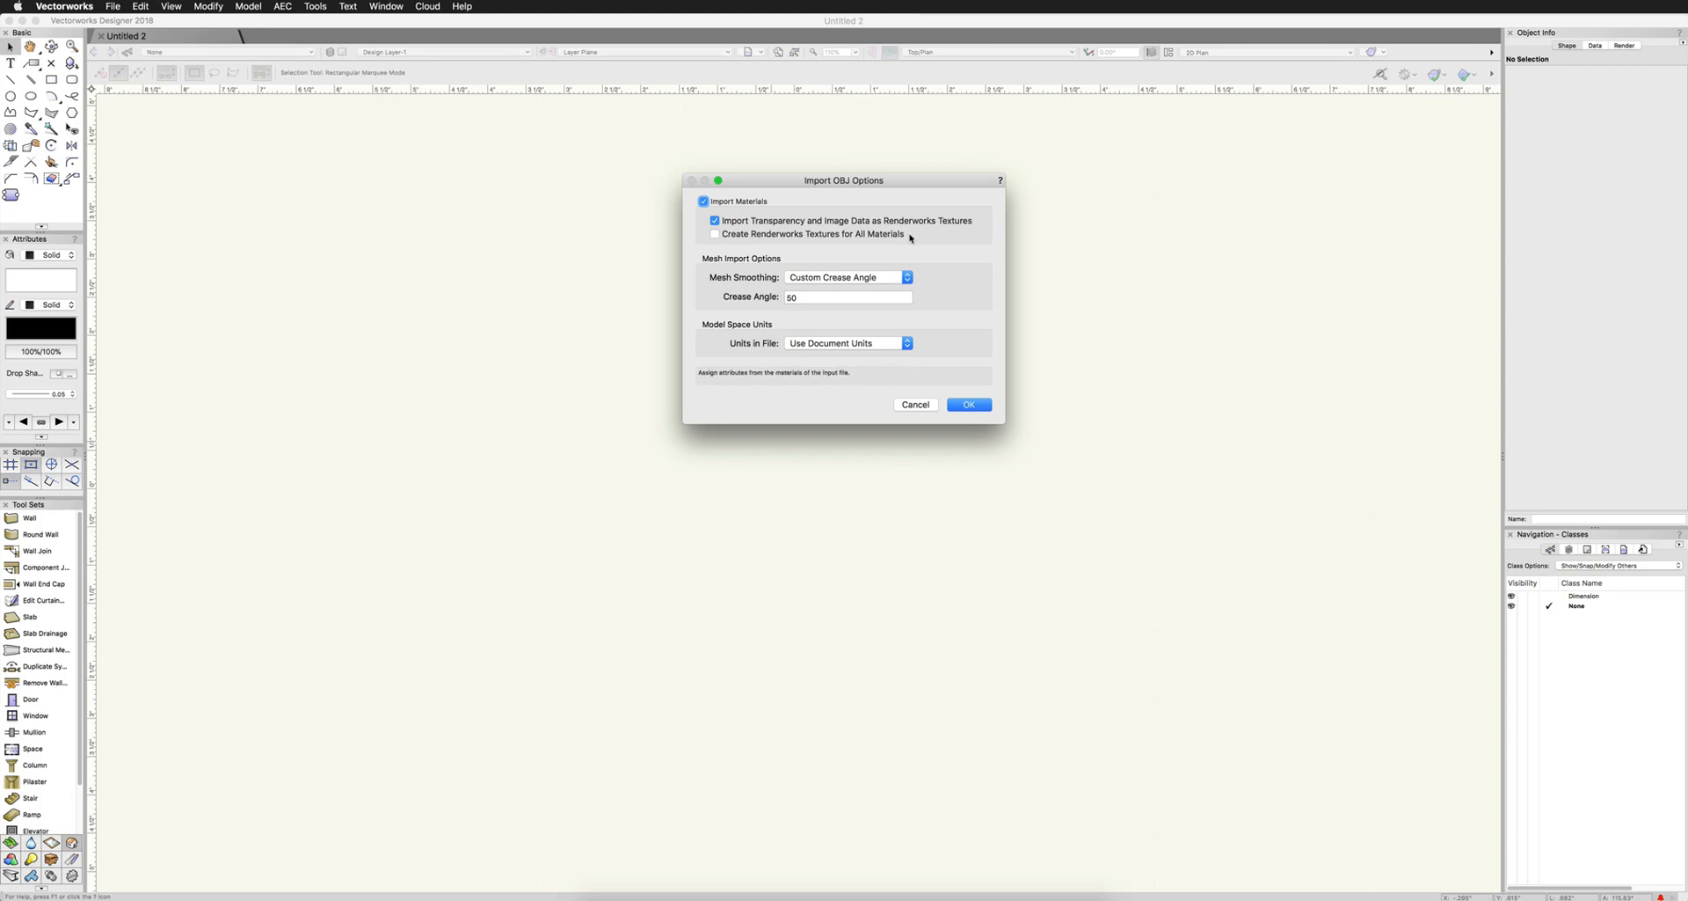
{"action": "mouse_move", "coordinate": [917, 232]}
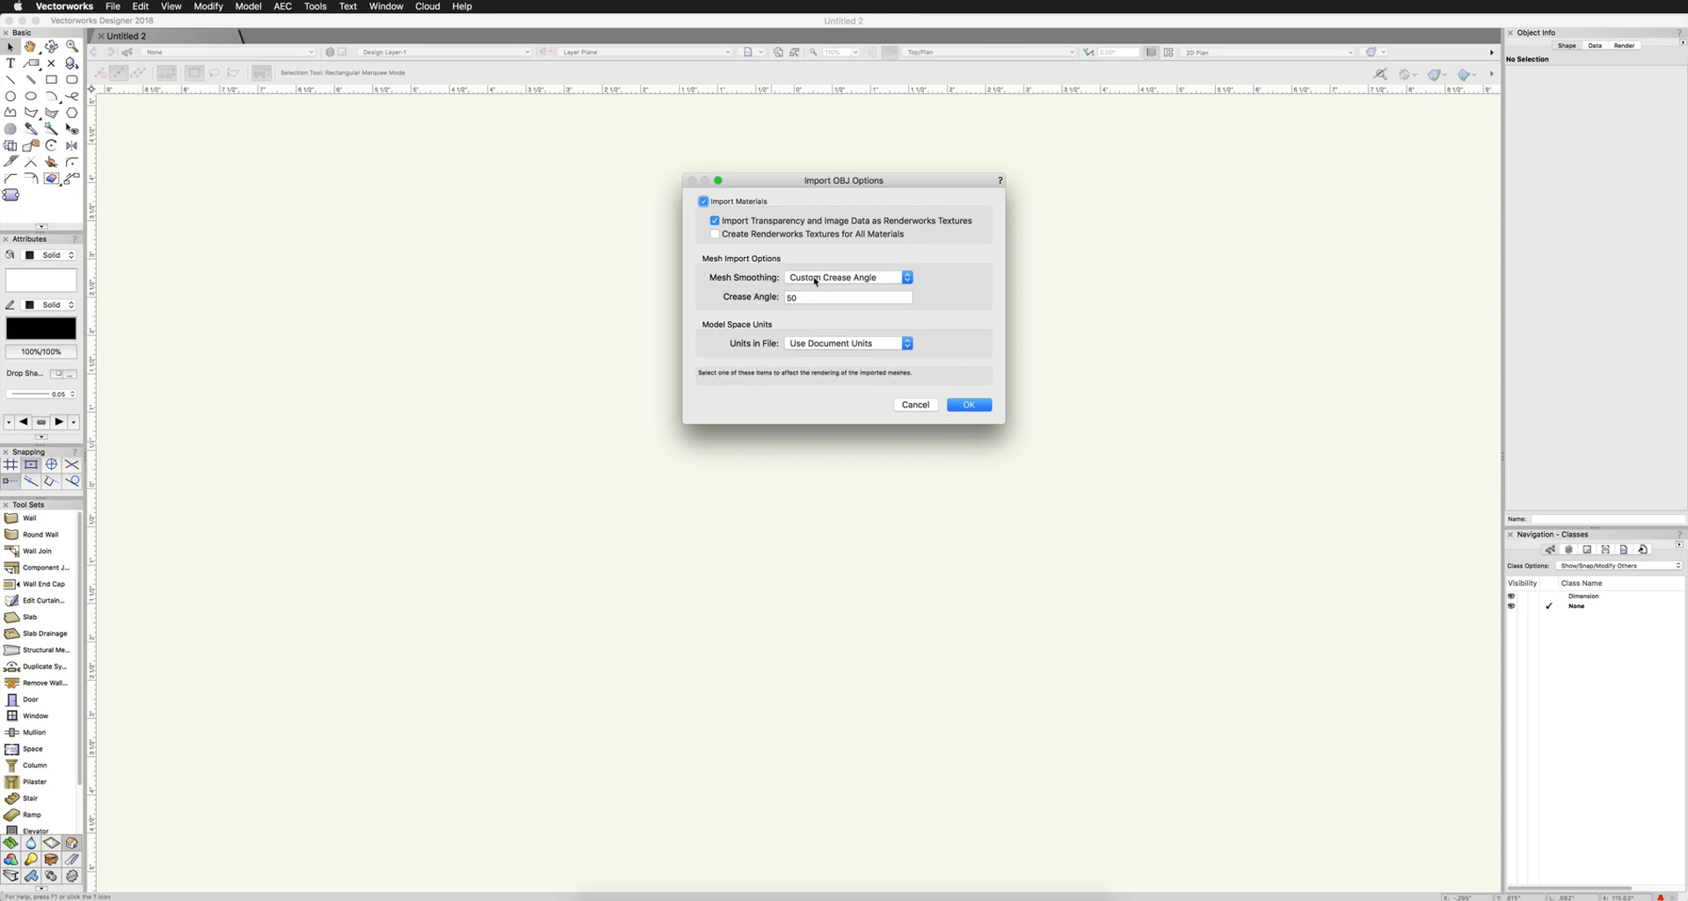
{"action": "mouse_move", "coordinate": [784, 283]}
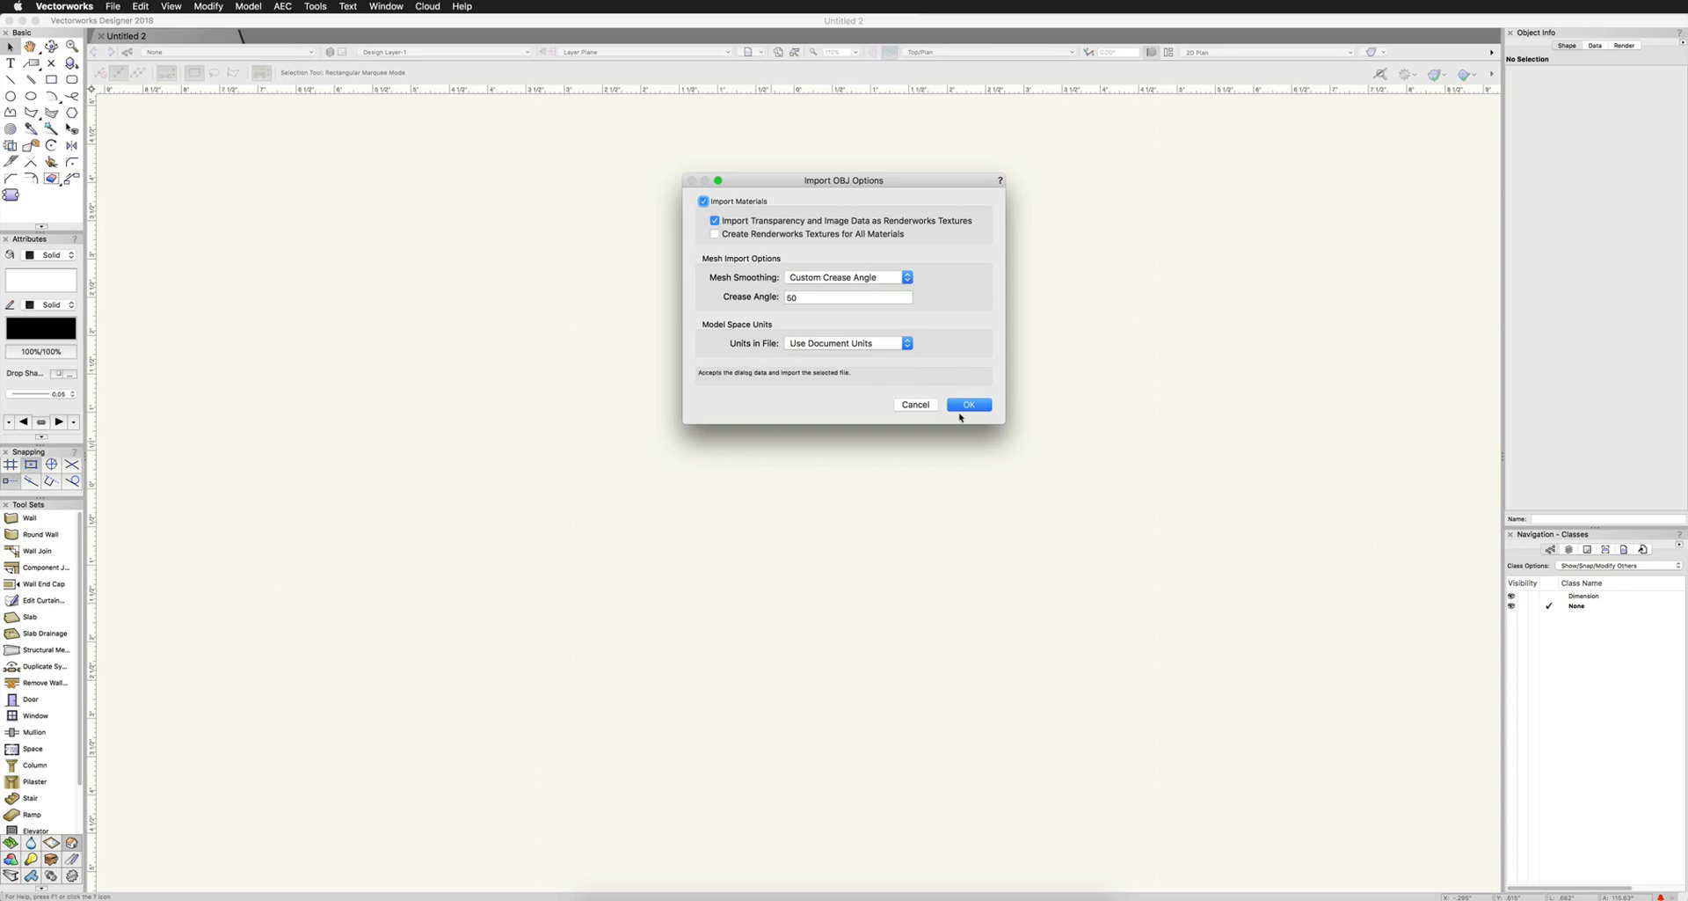
{"action": "left_click", "coordinate": [969, 404]}
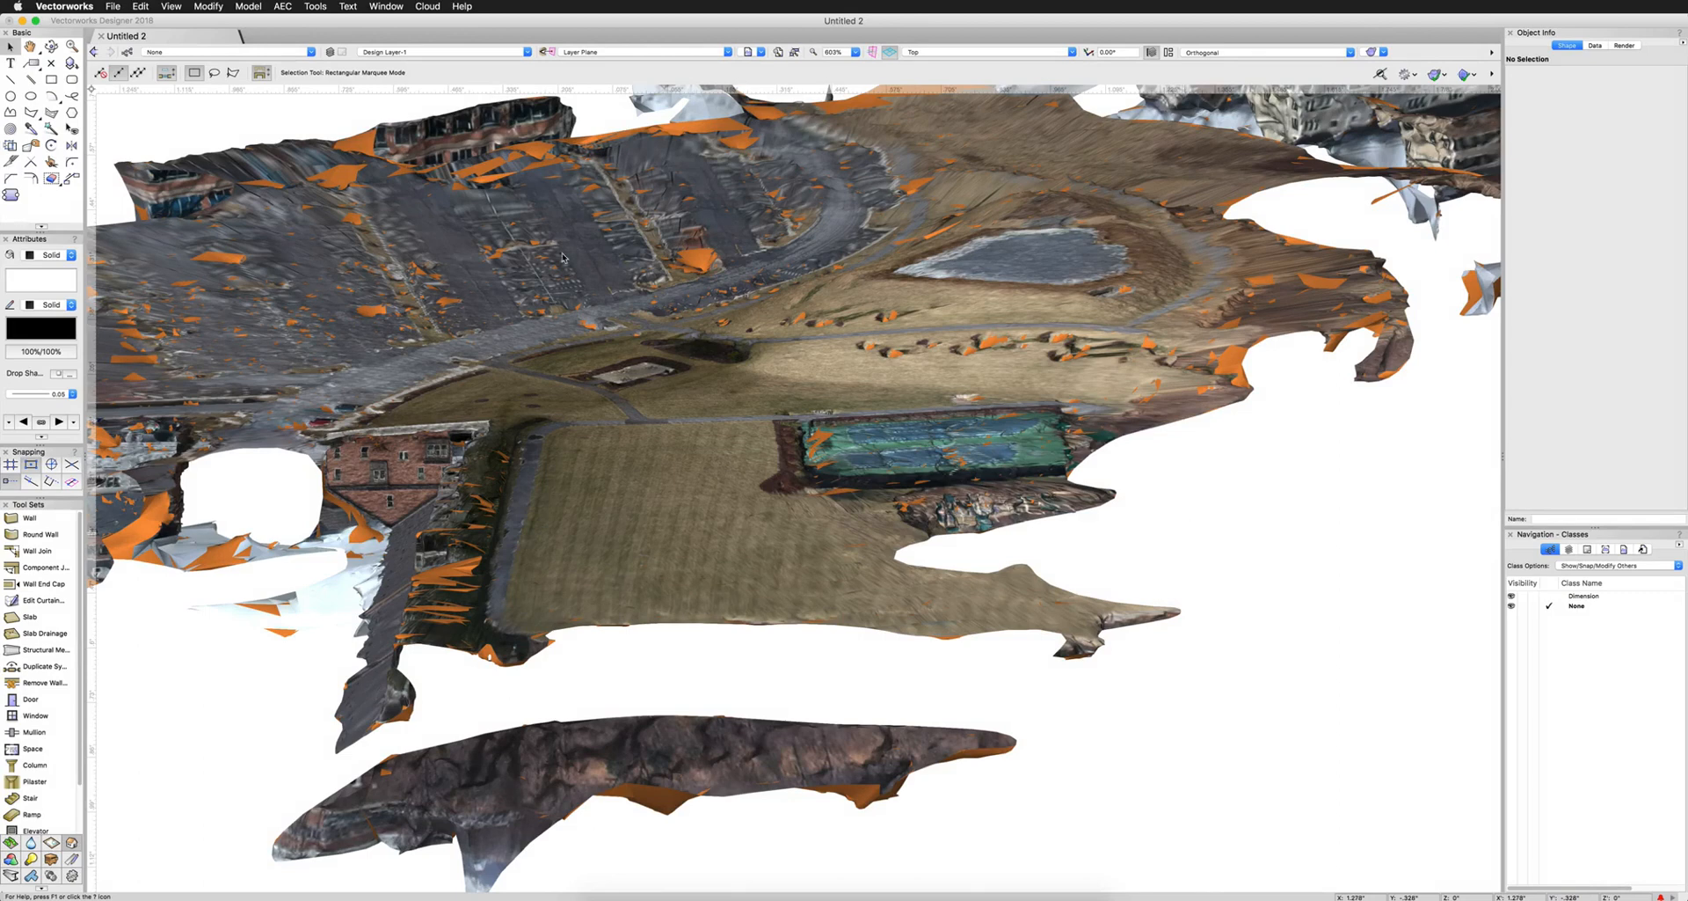
Orbit the imported mesh with the Flyover tool to view the gazebo from low
{"action": "left_click", "coordinate": [44, 42]}
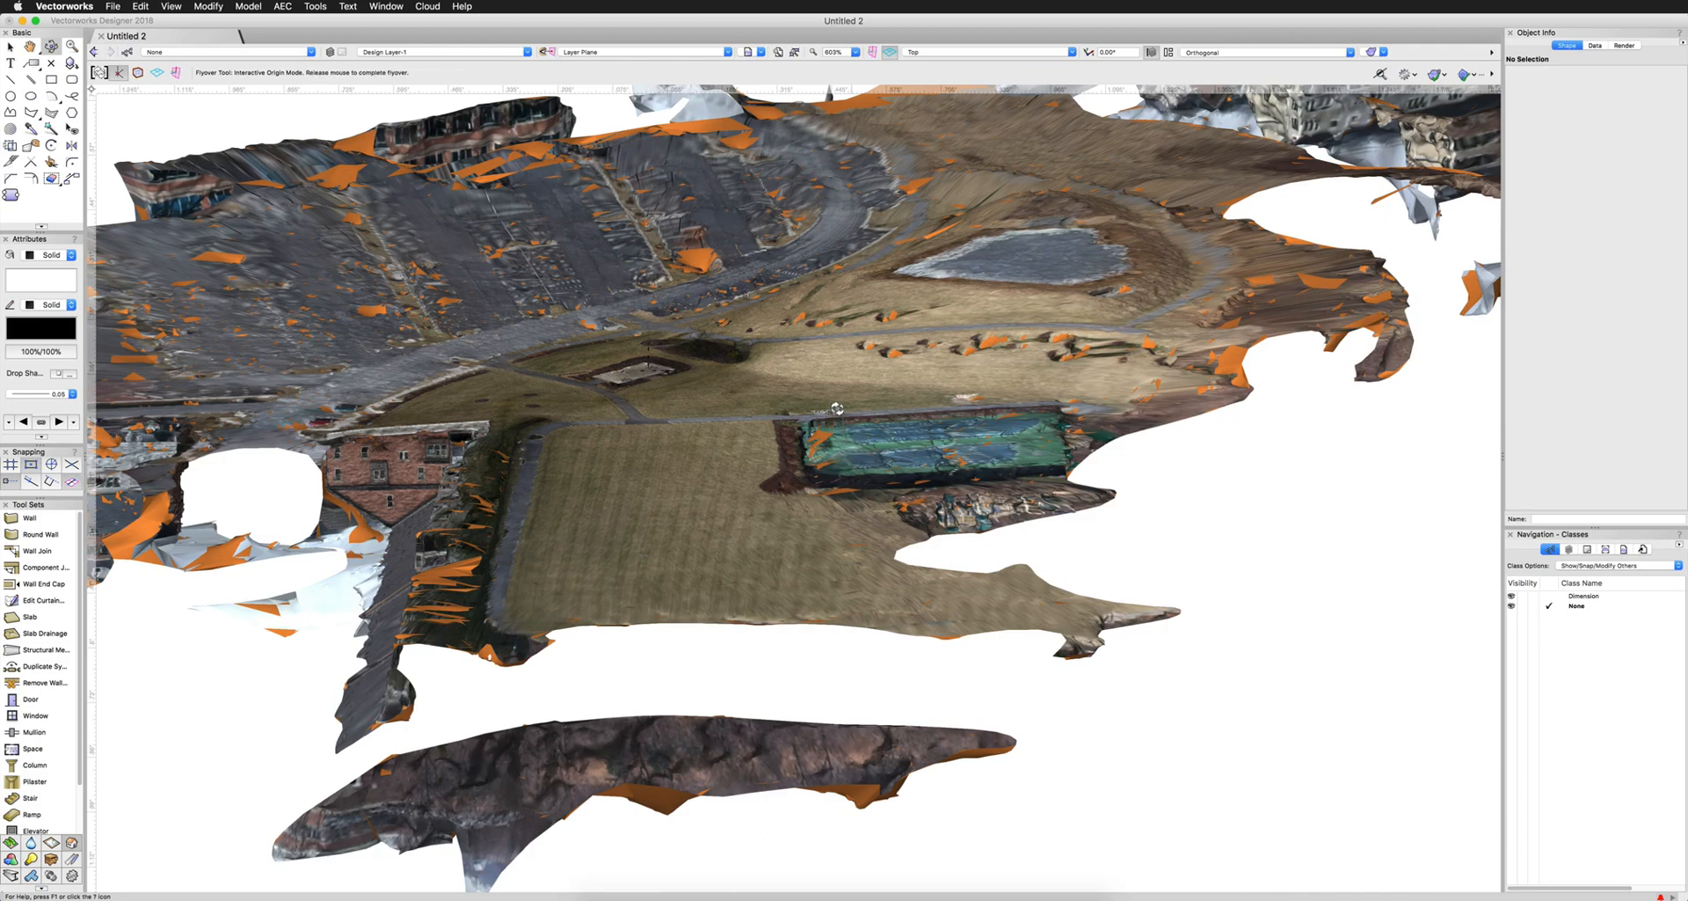
{"action": "left_click_drag", "start_coordinate": [837, 409], "coordinate": [840, 377]}
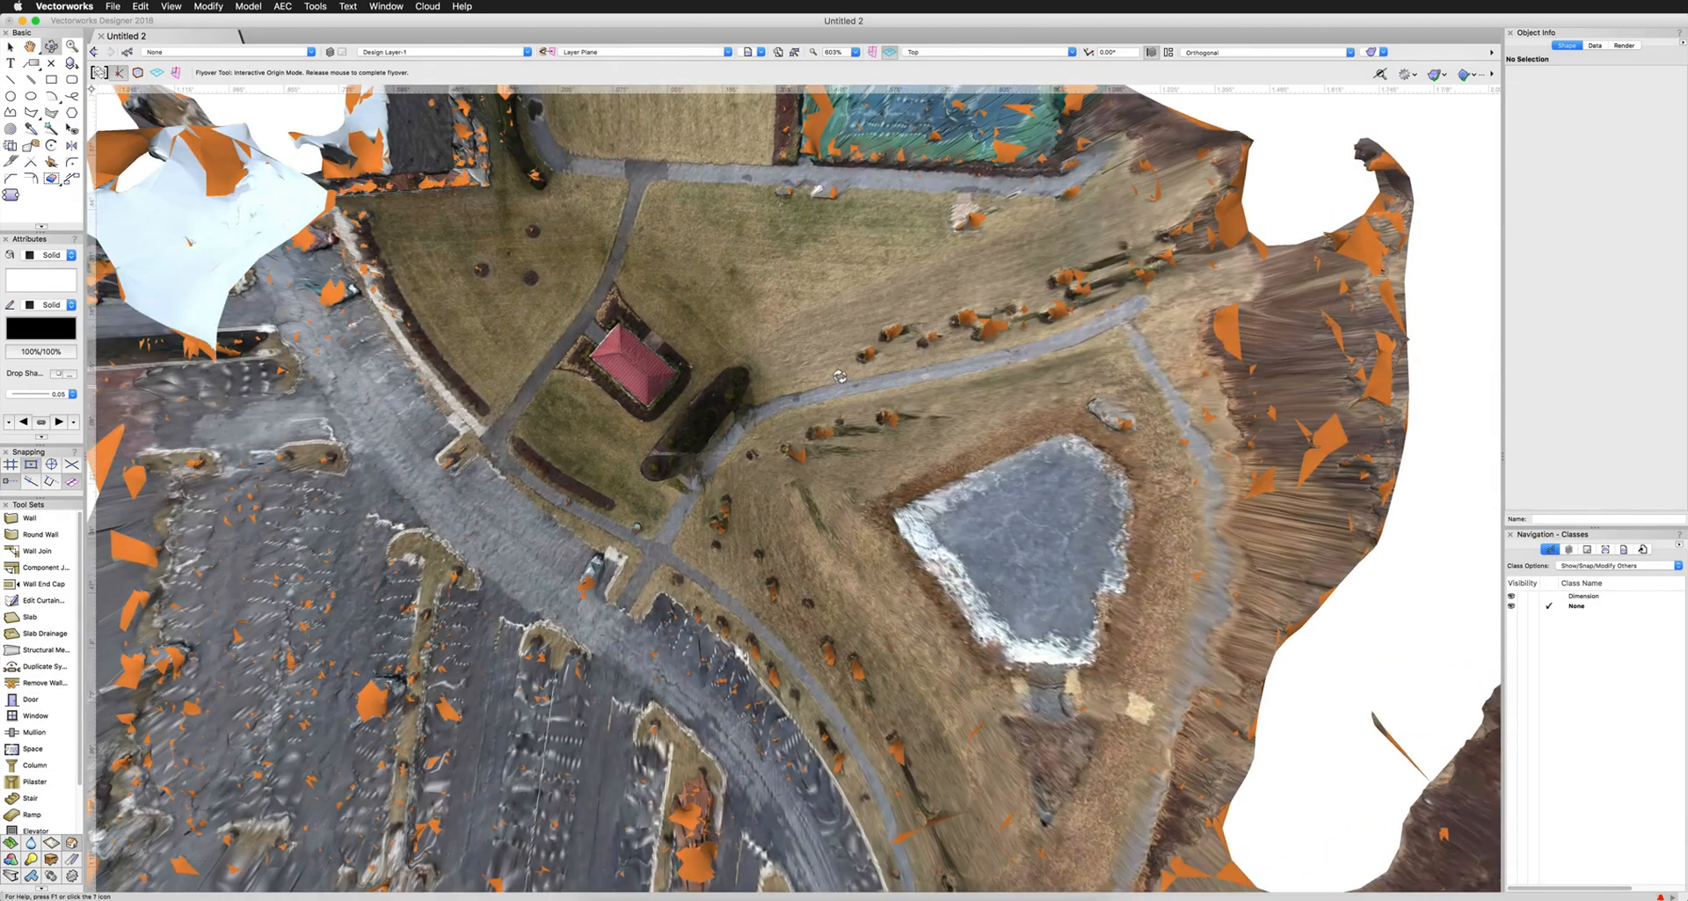
{"action": "left_click_drag", "start_coordinate": [839, 377], "coordinate": [835, 353]}
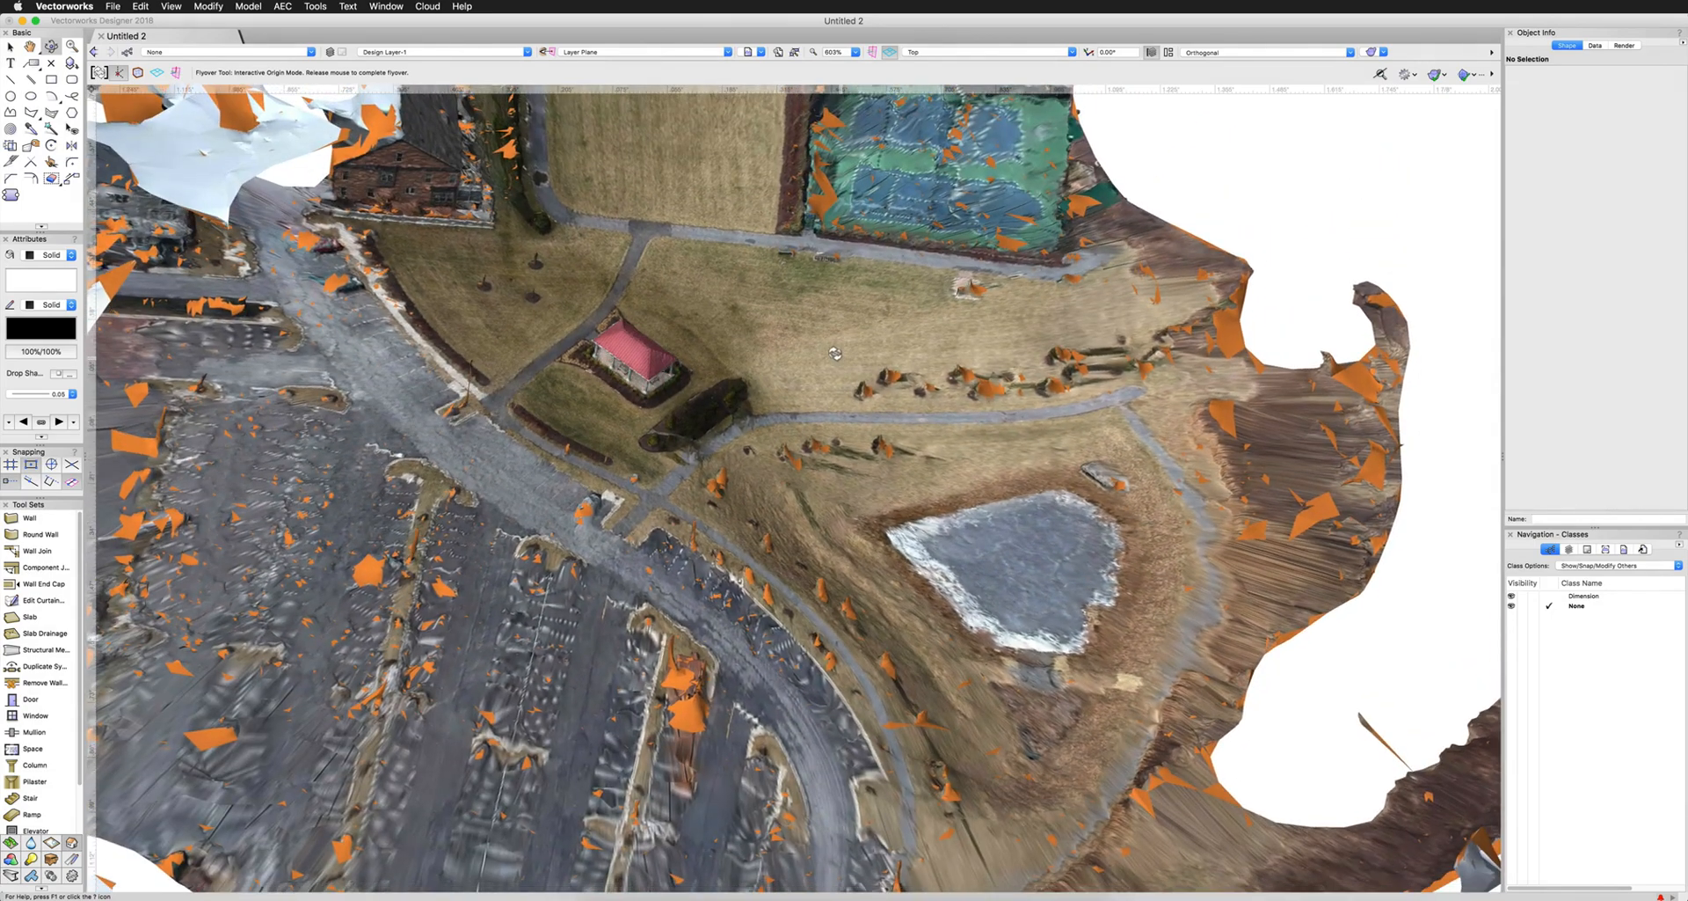
{"action": "left_click_drag", "start_coordinate": [835, 353], "coordinate": [633, 326]}
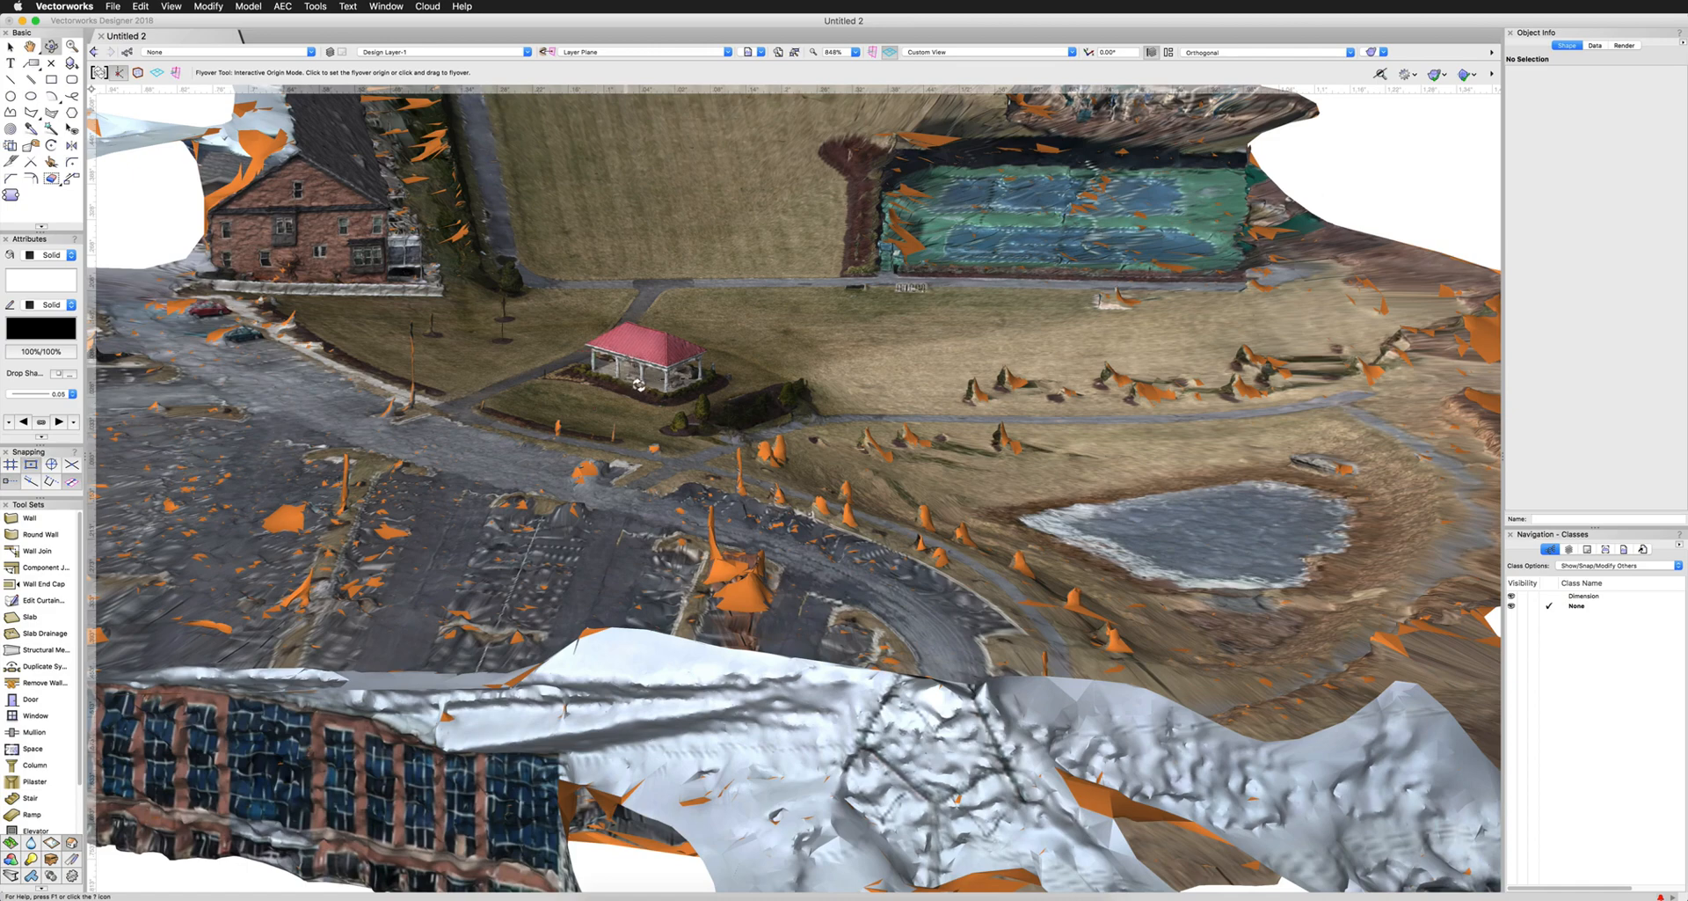
{"action": "mouse_move", "coordinate": [655, 403]}
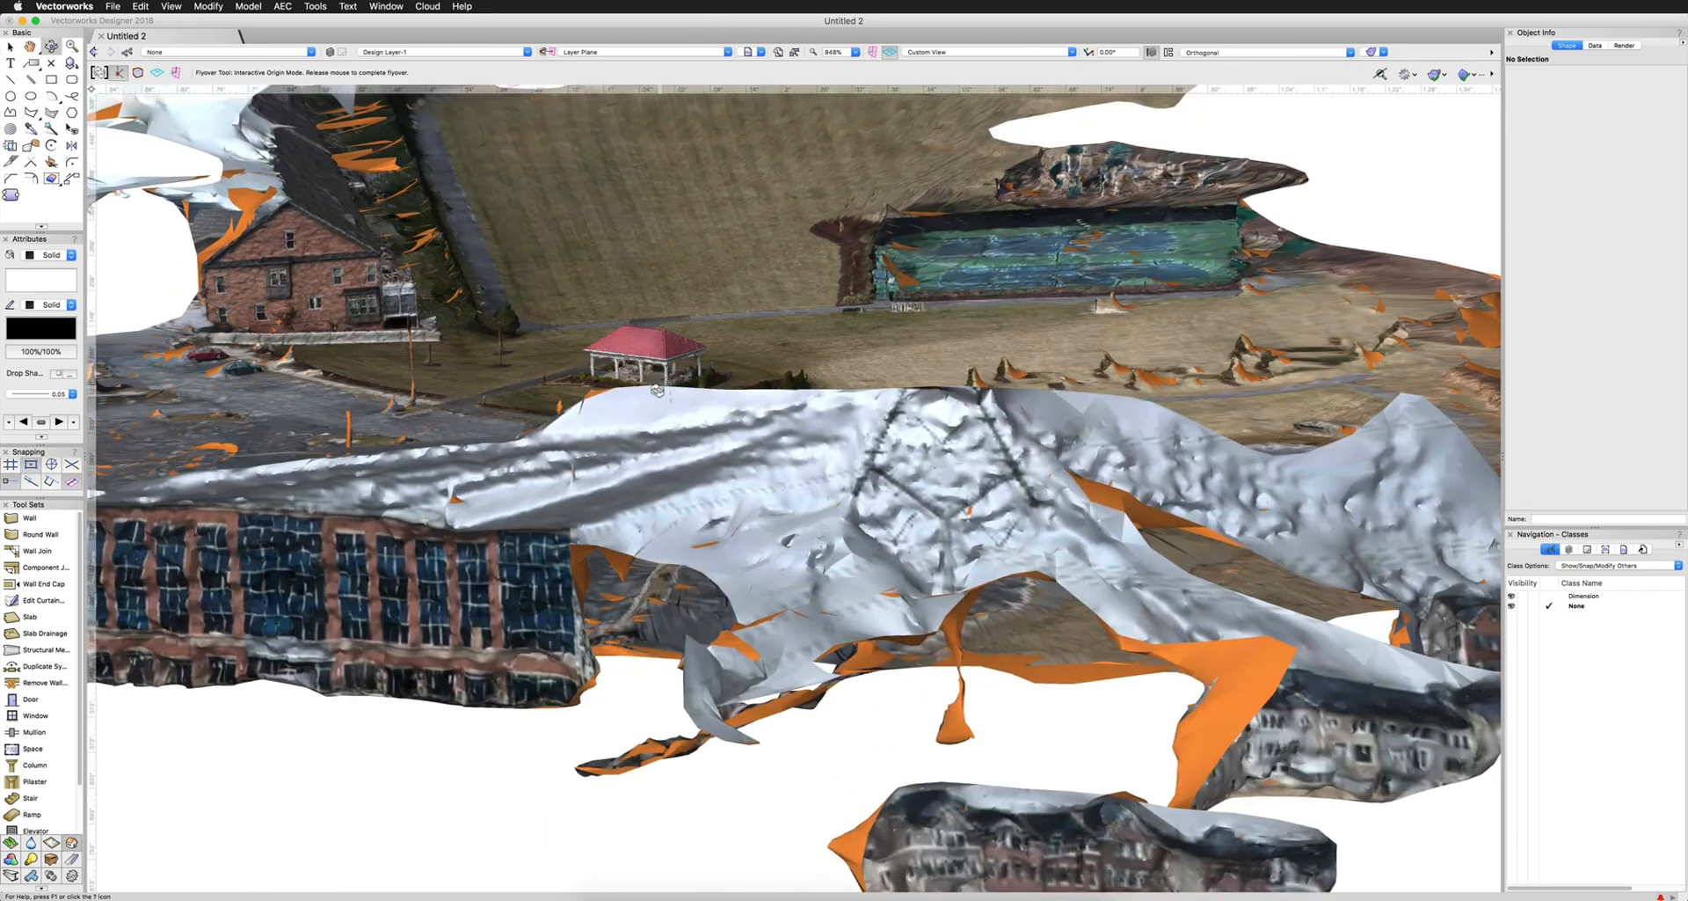
{"action": "left_click_drag", "start_coordinate": [657, 388], "coordinate": [657, 393]}
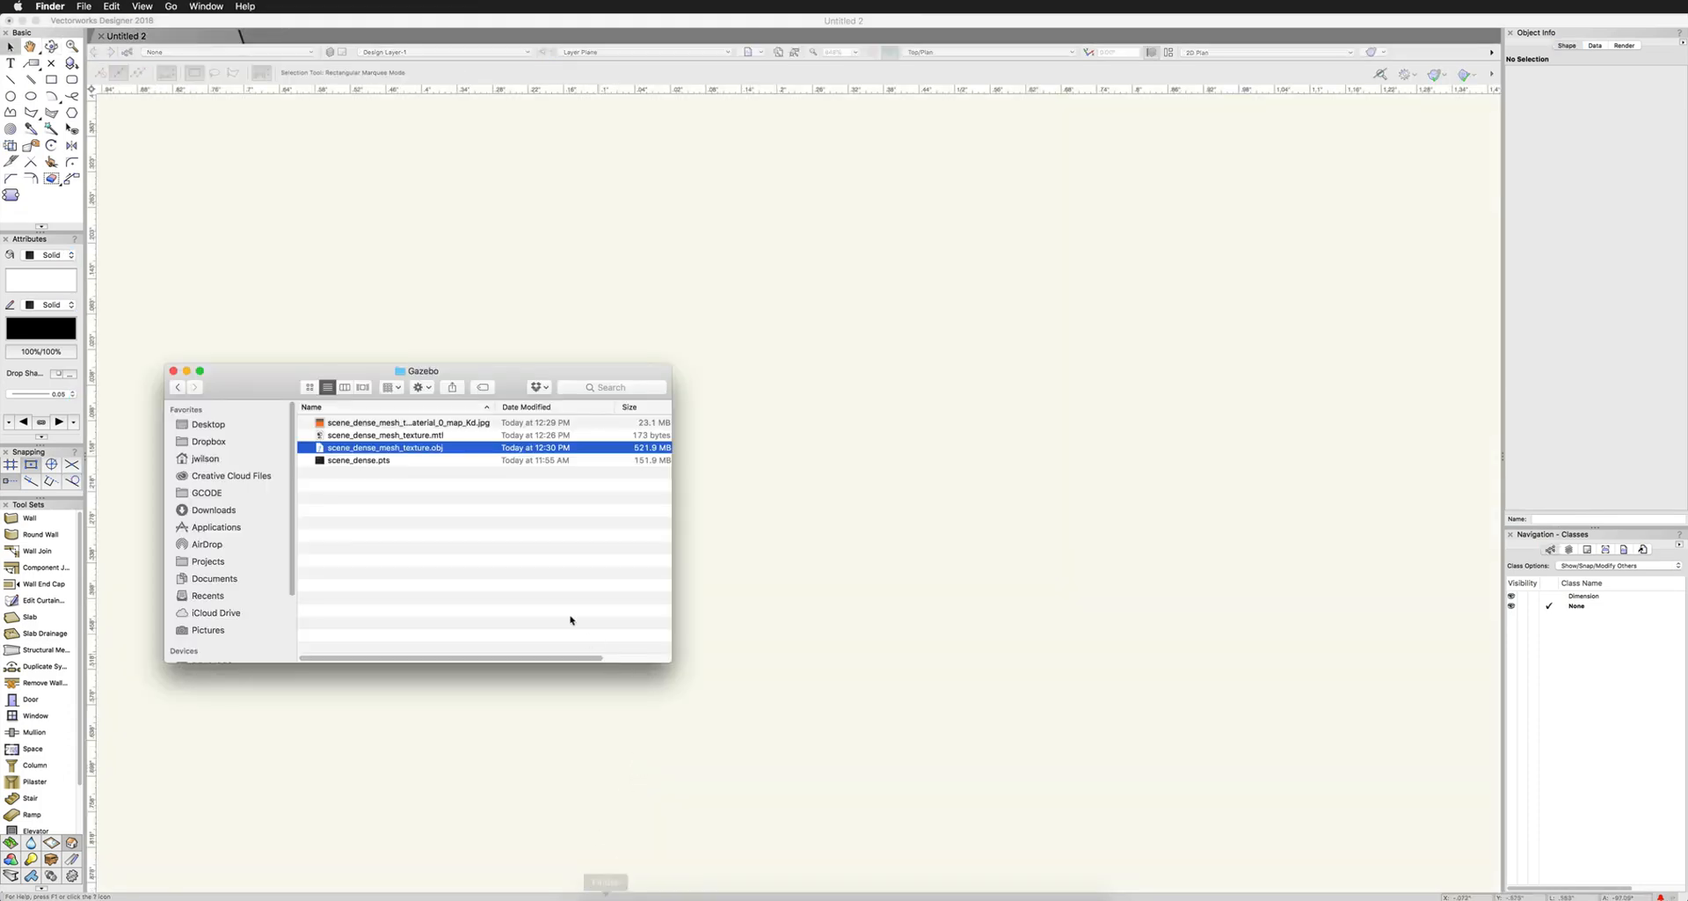
Import scene_dense.pts at 100% in millimetres, all 3,759,400 points
{"action": "left_click", "coordinate": [358, 460]}
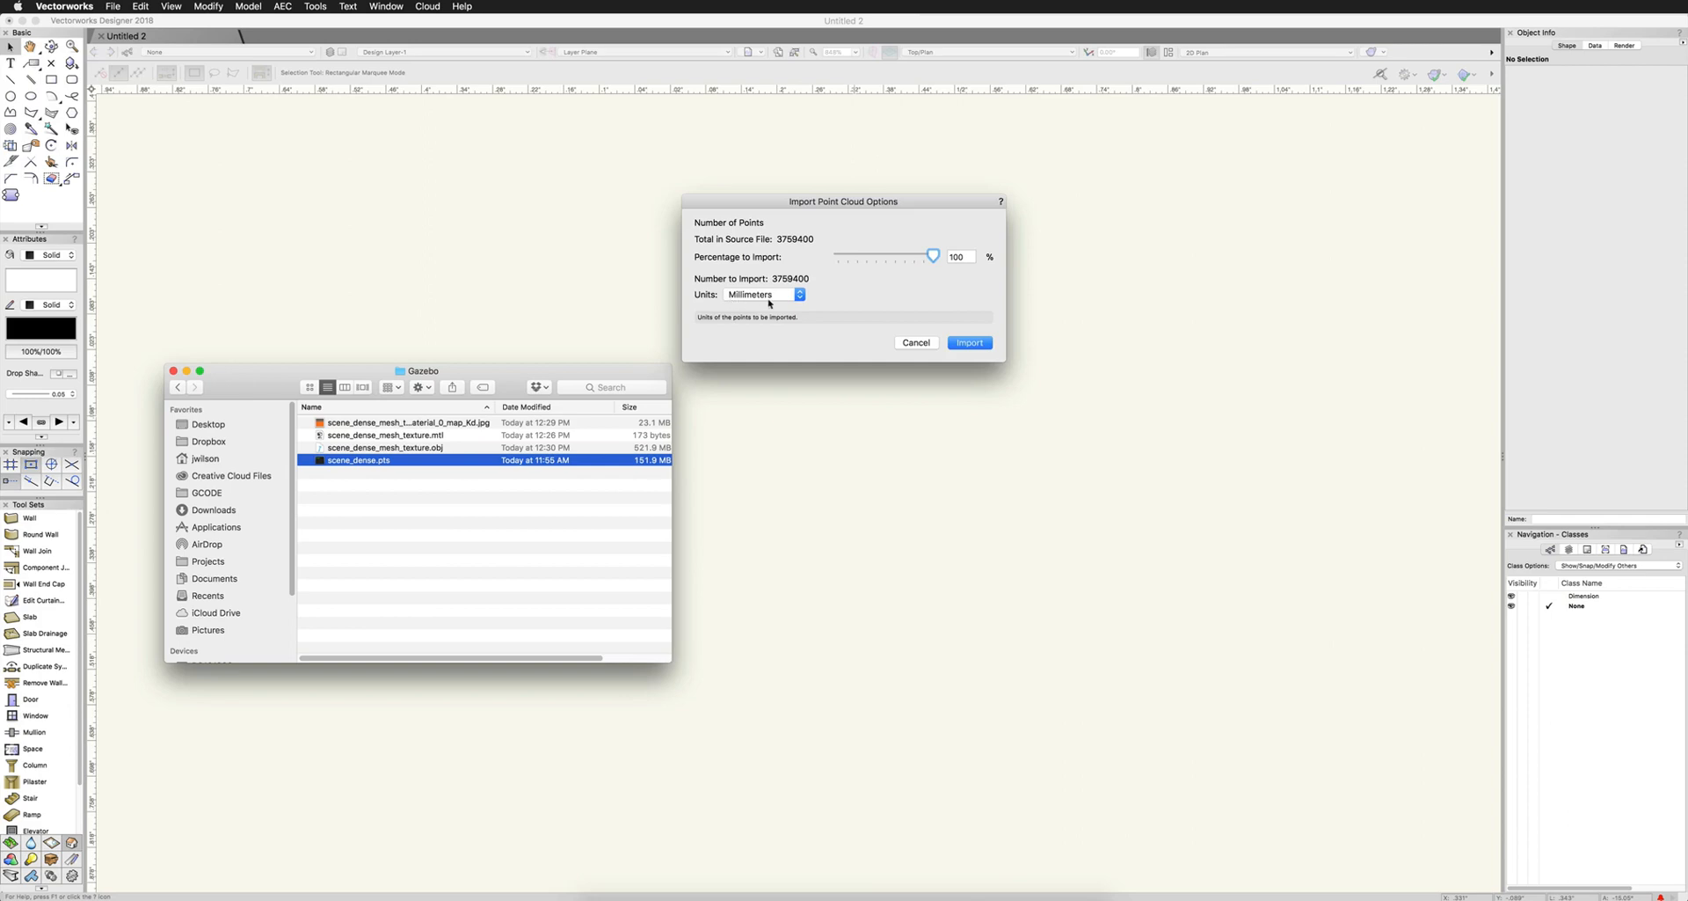
{"action": "mouse_move", "coordinate": [740, 305]}
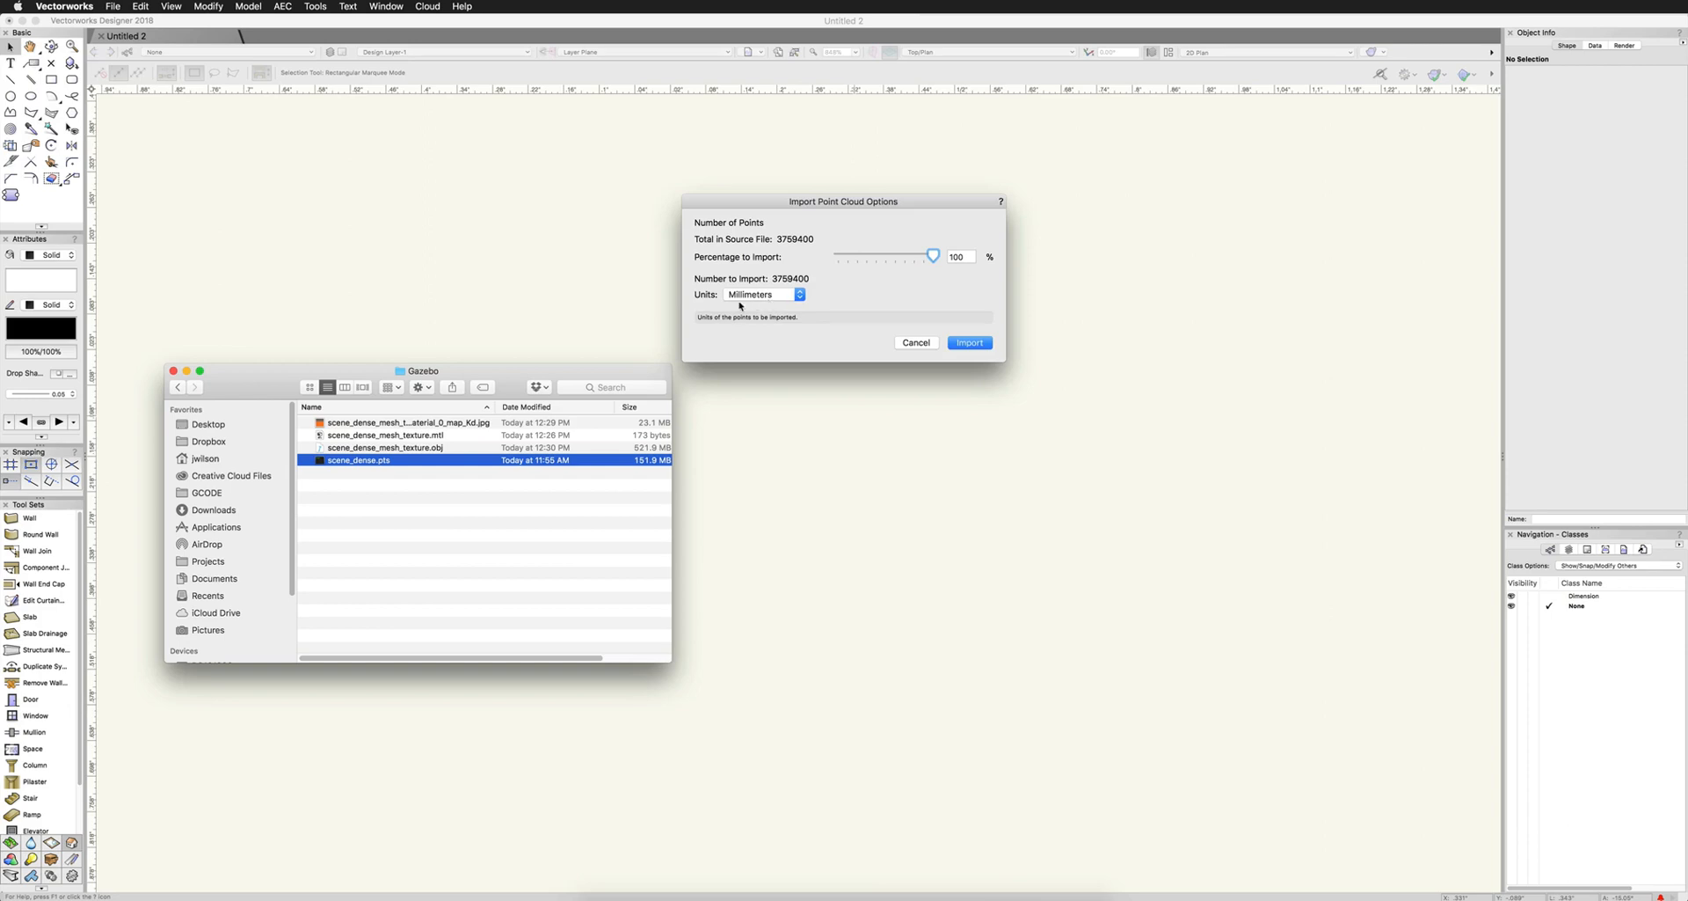
{"action": "mouse_move", "coordinate": [771, 297]}
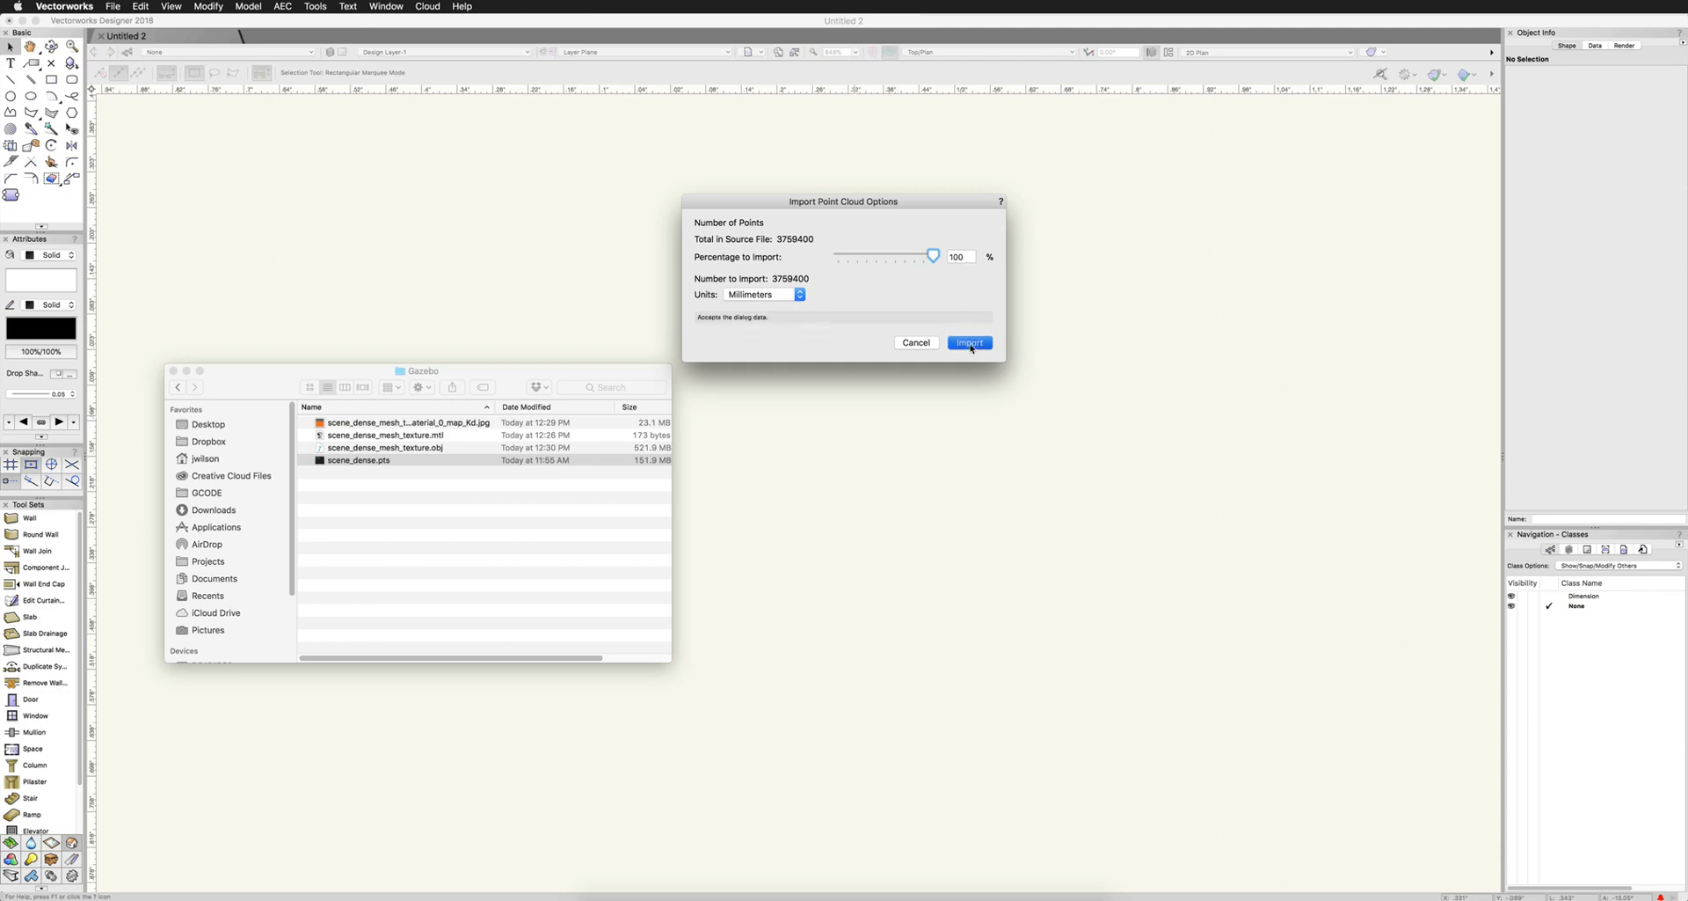
{"action": "left_click", "coordinate": [969, 342]}
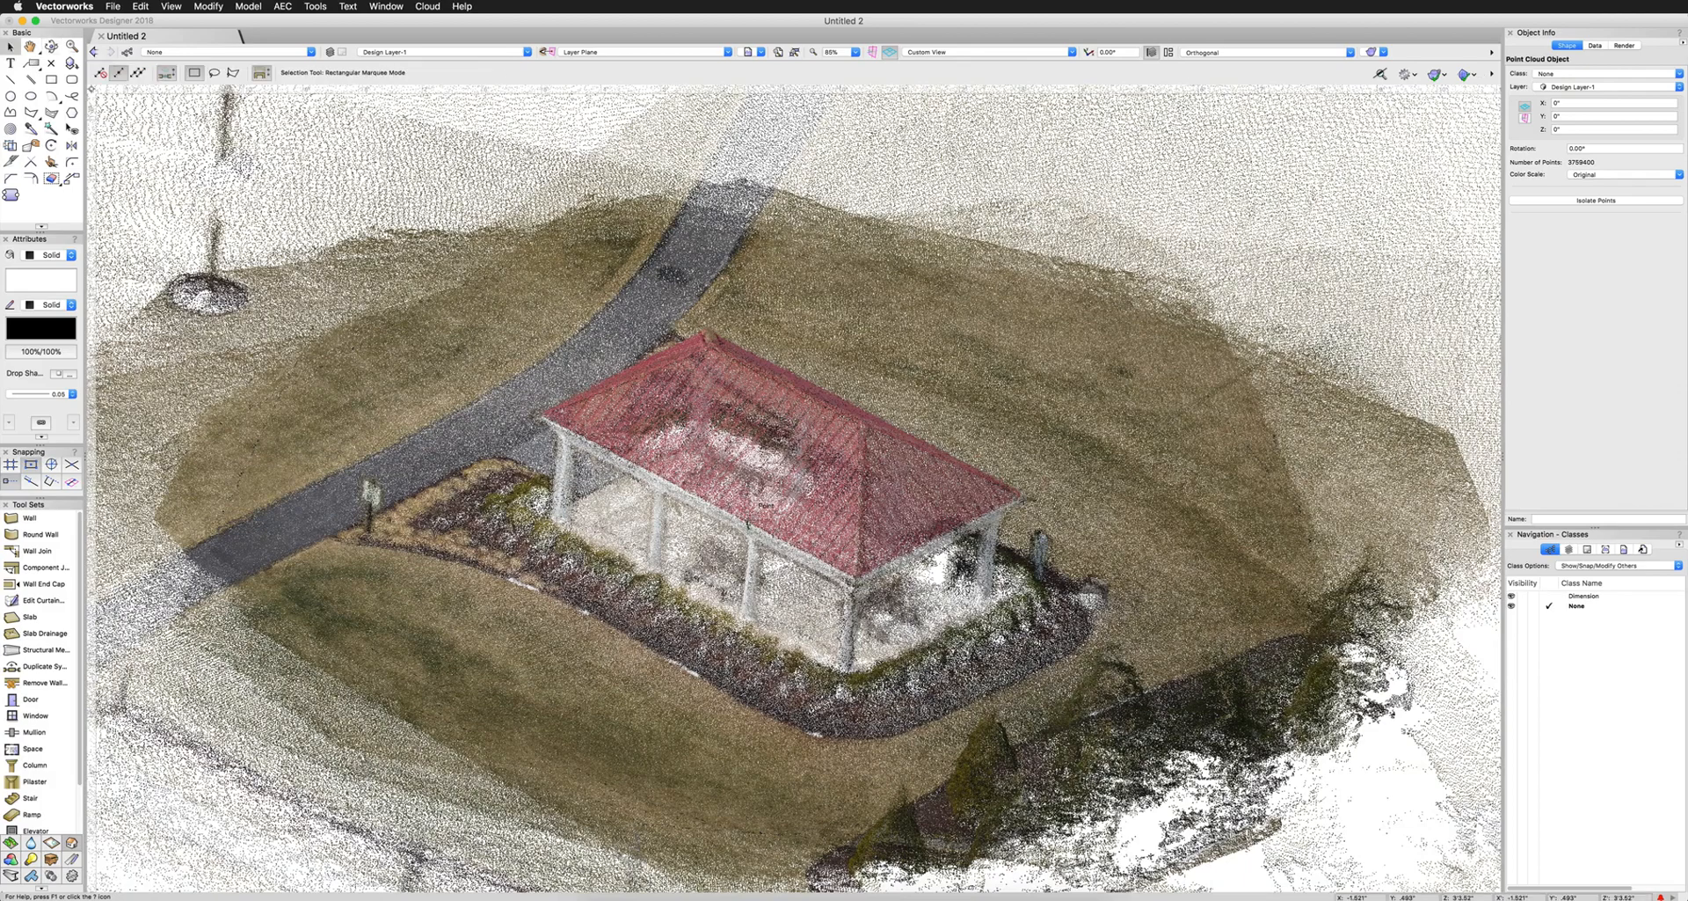
Set the working plane to Layer Plane and zoom out over the point cloud
{"action": "left_click", "coordinate": [639, 52]}
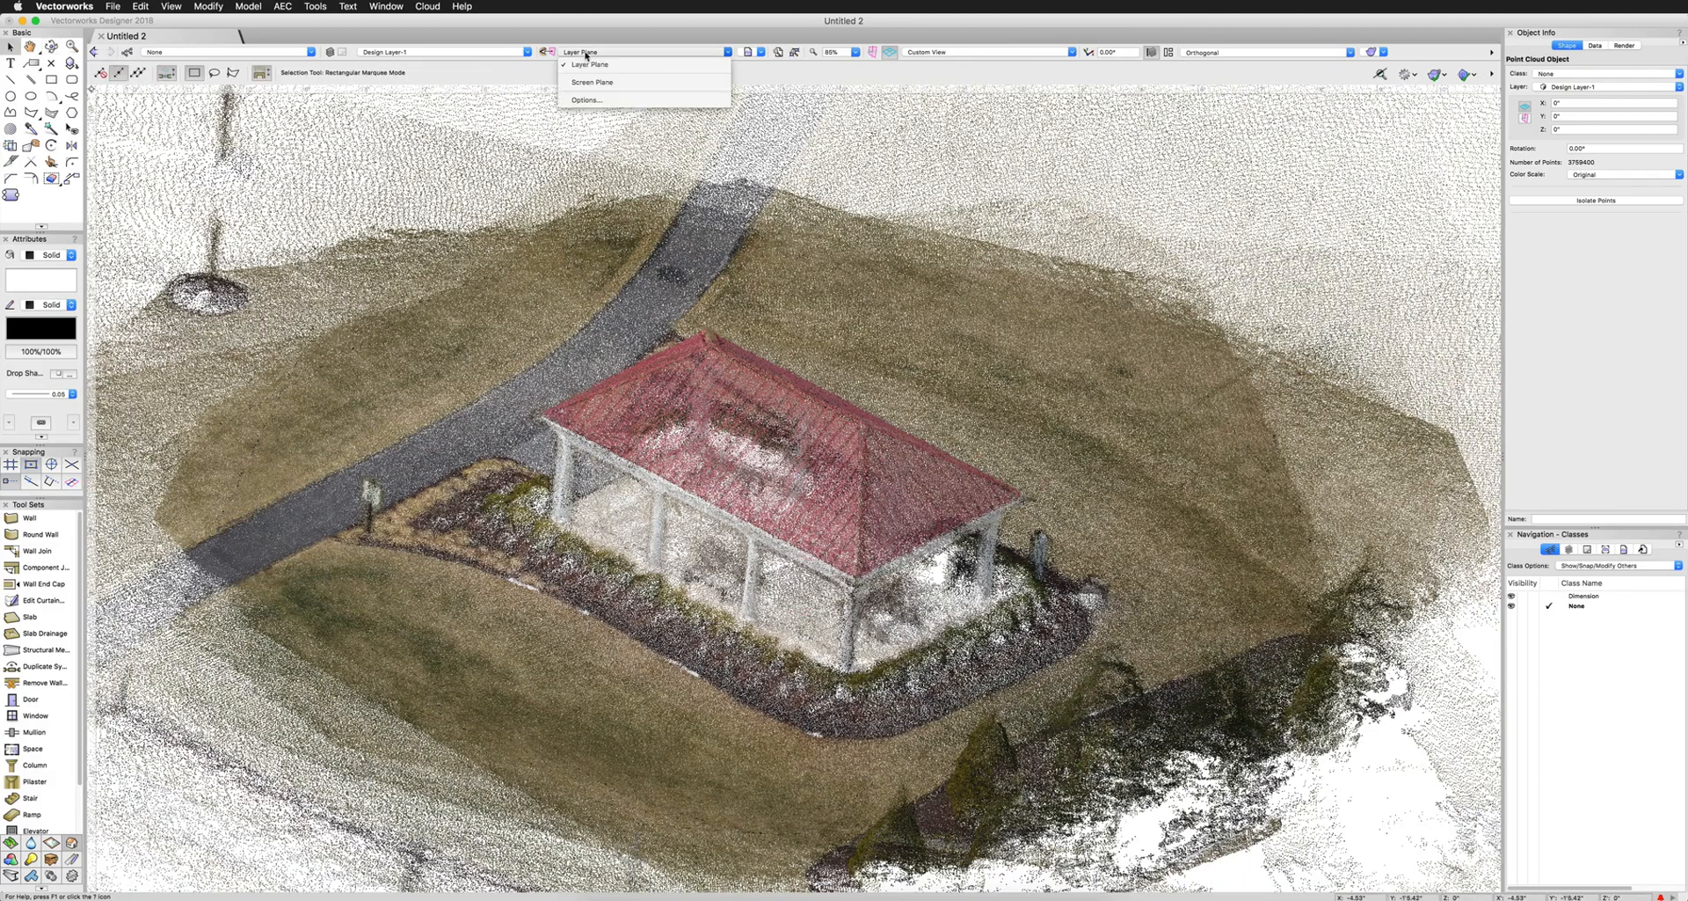
{"action": "left_click", "coordinate": [588, 63]}
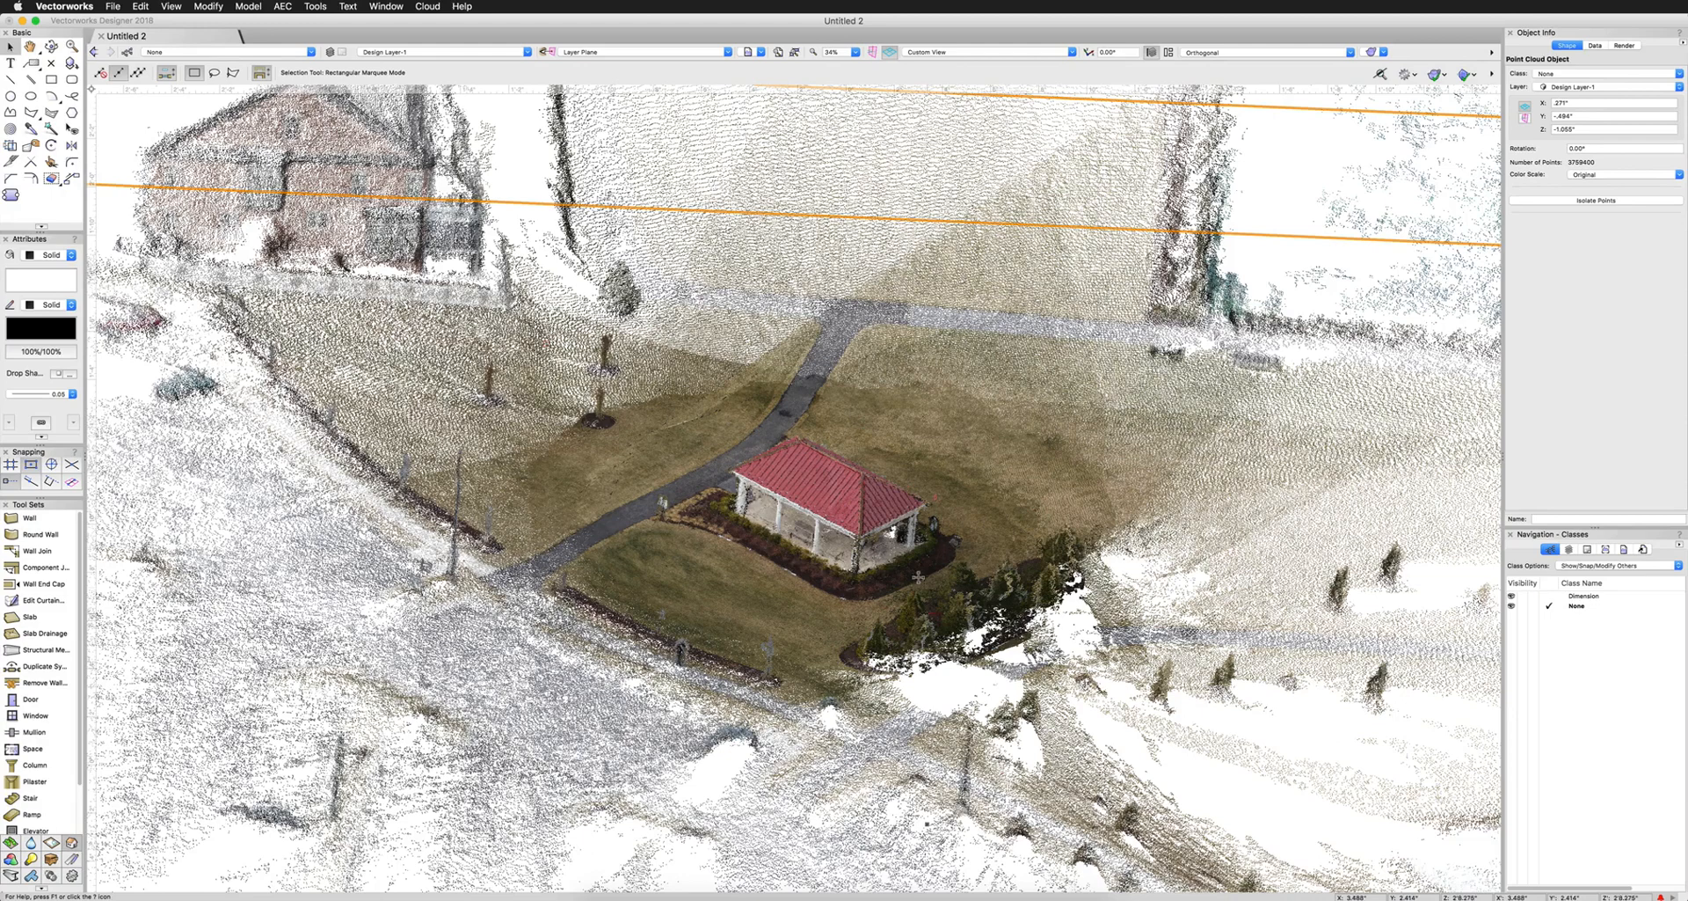
{"action": "scroll", "scroll_direction": "down", "scroll_amount": 3}
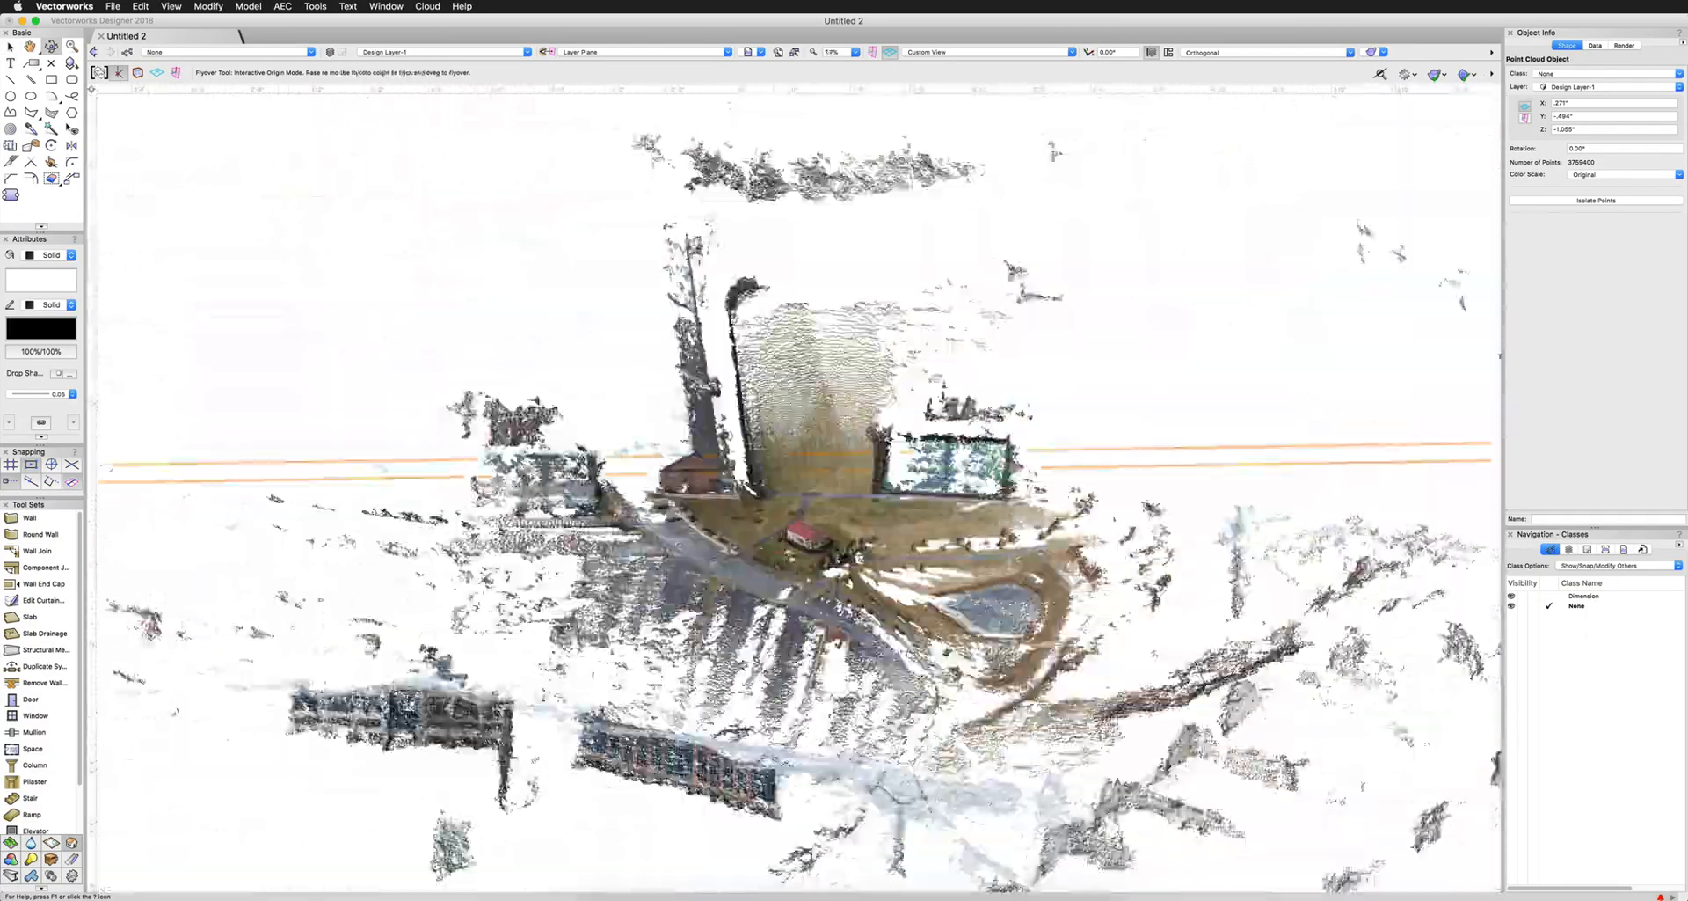
Orbit over the whole point cloud, then around the isolated gazebo and lawn
{"action": "left_click_drag", "start_coordinate": [797, 431], "coordinate": [797, 269]}
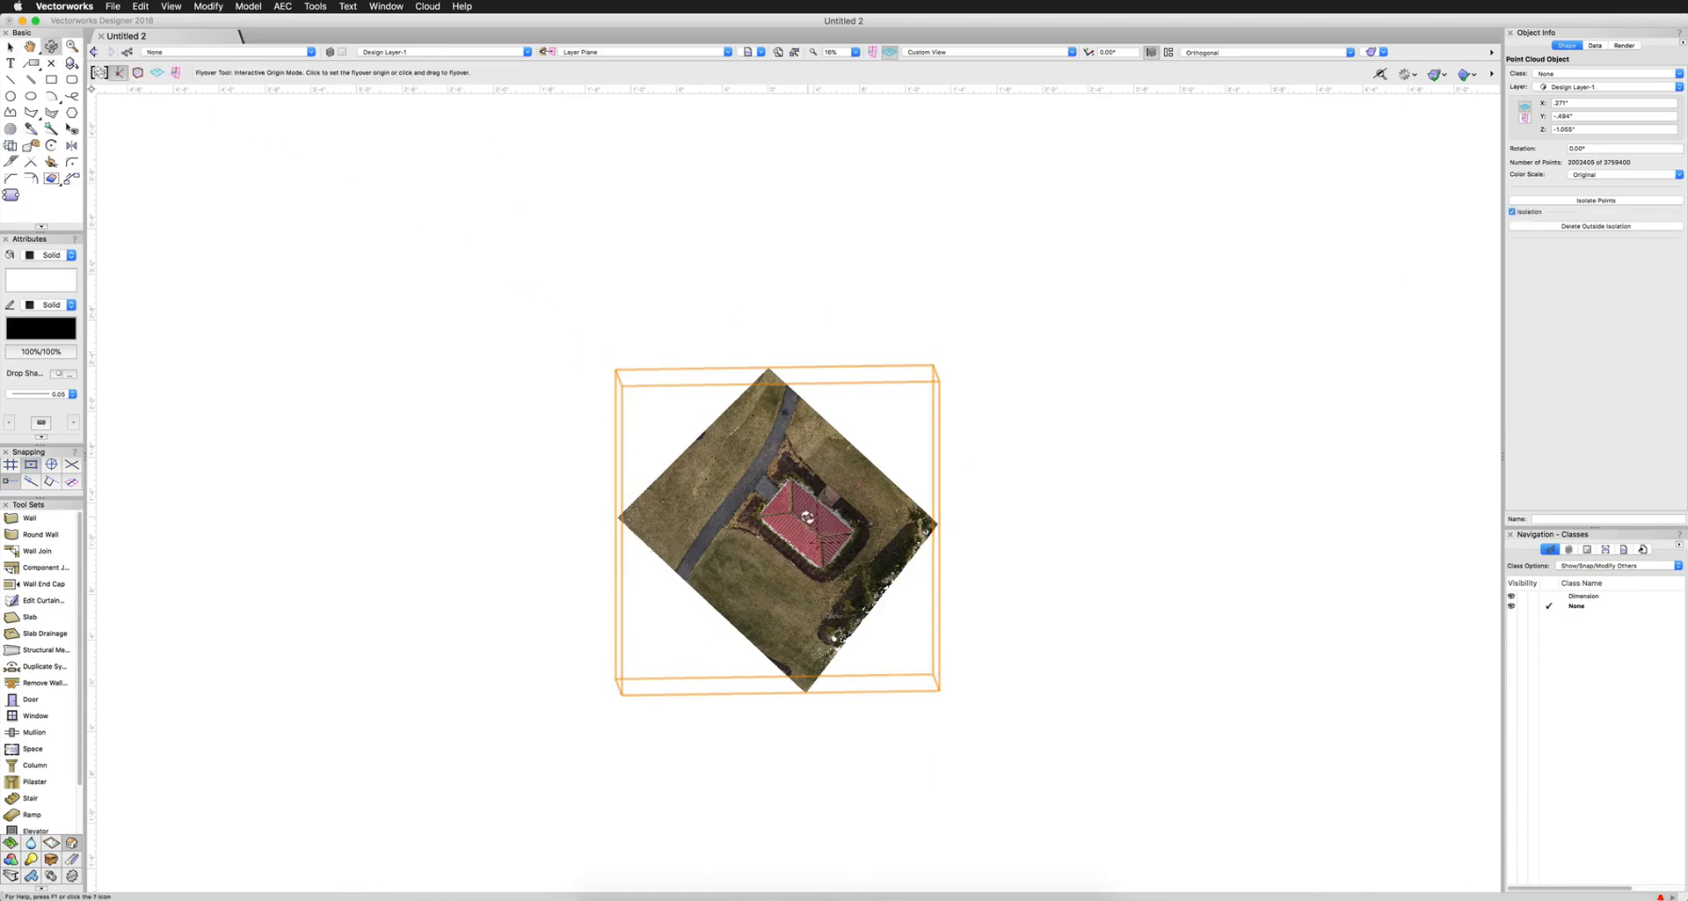
{"action": "left_click_drag", "start_coordinate": [775, 528], "coordinate": [829, 550]}
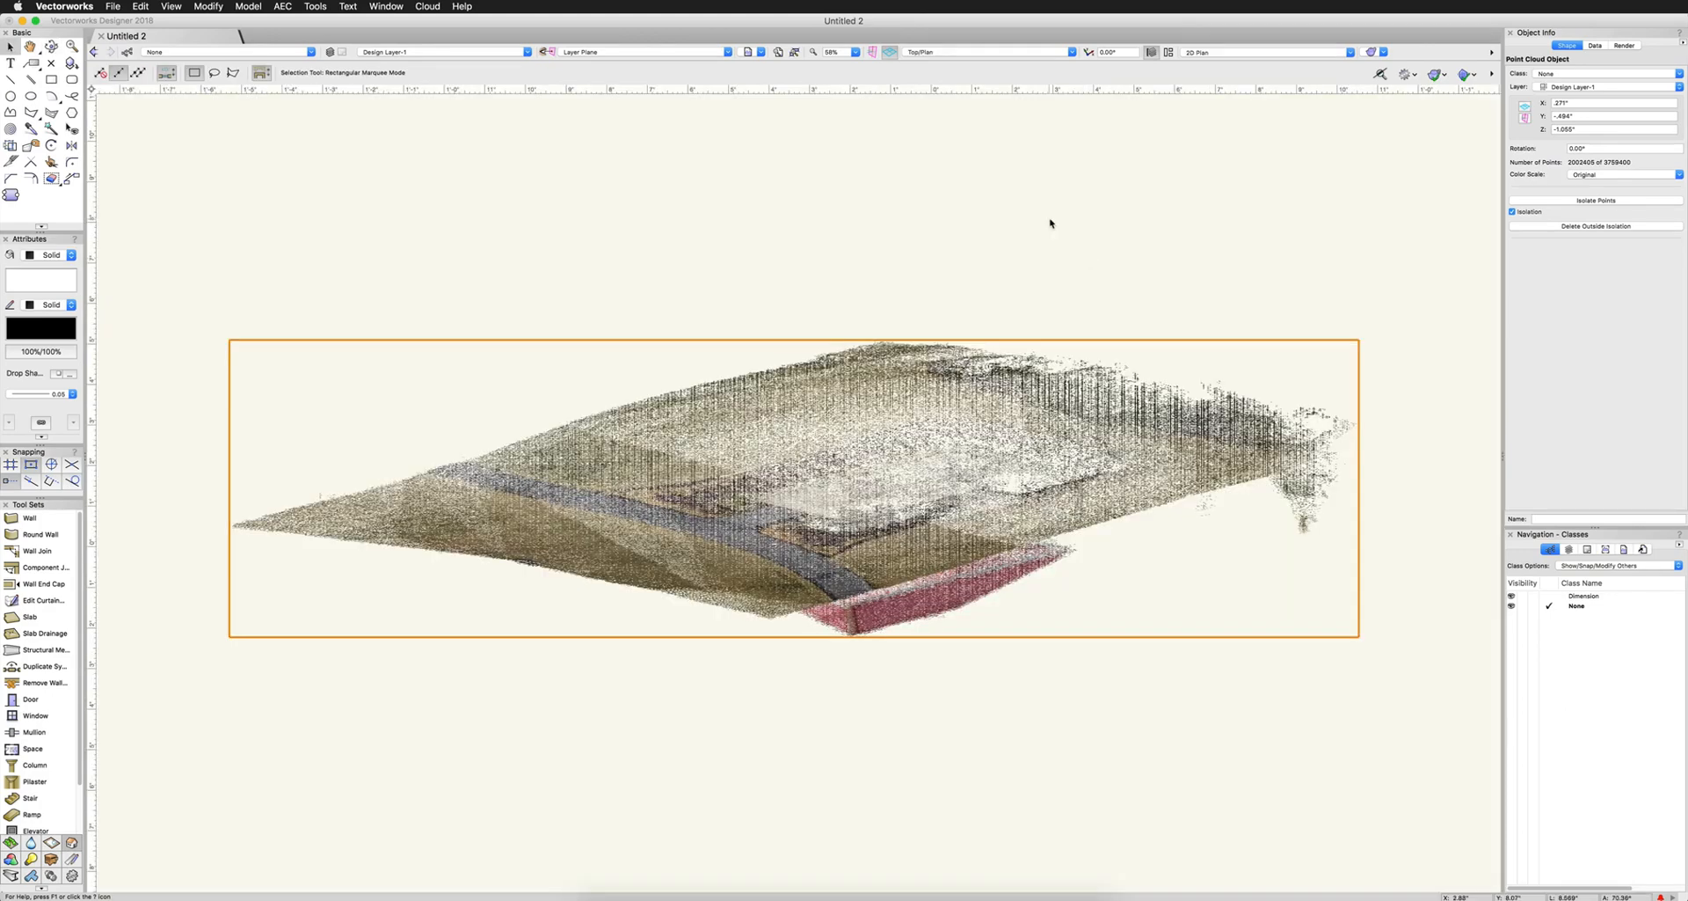
{"action": "mouse_move", "coordinate": [134, 125]}
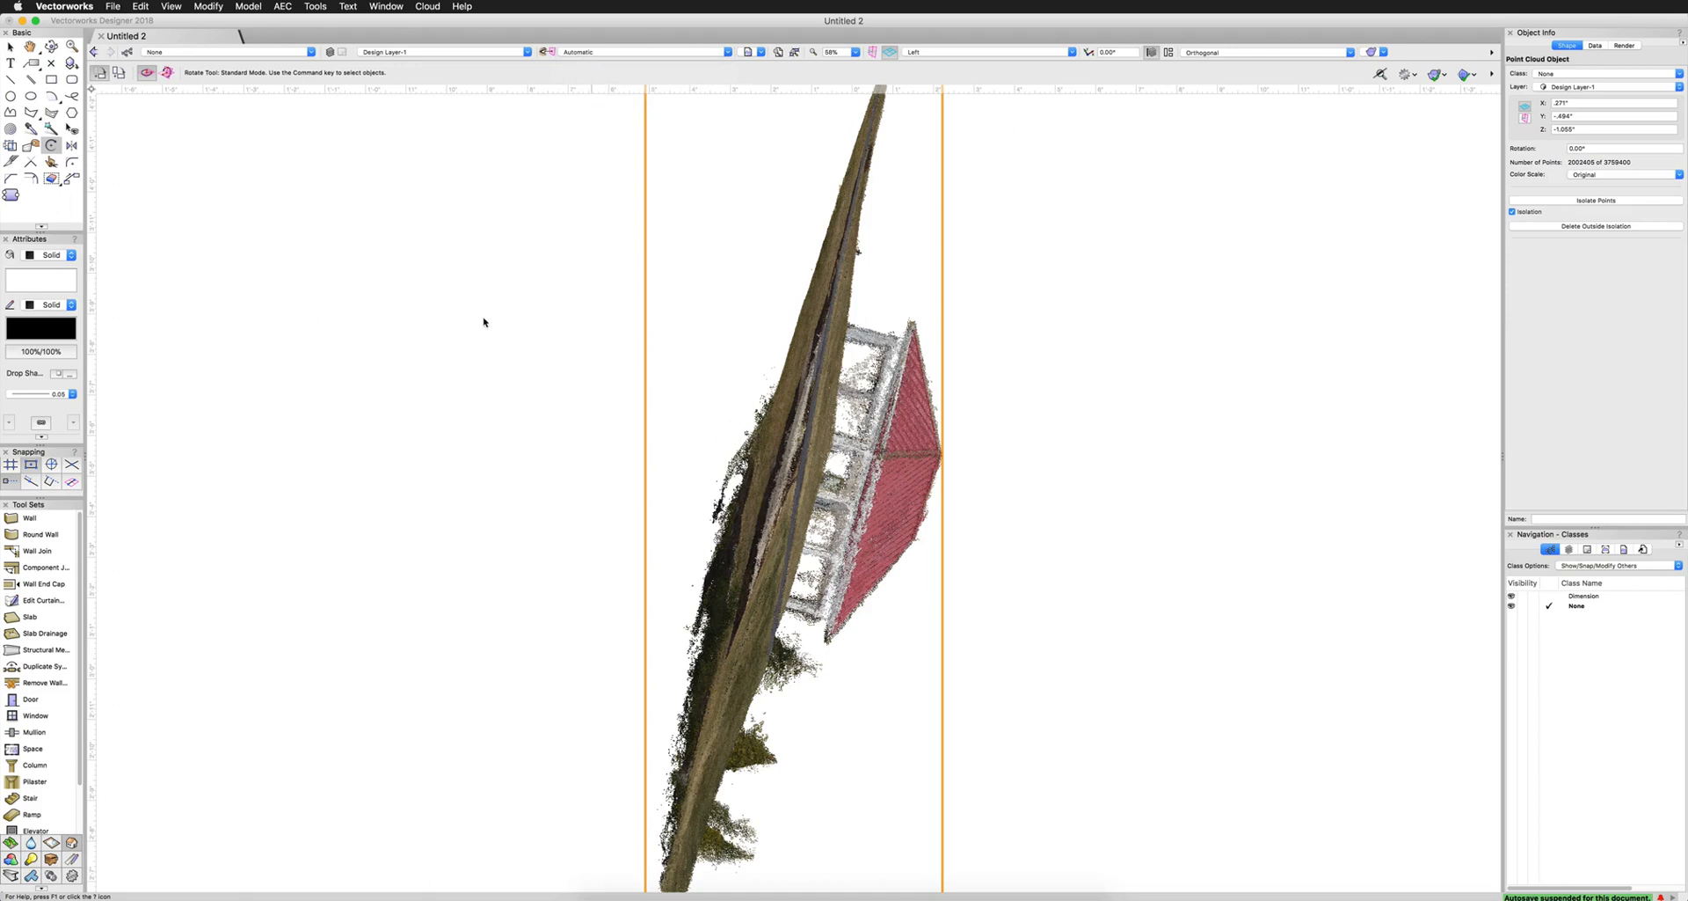
{"action": "mouse_move", "coordinate": [446, 268]}
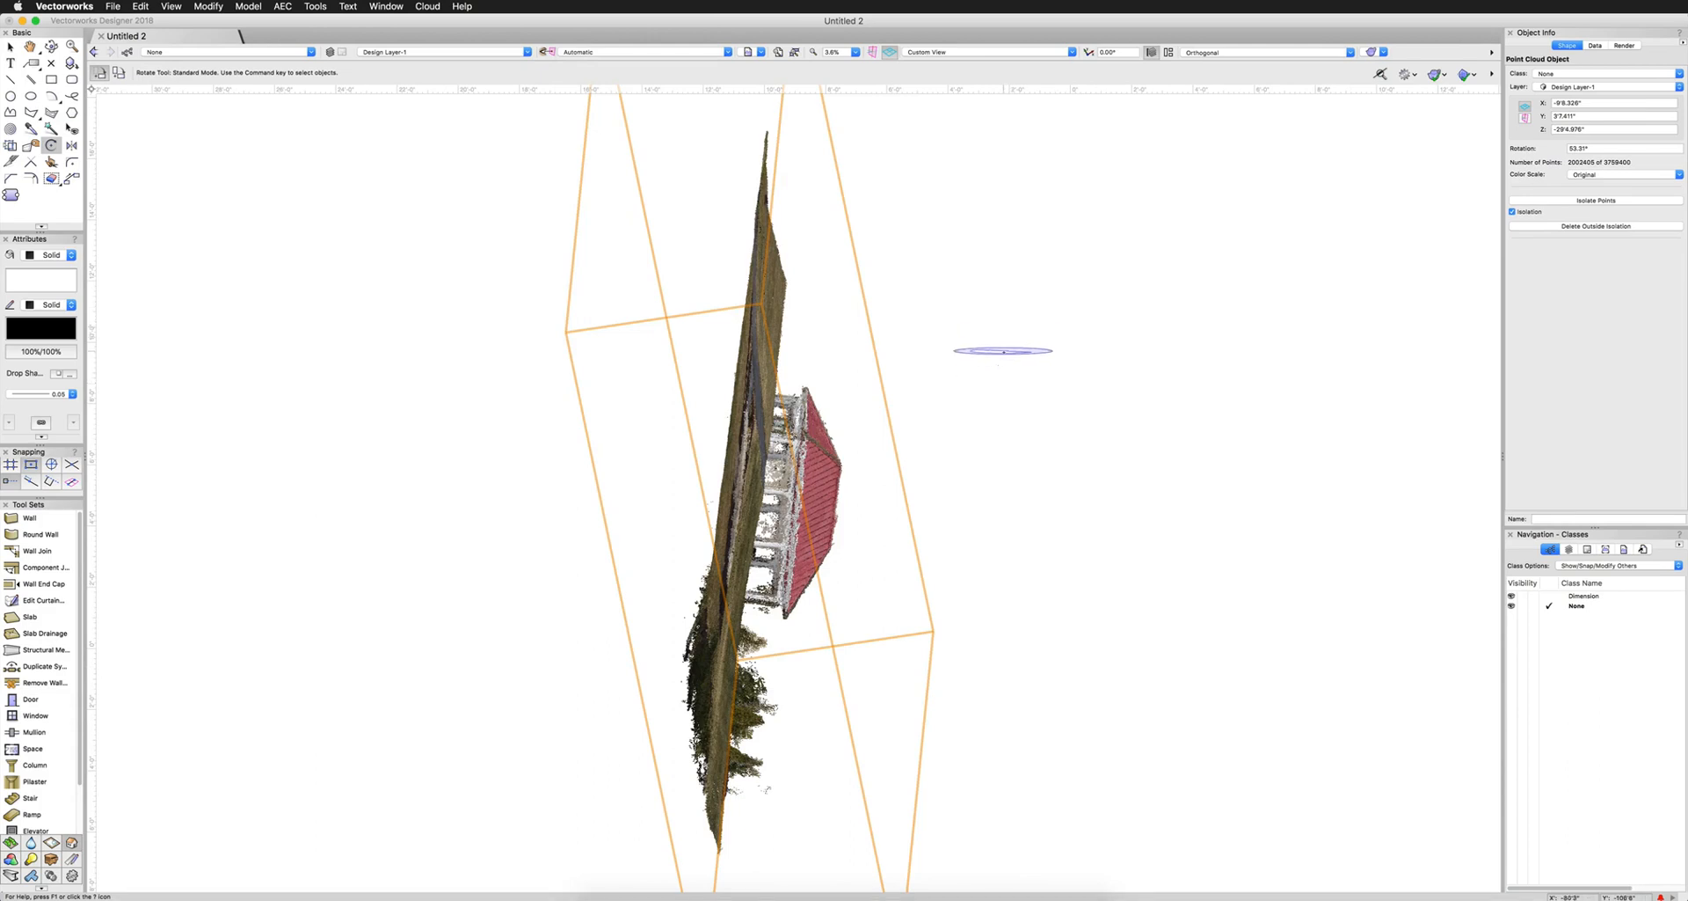
Set the rotation plane mode to Screen Plane for rotating the point cloud
{"action": "left_click", "coordinate": [640, 51]}
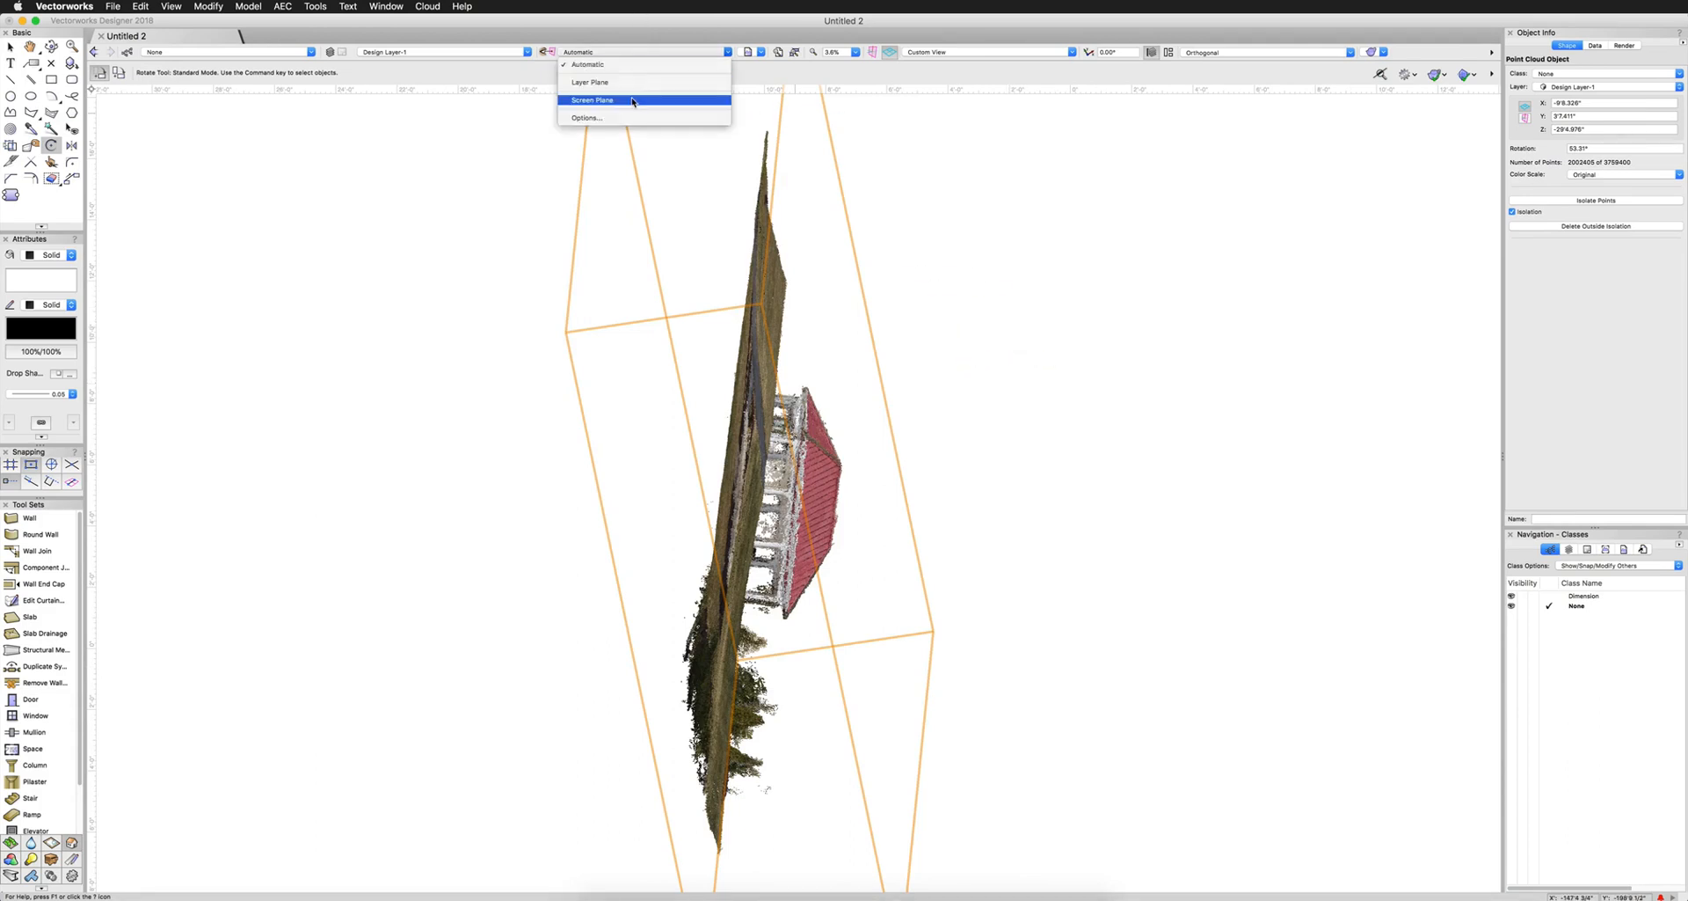
{"action": "left_click", "coordinate": [600, 99]}
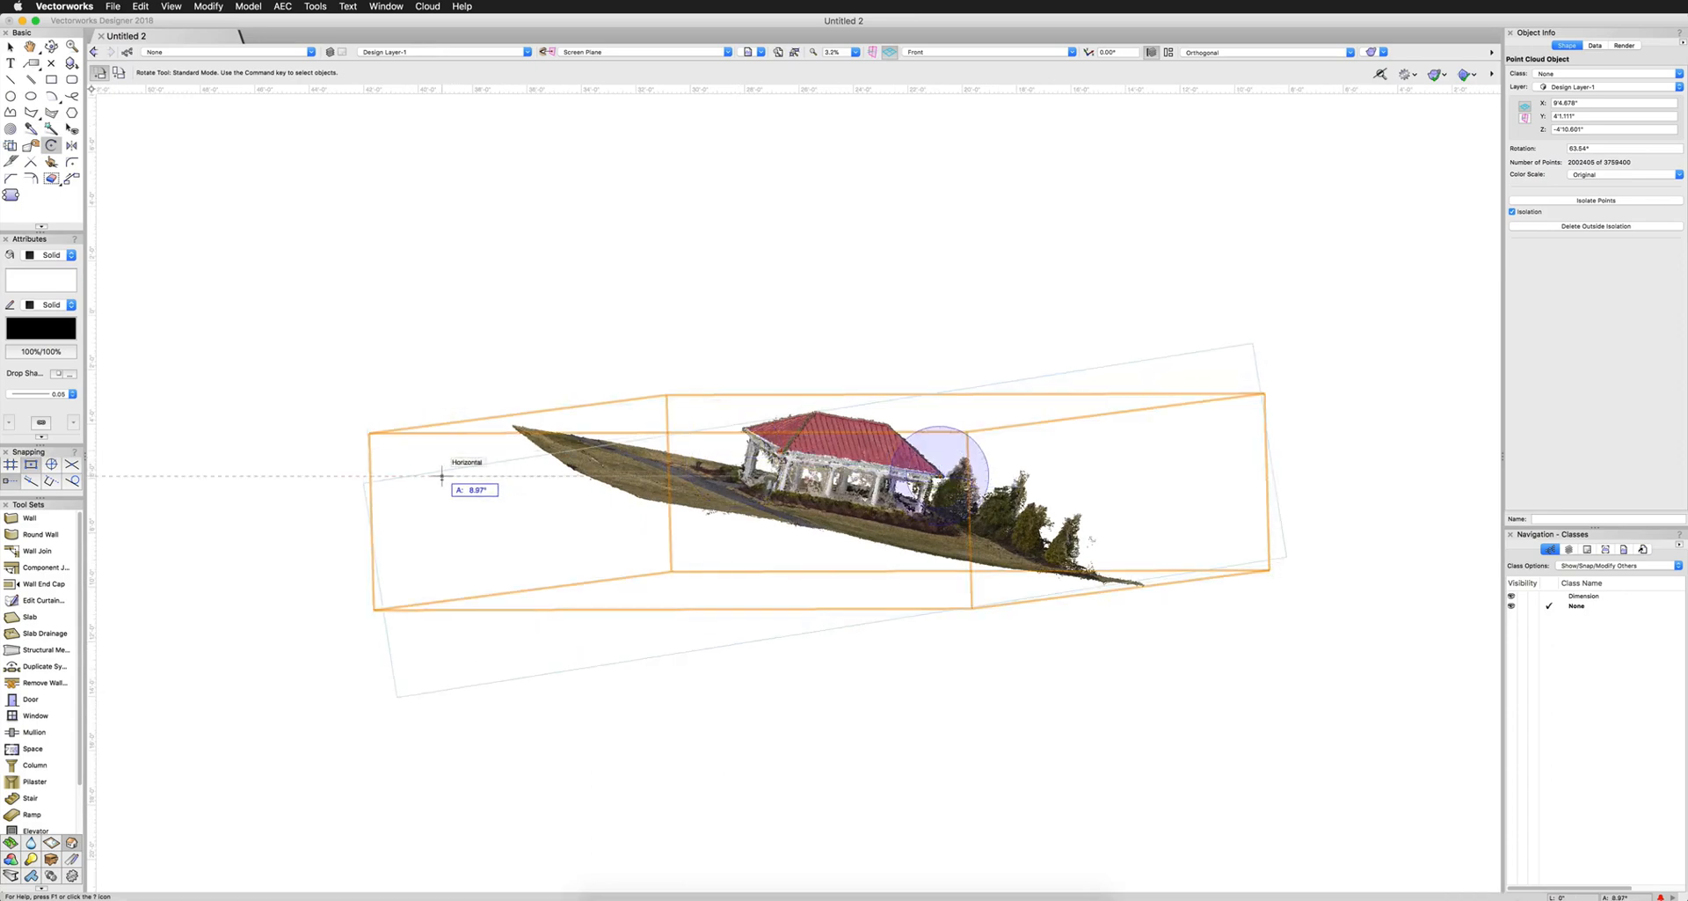
Rotate the point cloud from the side and back until the ground is horizontal
{"action": "left_click_drag", "start_coordinate": [969, 471], "coordinate": [441, 479]}
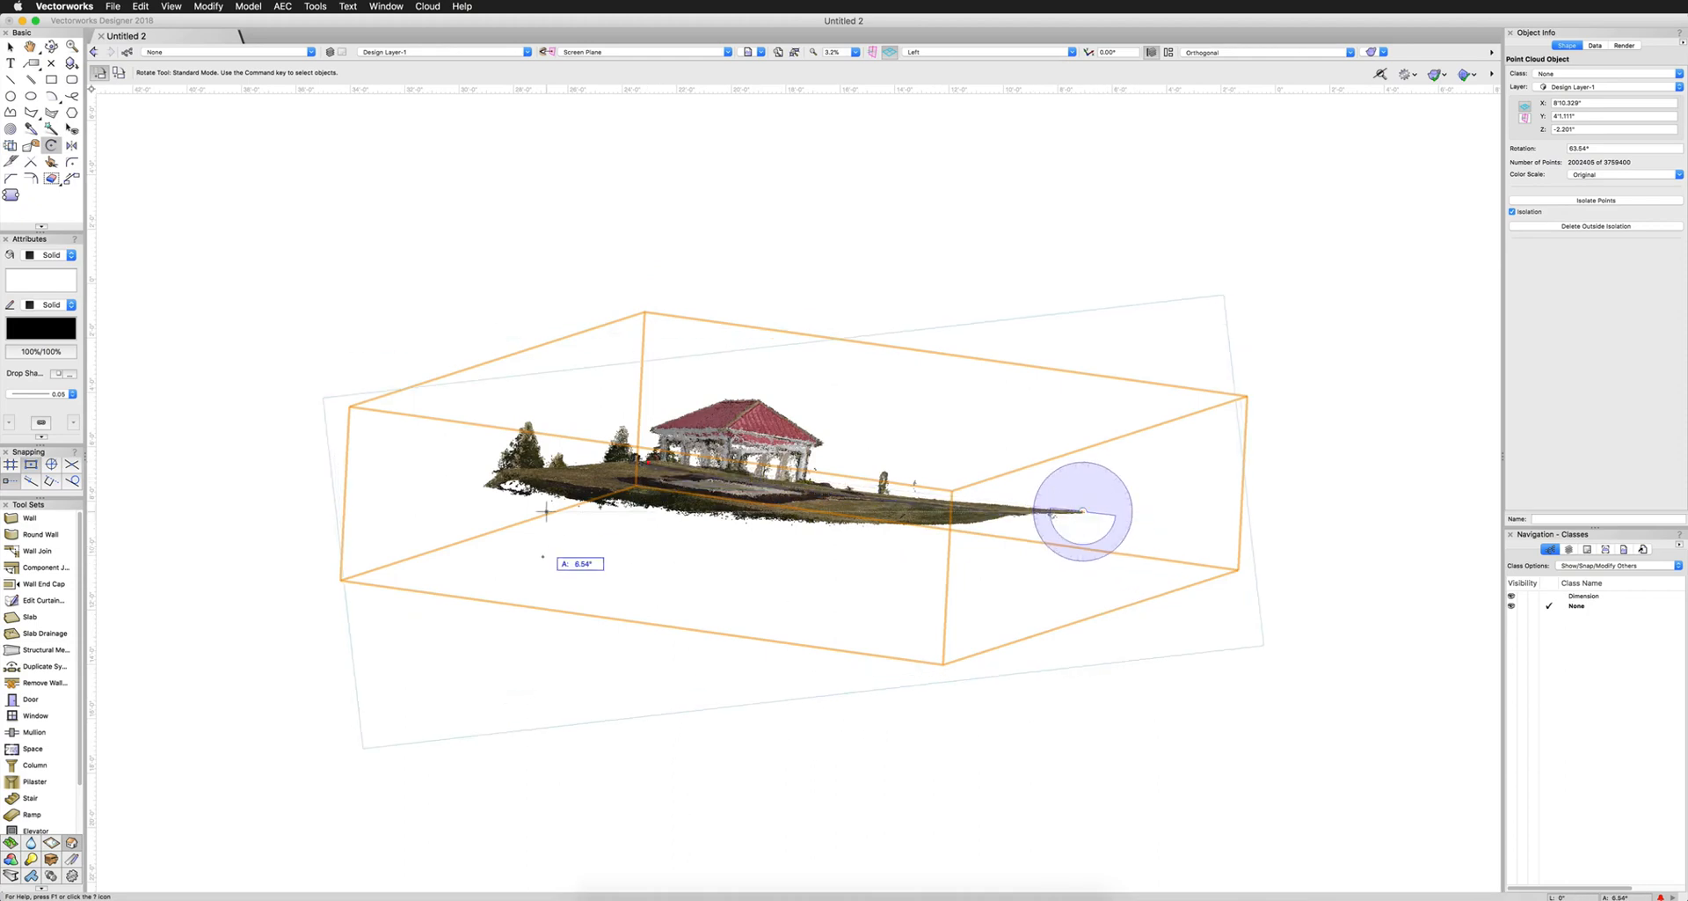
{"action": "left_click_drag", "start_coordinate": [1082, 512], "coordinate": [687, 619]}
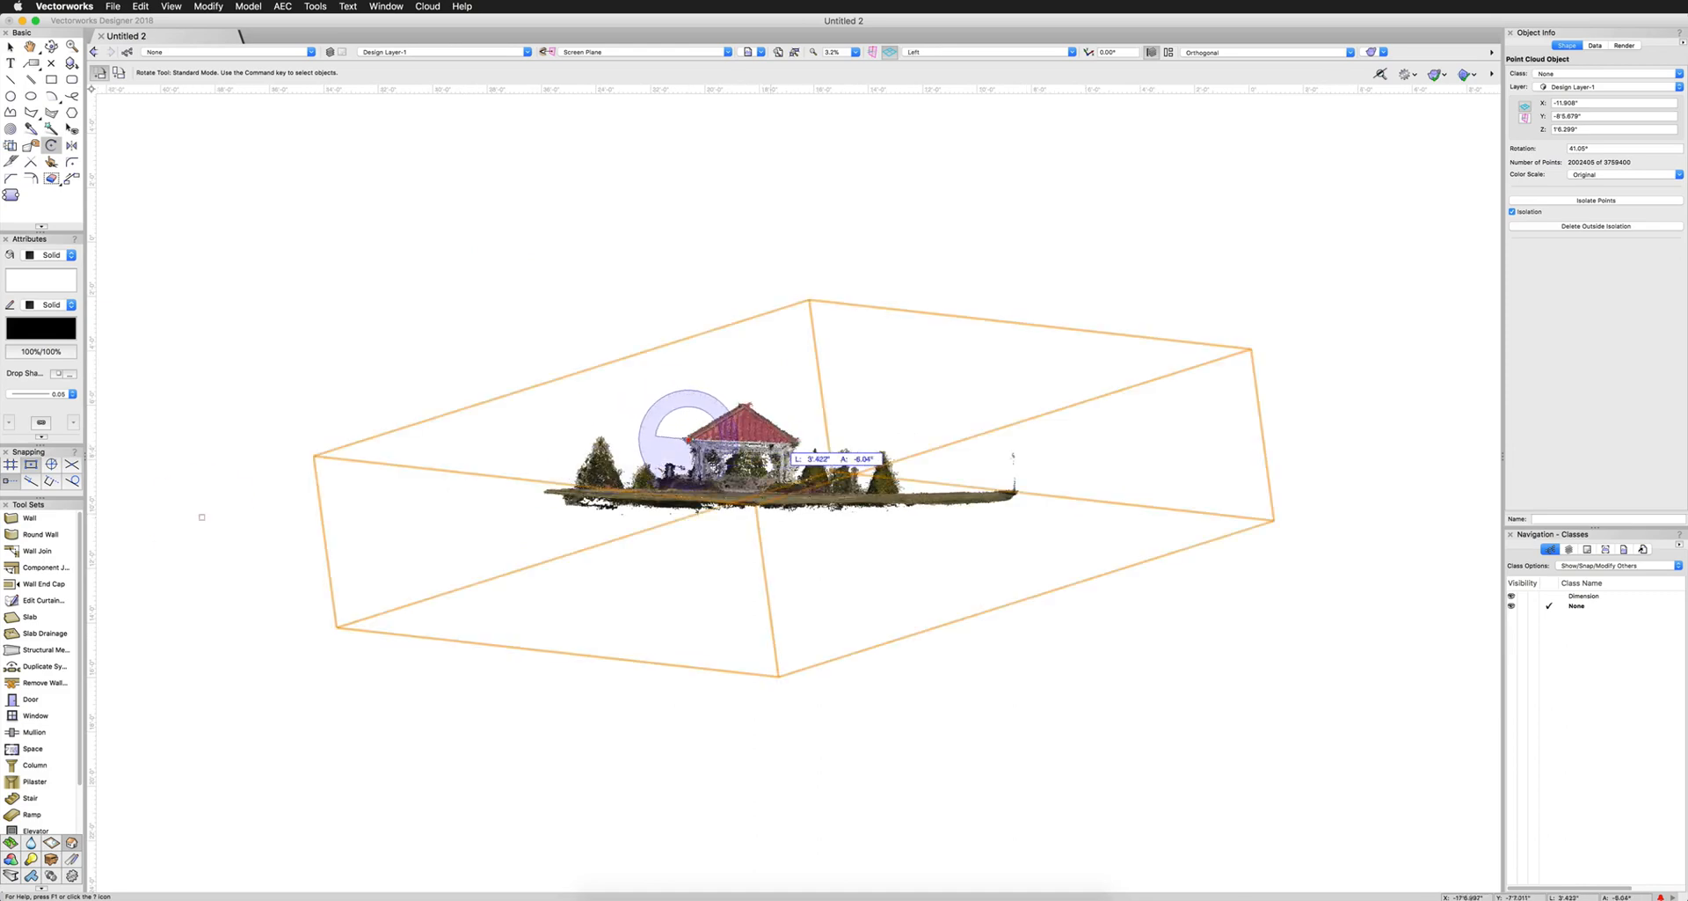
{"action": "left_click_drag", "start_coordinate": [840, 458], "coordinate": [892, 441]}
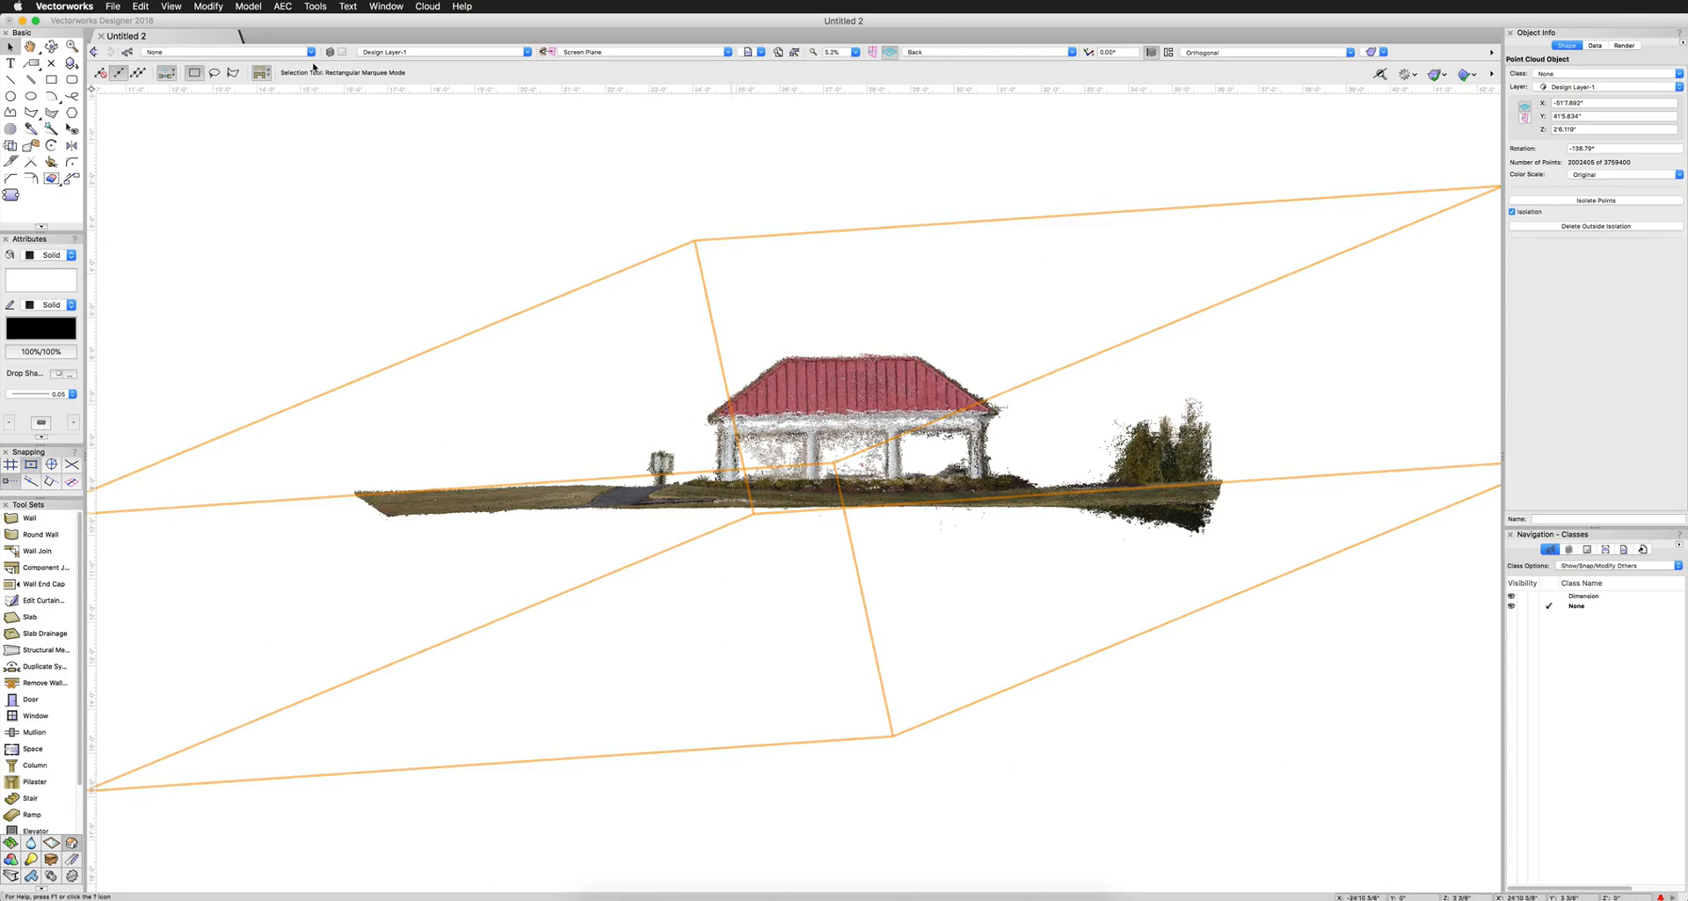
Scale the point cloud symmetrically by distance, turning the measured 8'11" span into 12'
{"action": "left_click", "coordinate": [205, 6]}
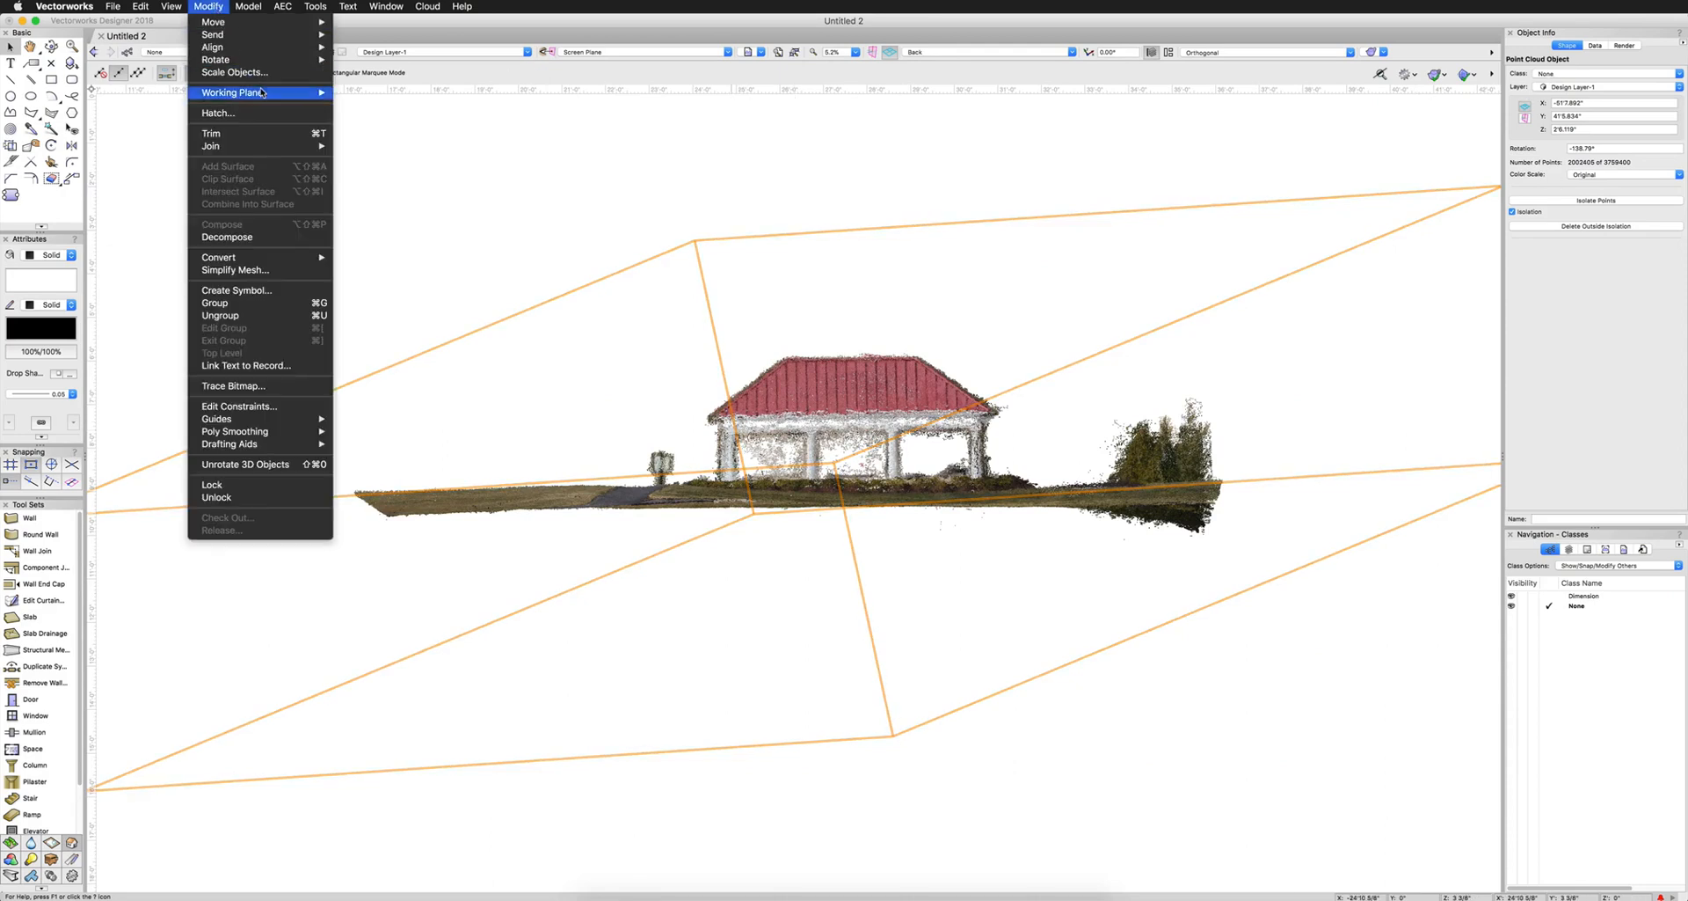
{"action": "left_click", "coordinate": [237, 73]}
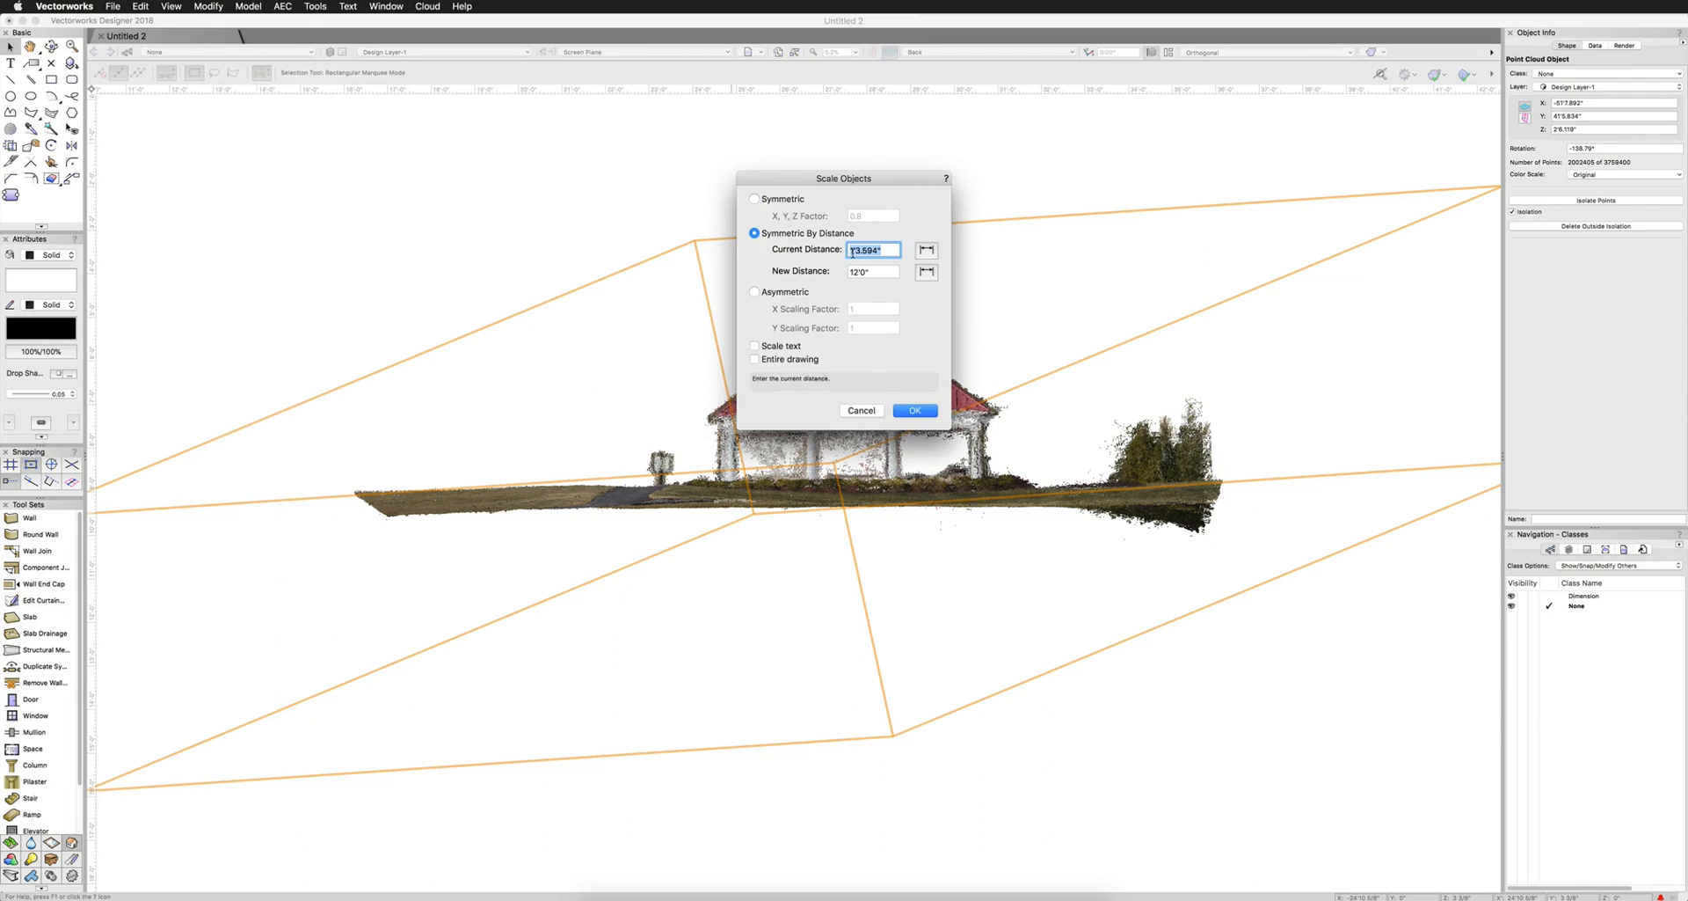
{"action": "left_click", "coordinate": [915, 410]}
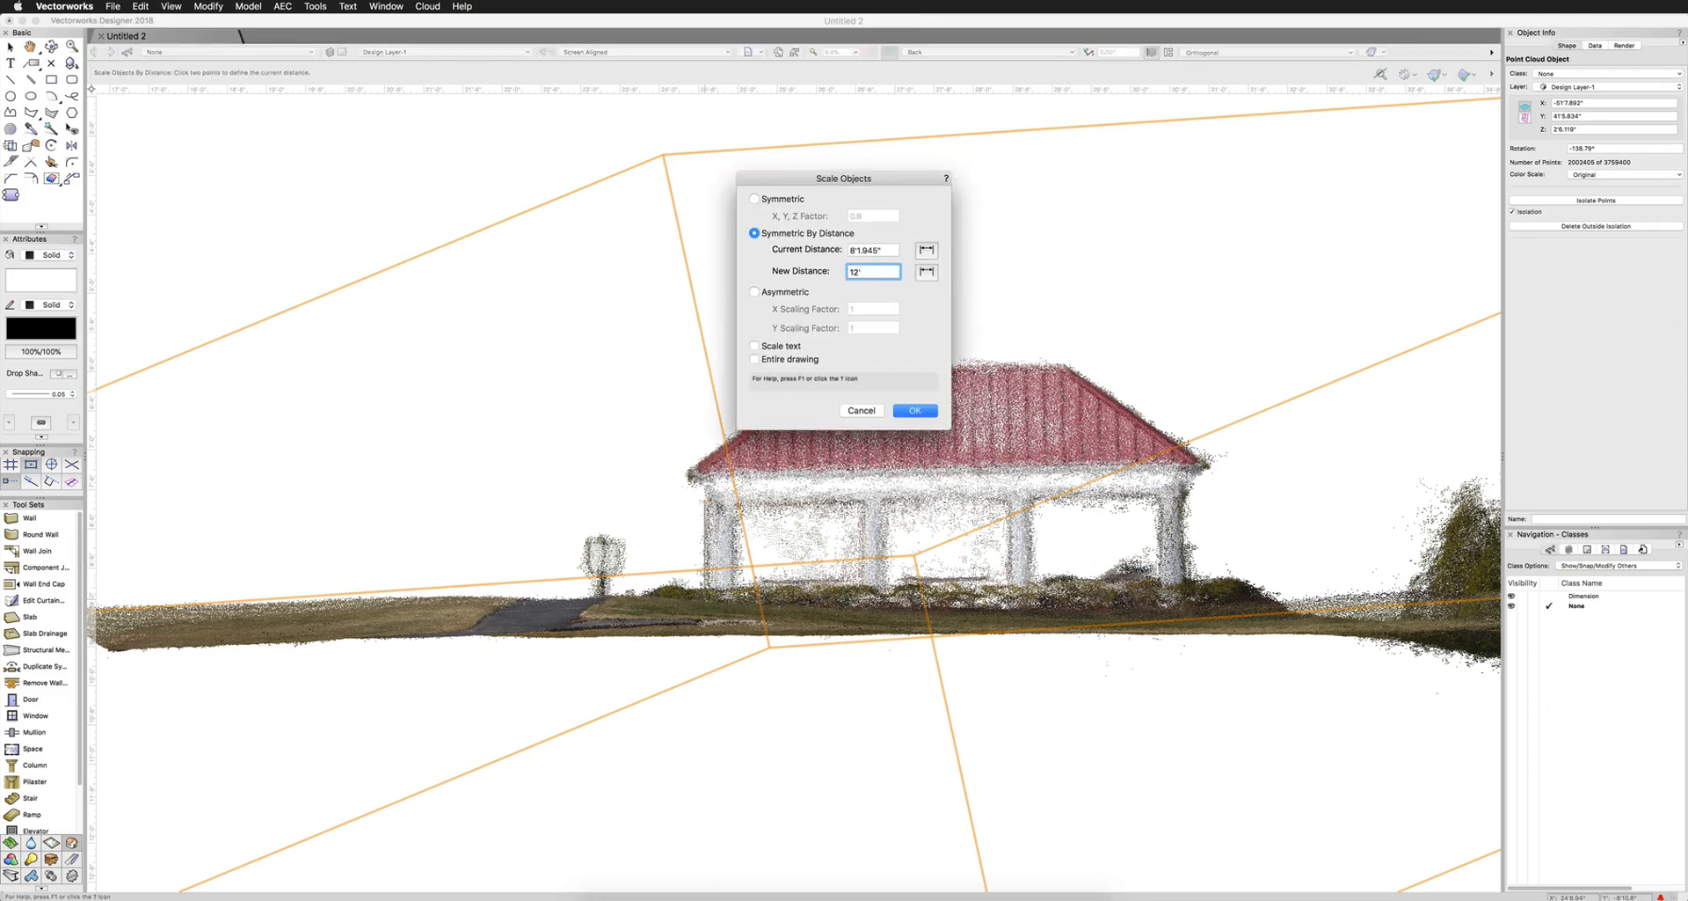
{"action": "left_click", "coordinate": [915, 410]}
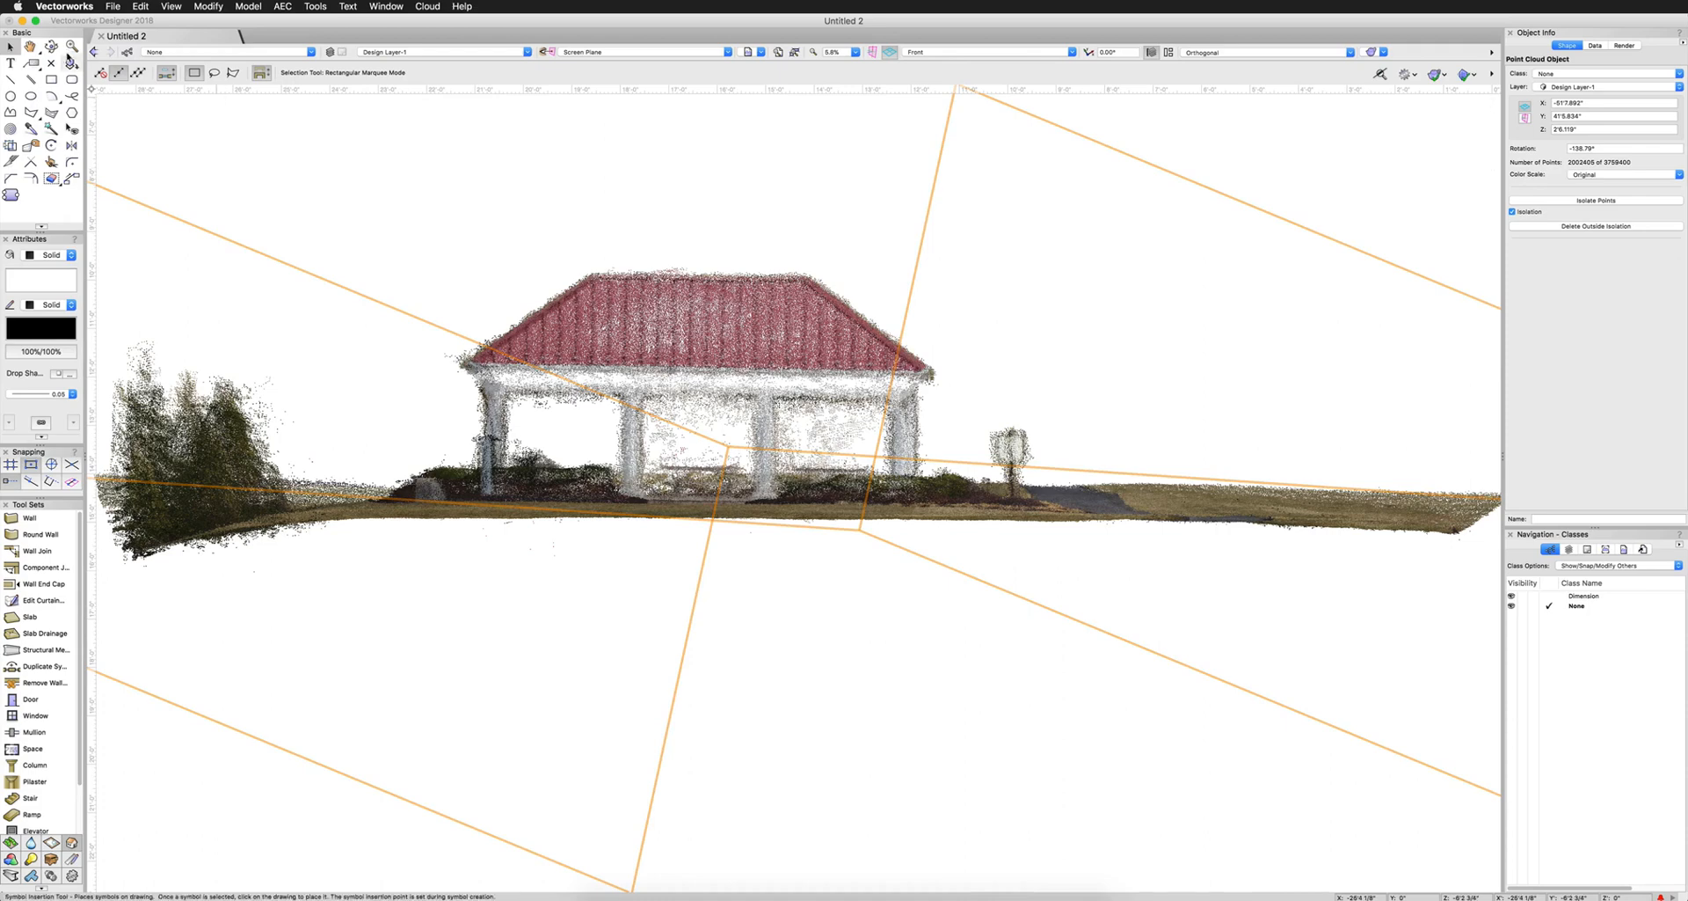
Rescale the point cloud by distance, turning a 2'3" span measured from the front into 12'0"
{"action": "left_click", "coordinate": [206, 7]}
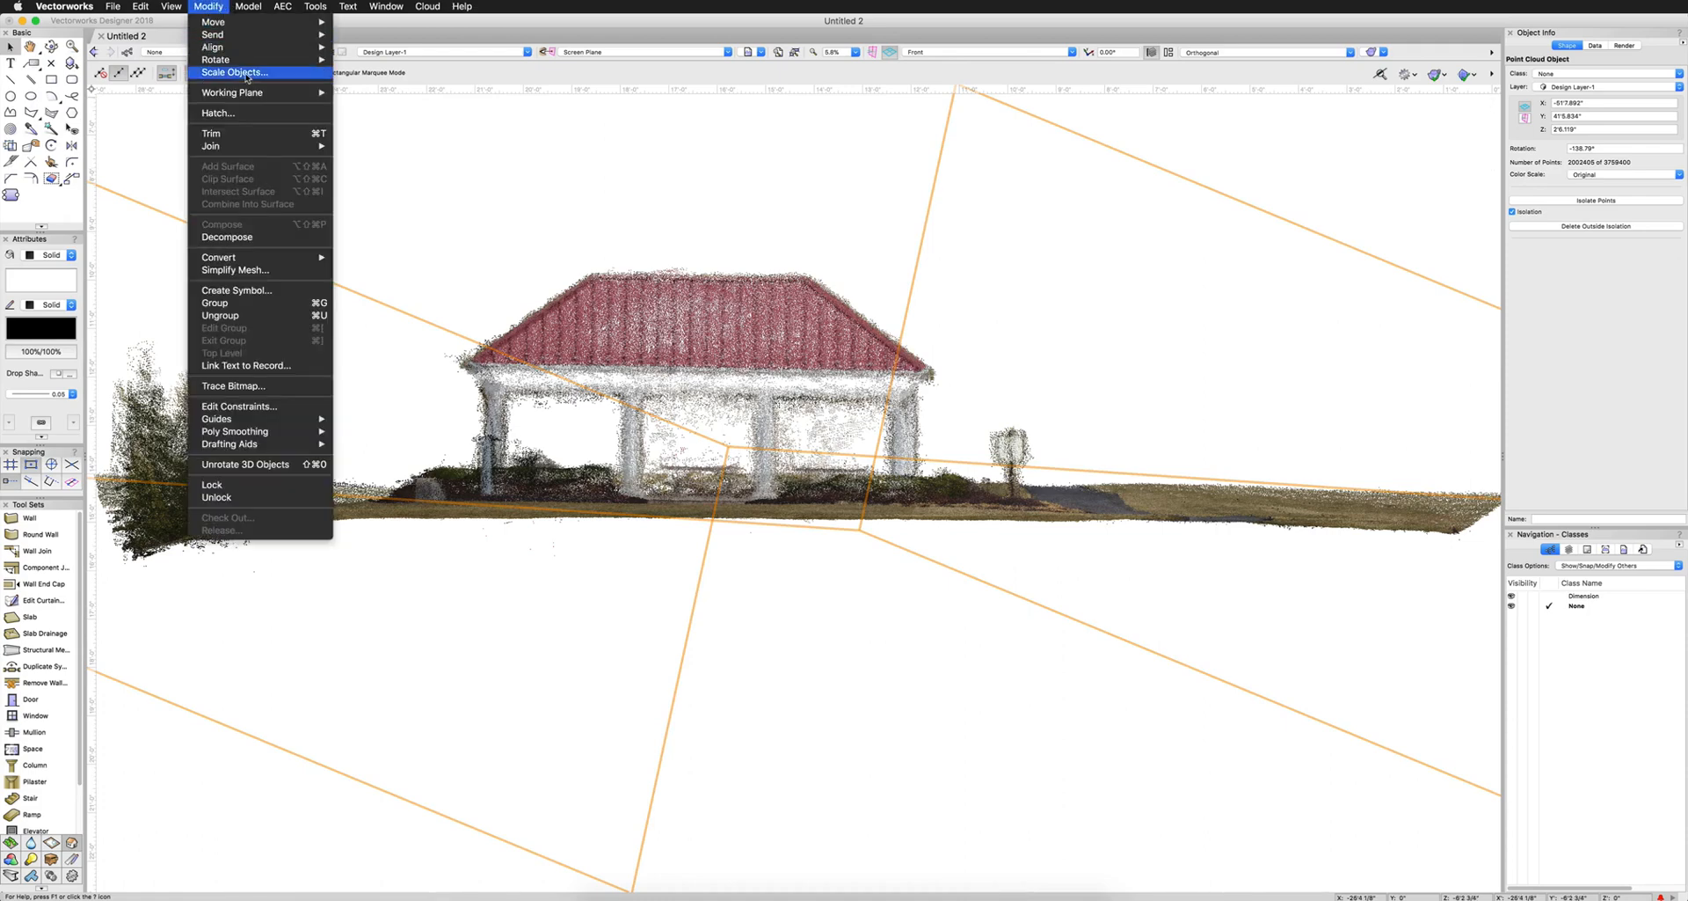
{"action": "left_click", "coordinate": [243, 73]}
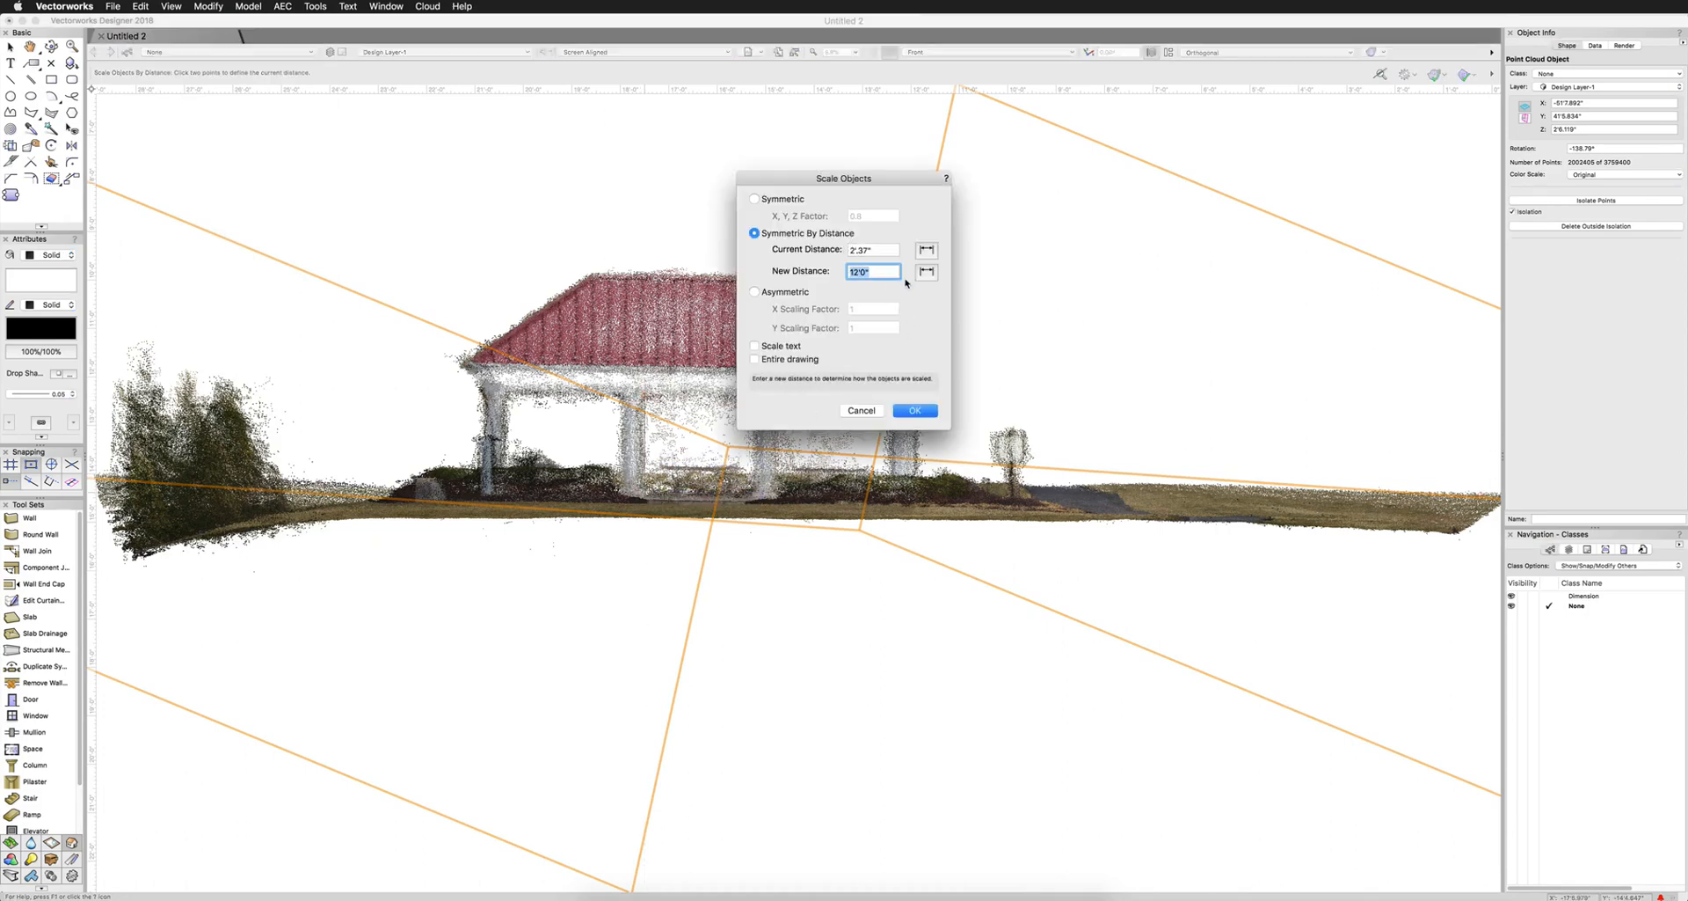
{"action": "left_click", "coordinate": [915, 411]}
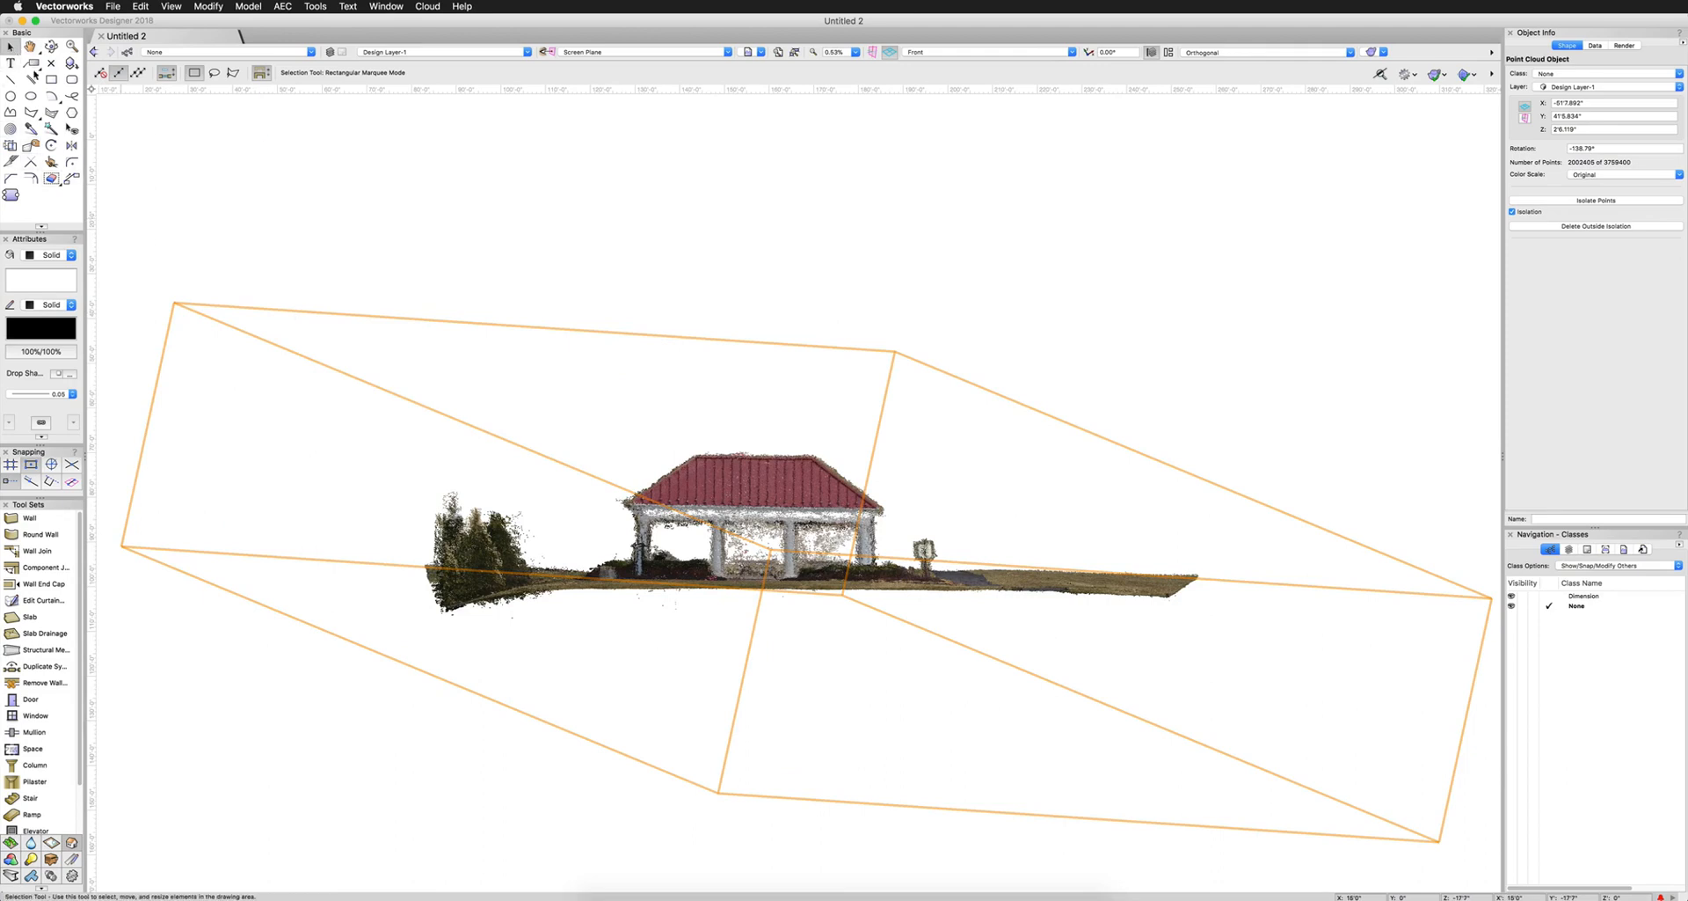
{"action": "mouse_move", "coordinate": [188, 127]}
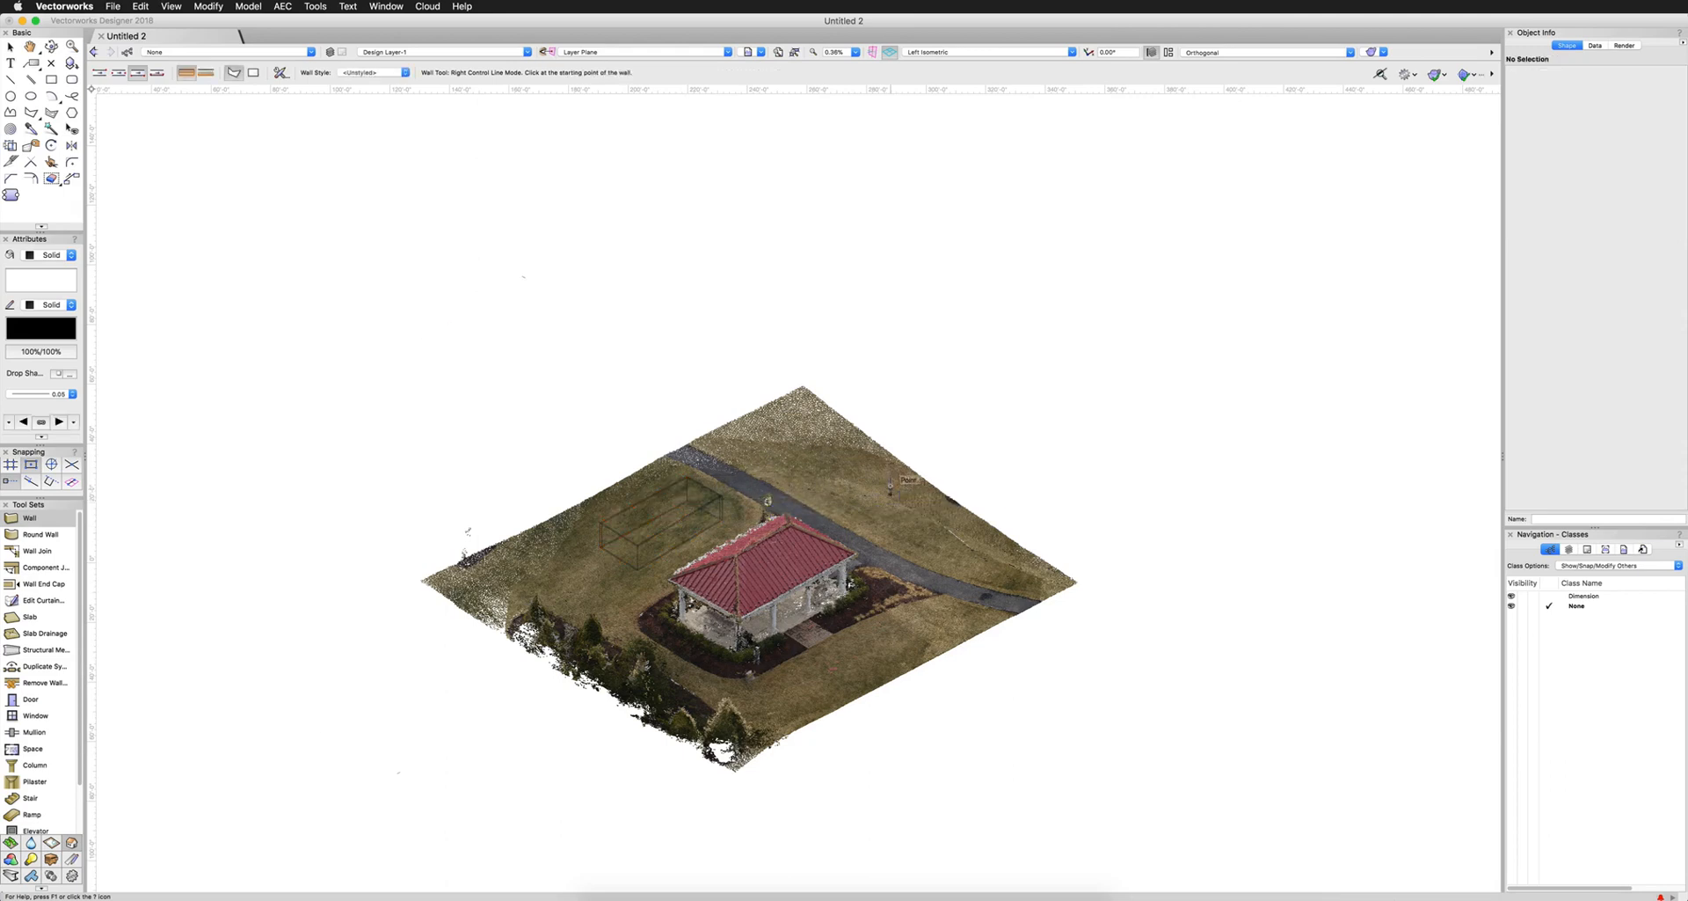
Draw a rectangular run of walls beside the gazebo and orbit to inspect it
{"action": "left_click", "coordinate": [178, 6]}
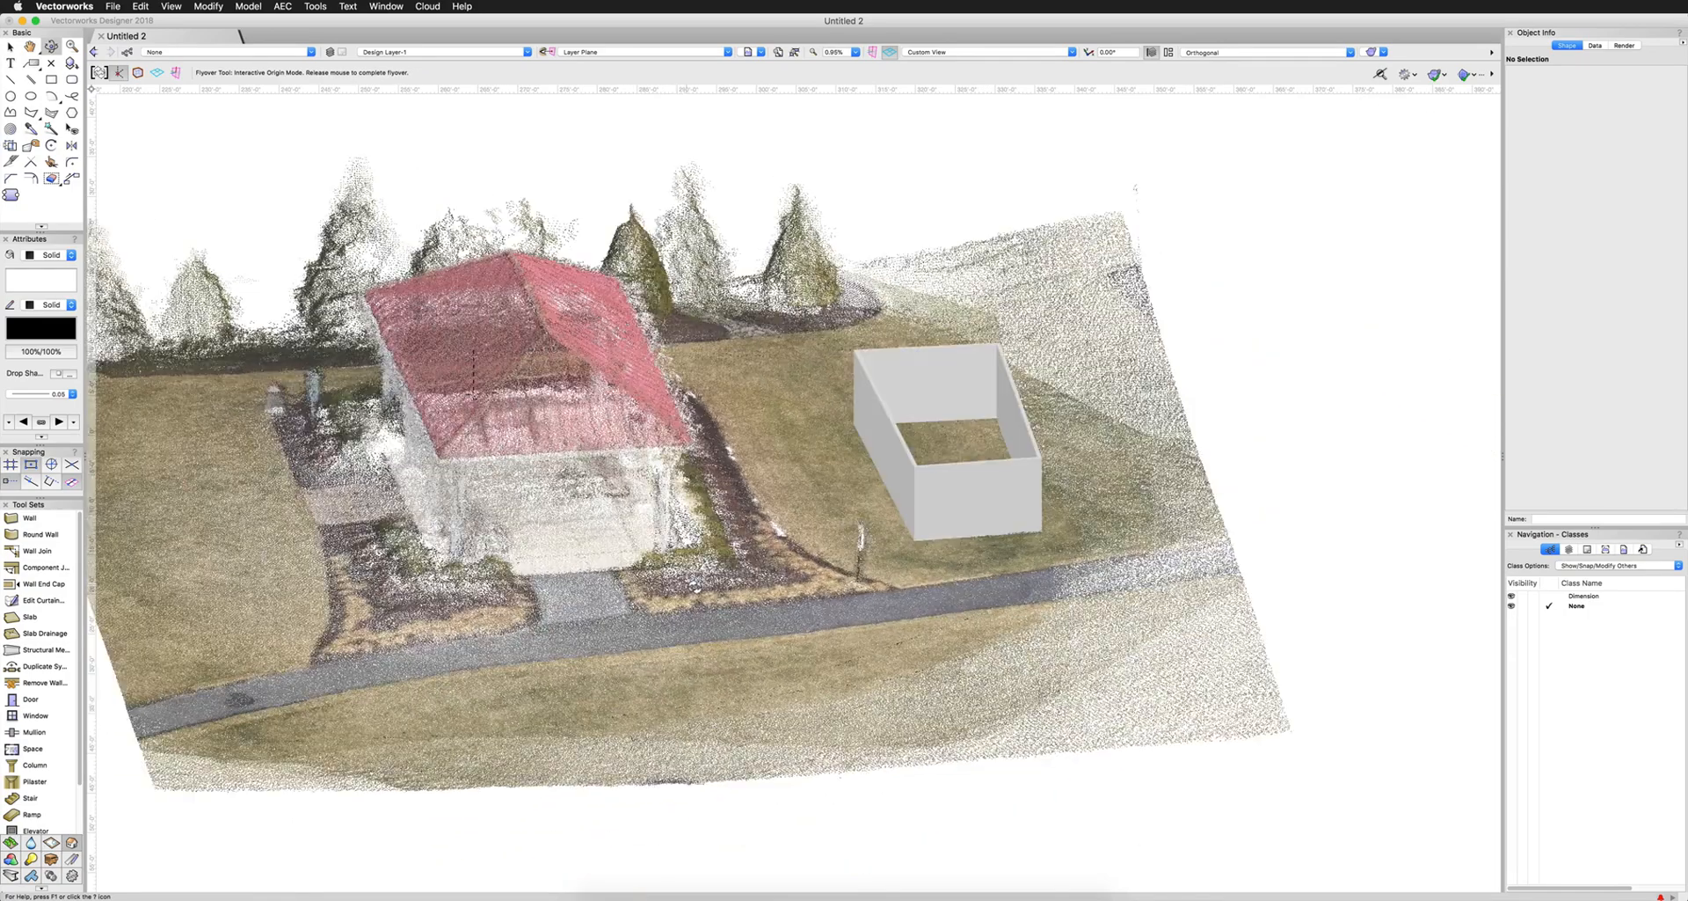
{"action": "left_click_drag", "start_coordinate": [754, 431], "coordinate": [716, 580]}
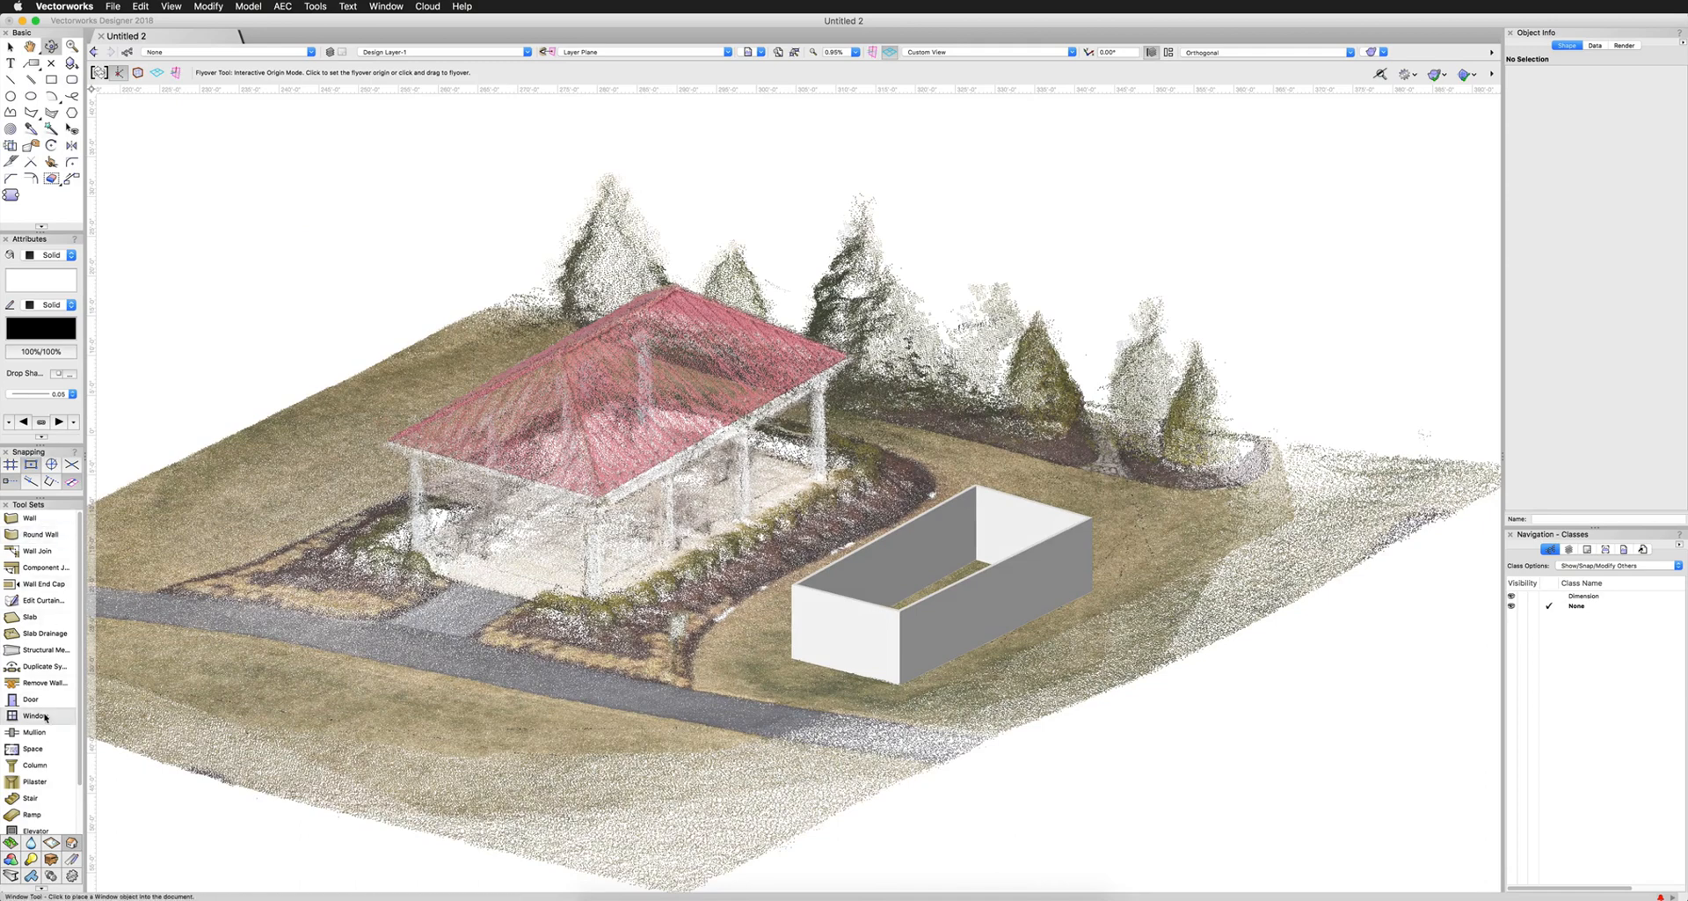
{"action": "left_click", "coordinate": [27, 698]}
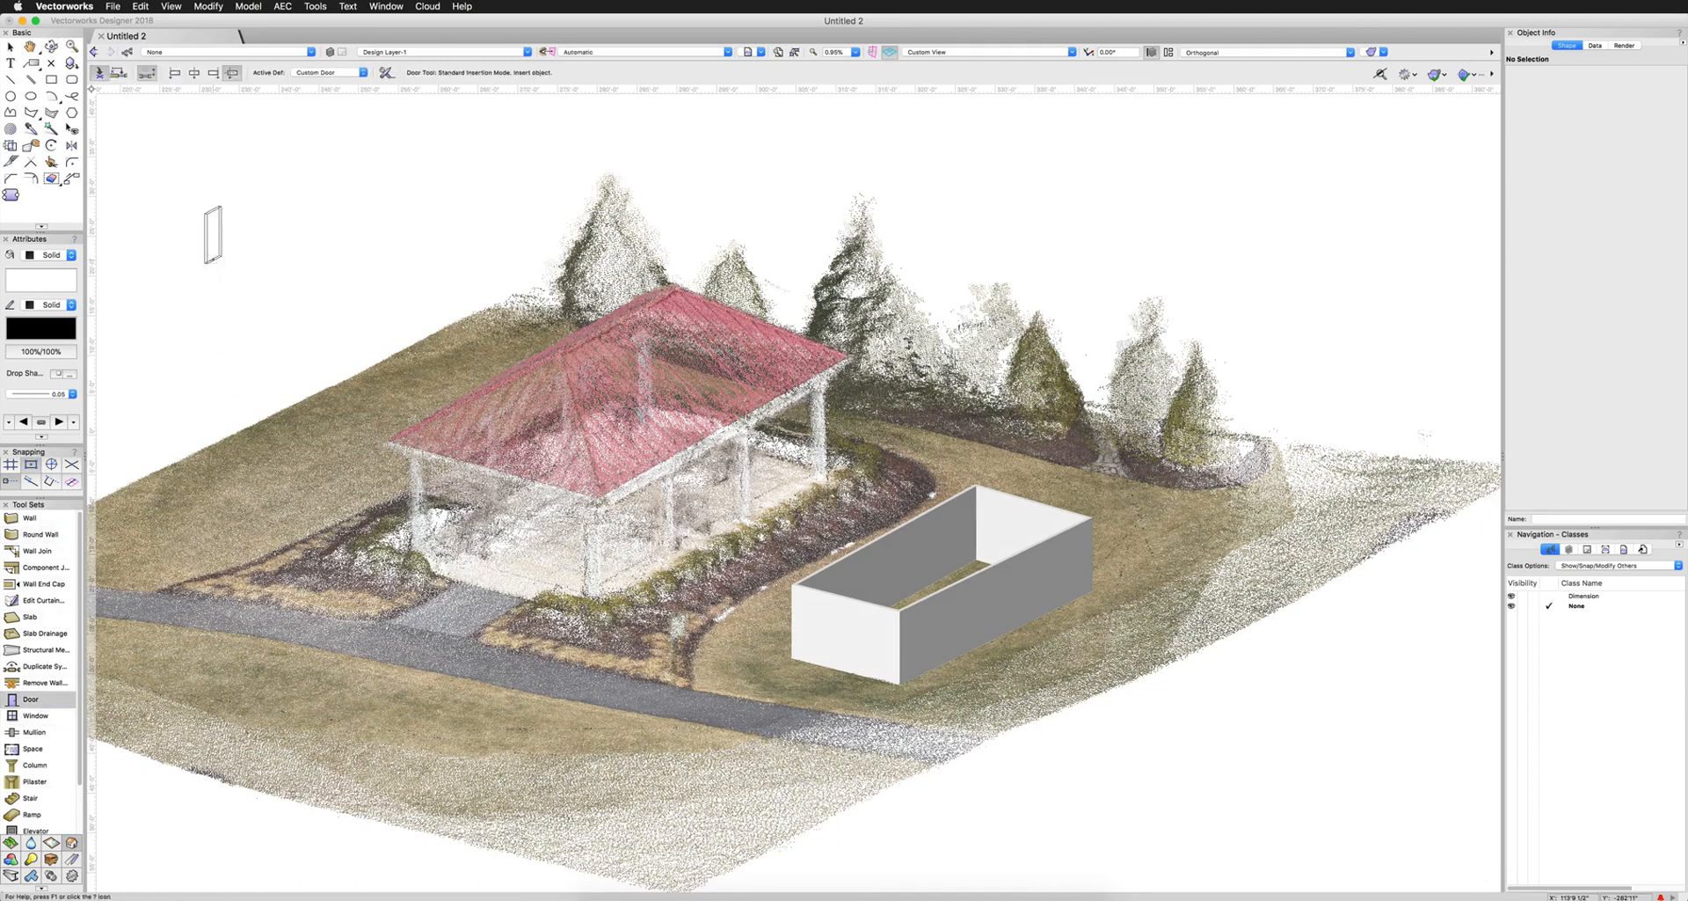
Insert a 3'0" by 6'8" swing door at the gazebo's front opening, then orbit around it
{"action": "left_click", "coordinate": [505, 569]}
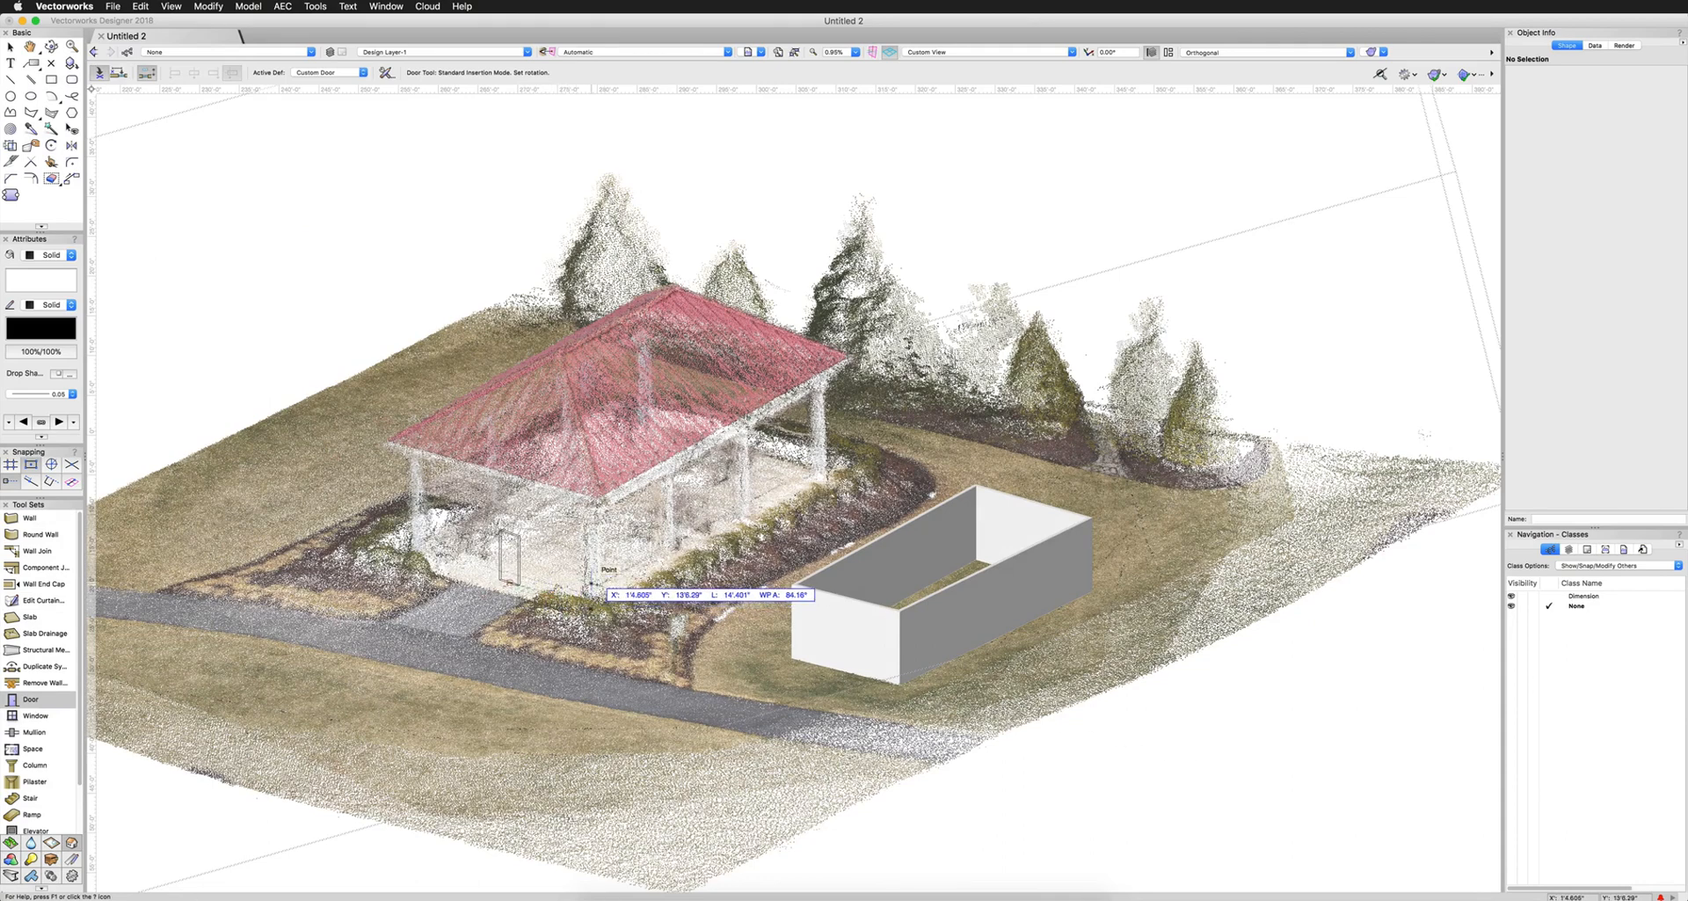
{"action": "left_click", "coordinate": [509, 563]}
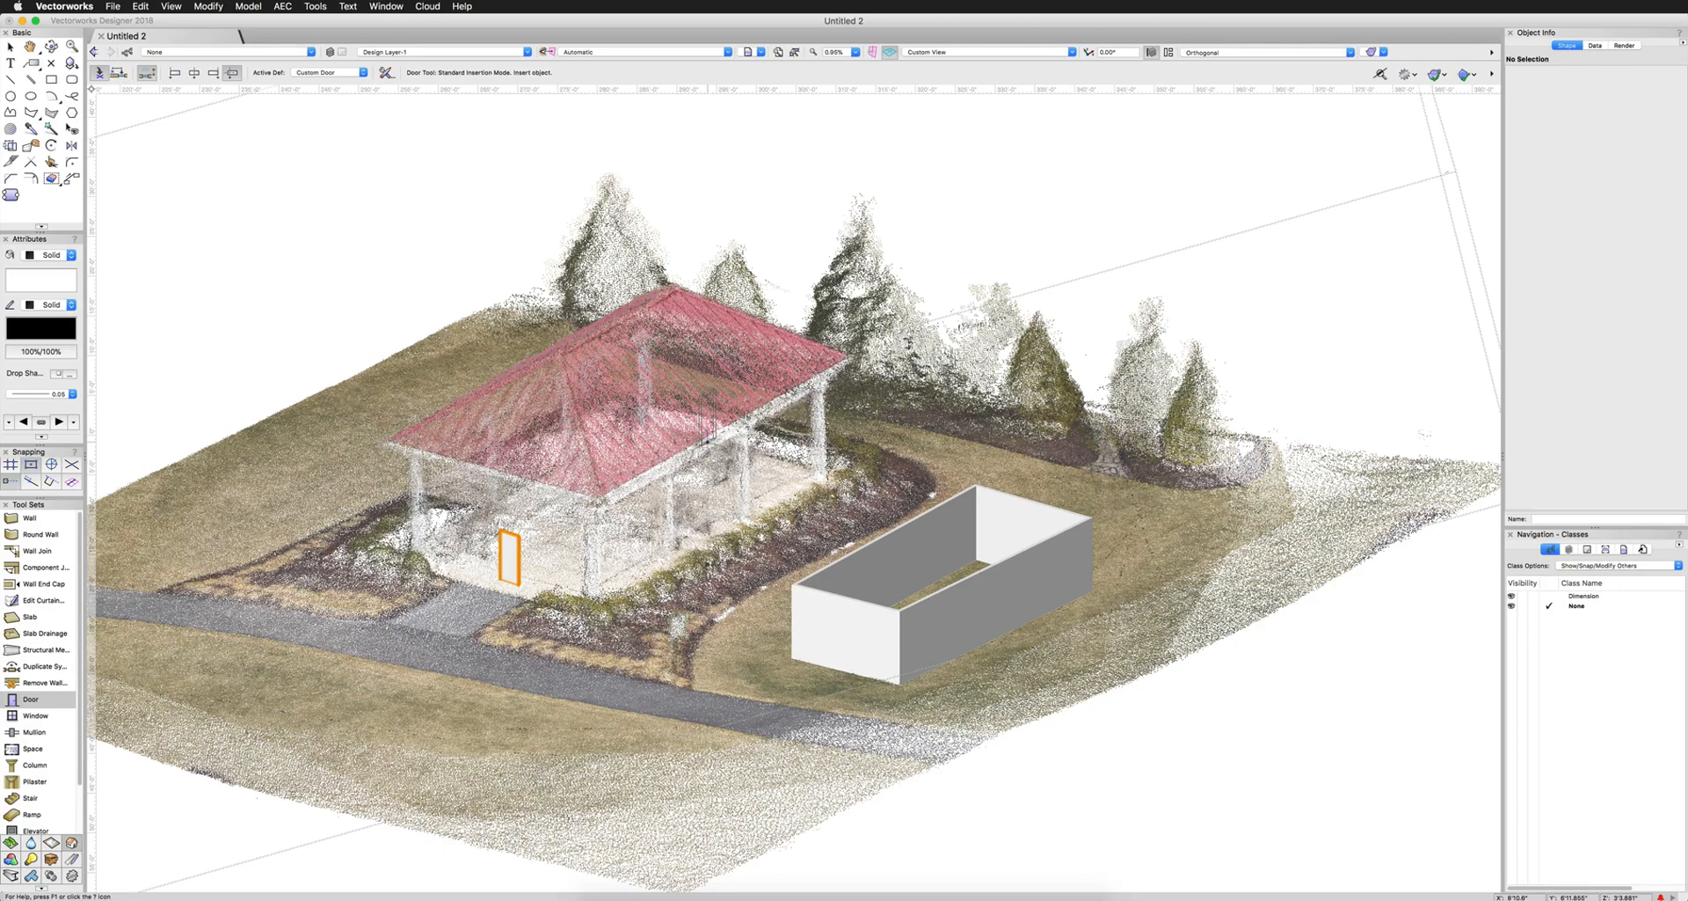
{"action": "left_click", "coordinate": [702, 421]}
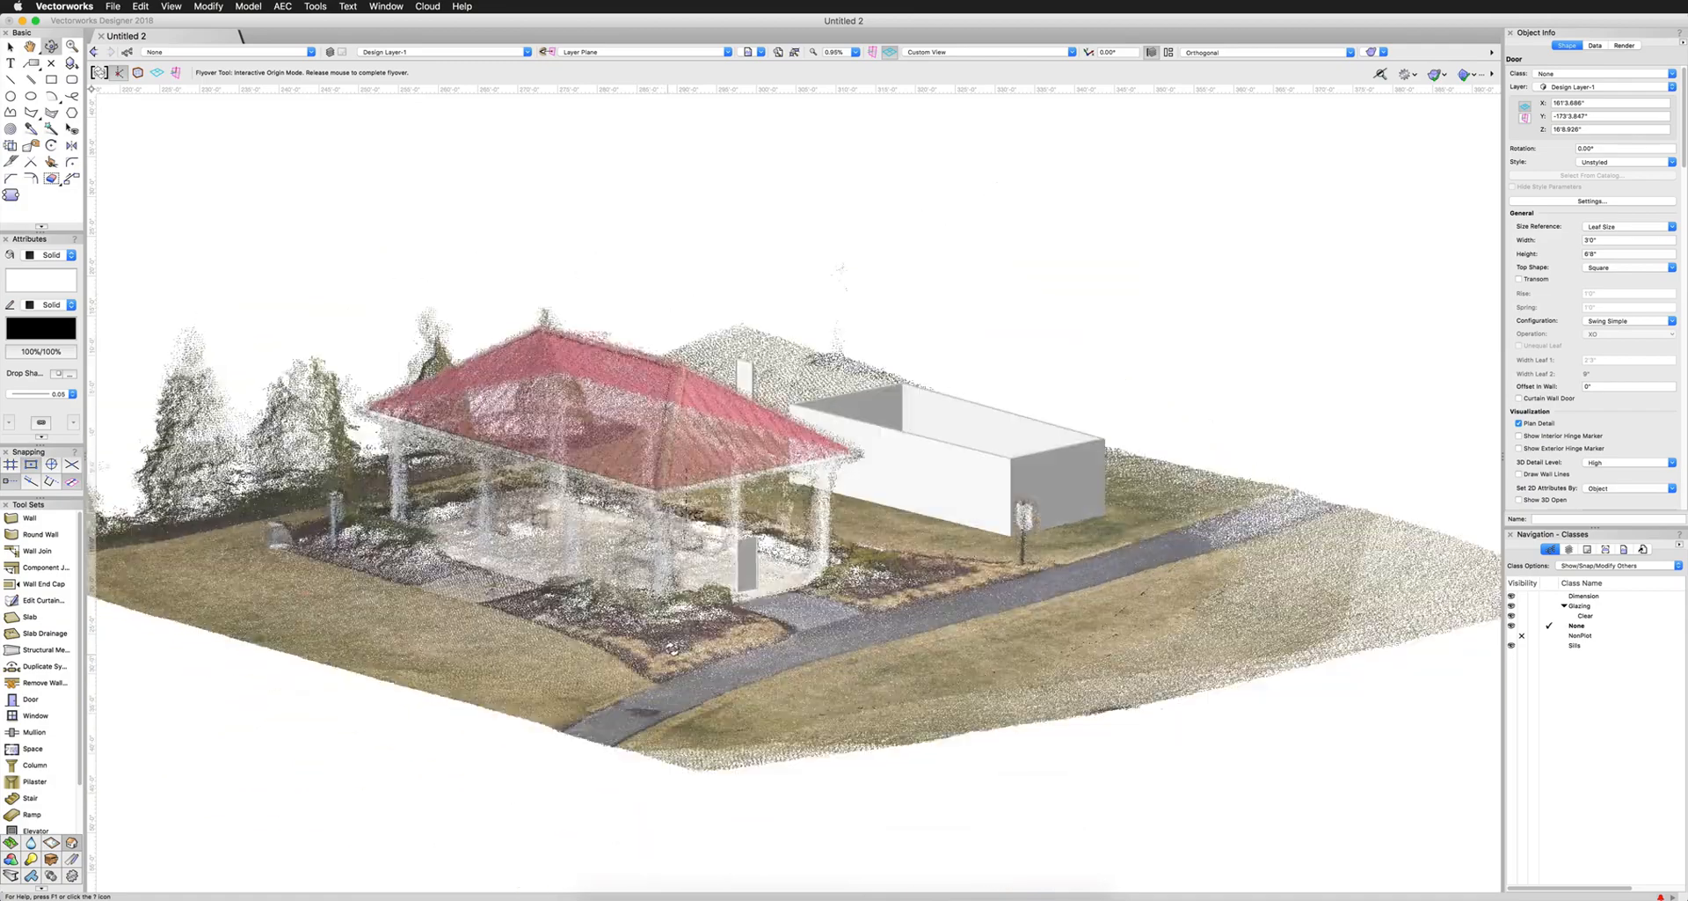
{"action": "left_click_drag", "start_coordinate": [672, 647], "coordinate": [627, 654]}
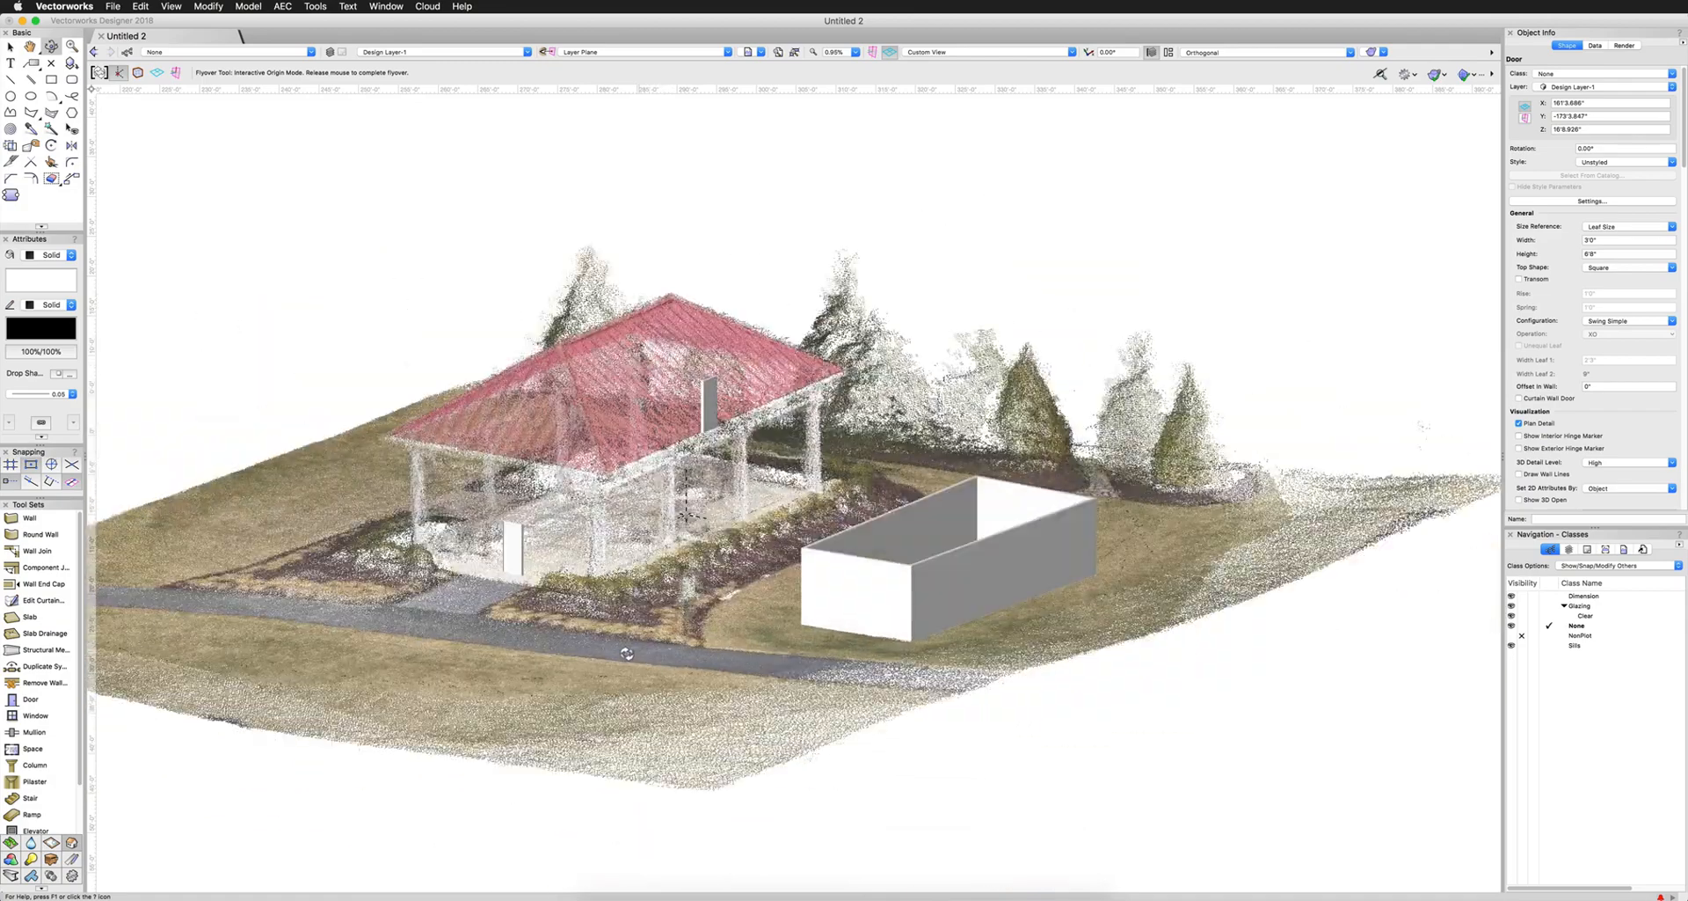